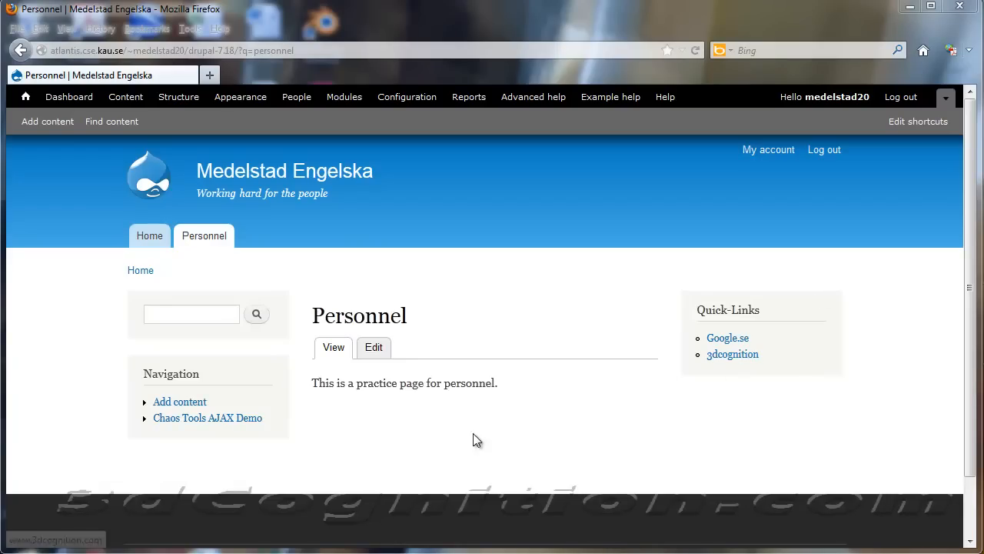
pyautogui.moveTo(135, 74)
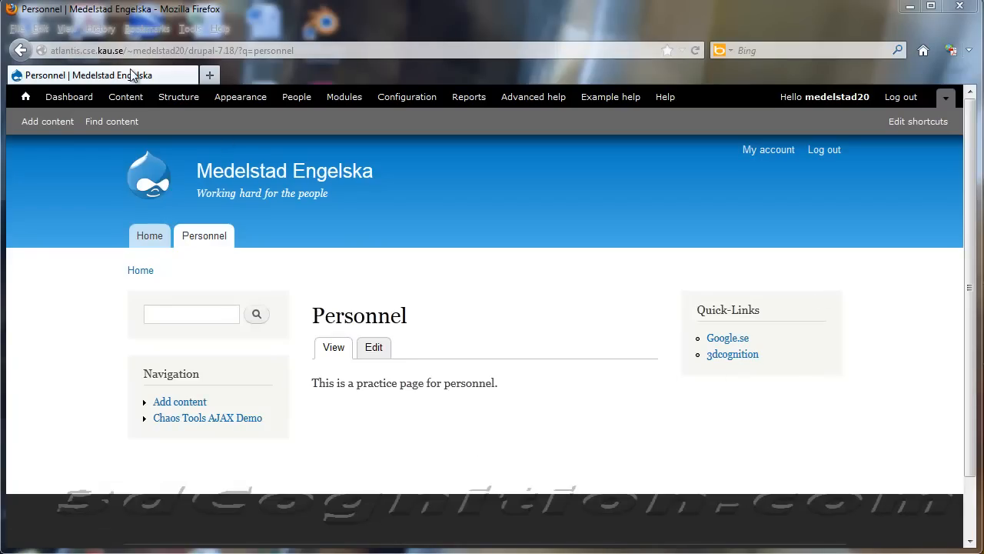
pyautogui.moveTo(715, 385)
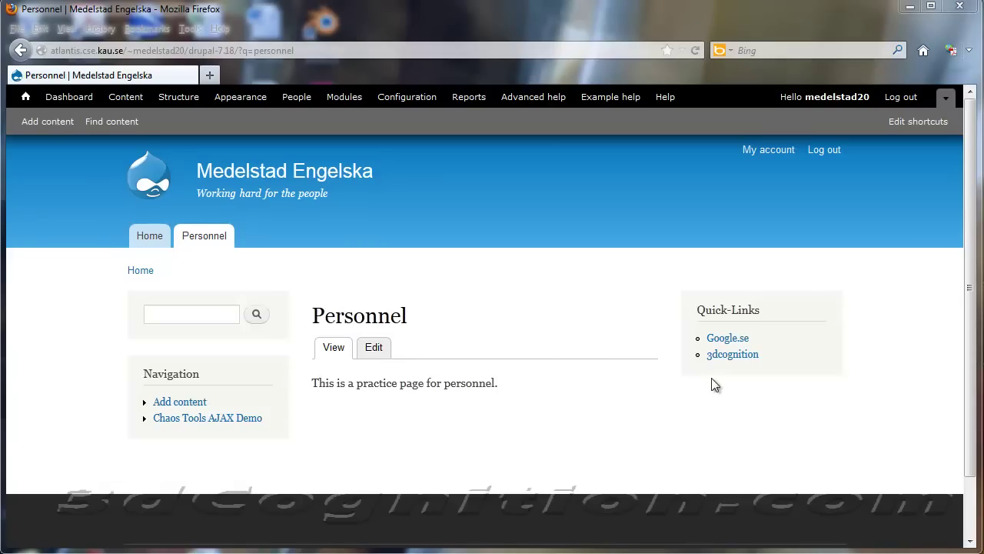
pyautogui.moveTo(680, 350)
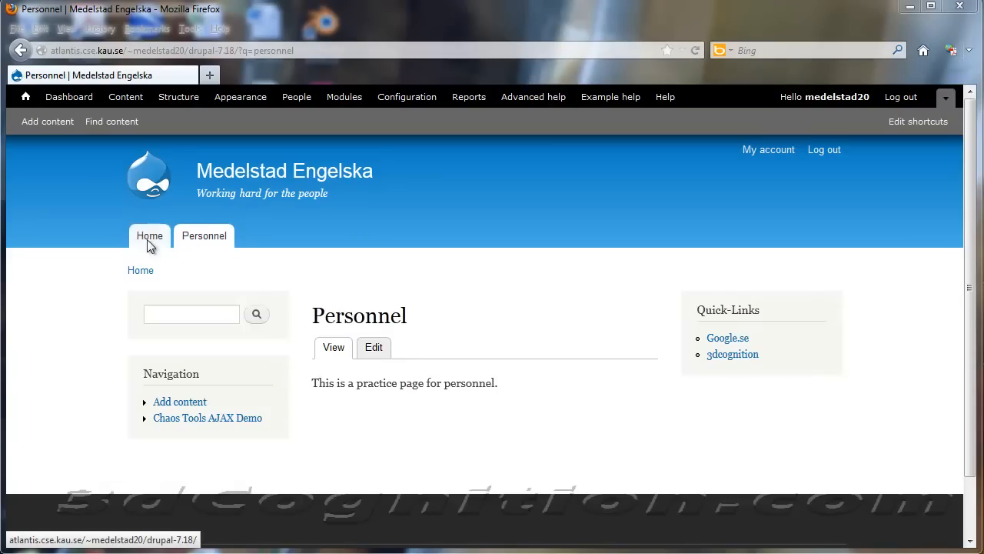
# Create and save an empty menu titled Rapid-Links under Structure > Menus.
pyautogui.click(149, 235)
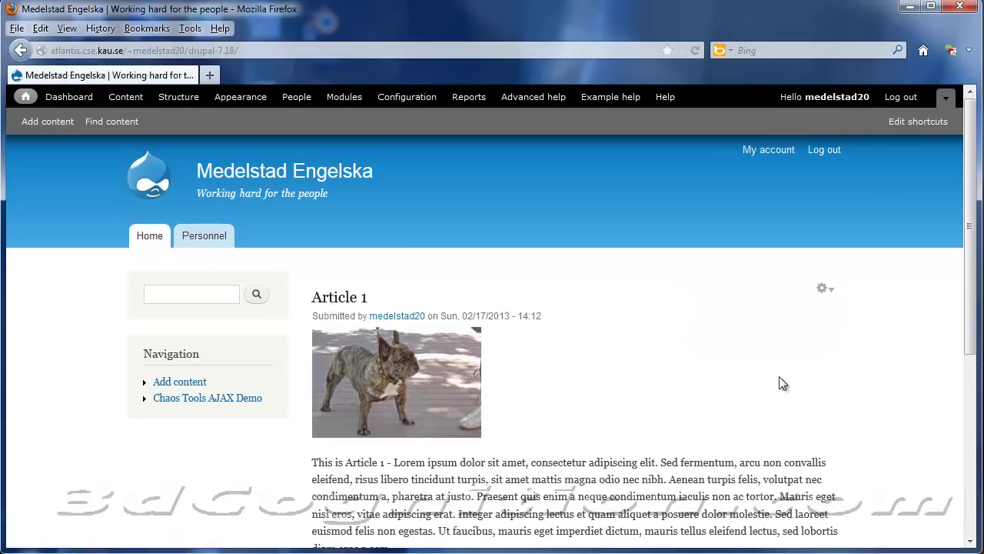
pyautogui.moveTo(204, 240)
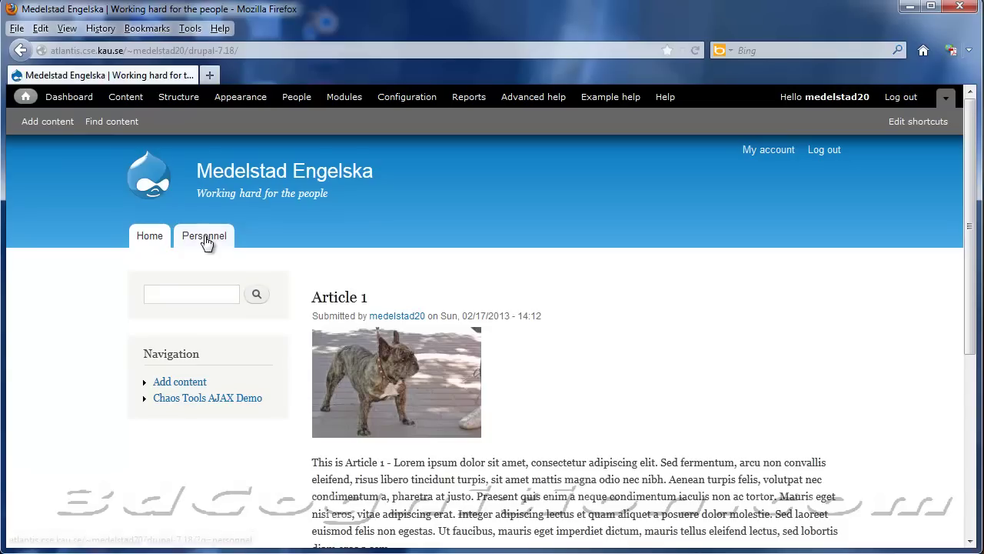
pyautogui.click(204, 235)
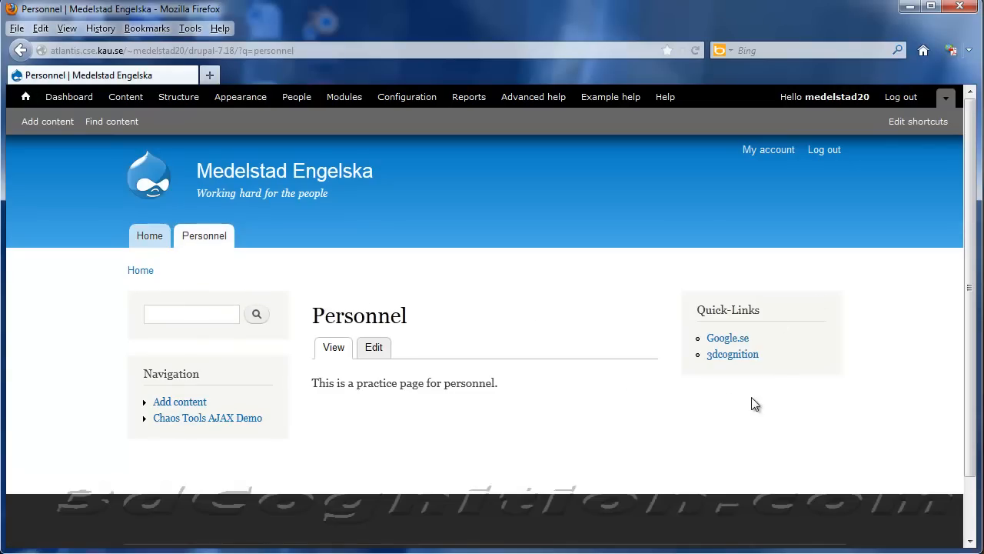
pyautogui.moveTo(789, 375)
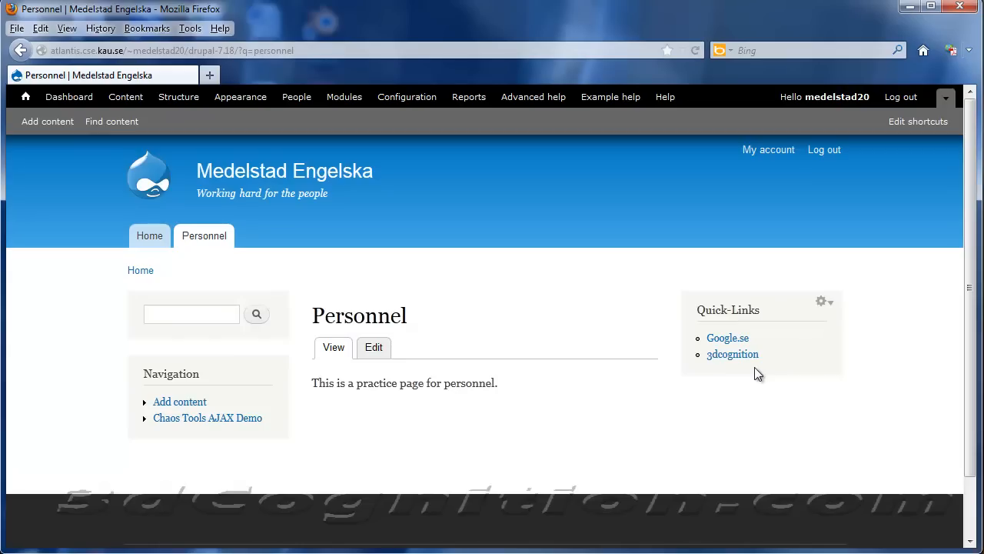
pyautogui.moveTo(740, 350)
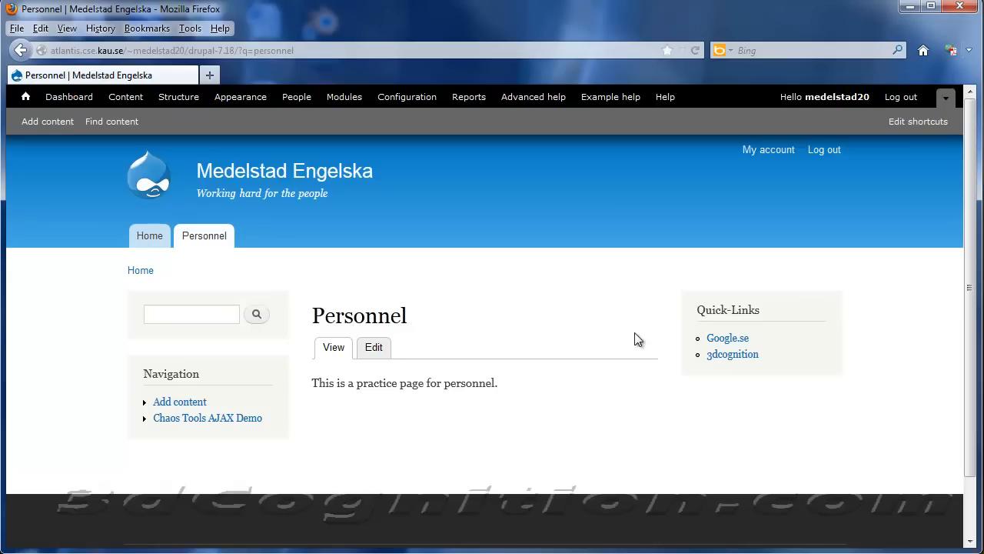
pyautogui.moveTo(159, 113)
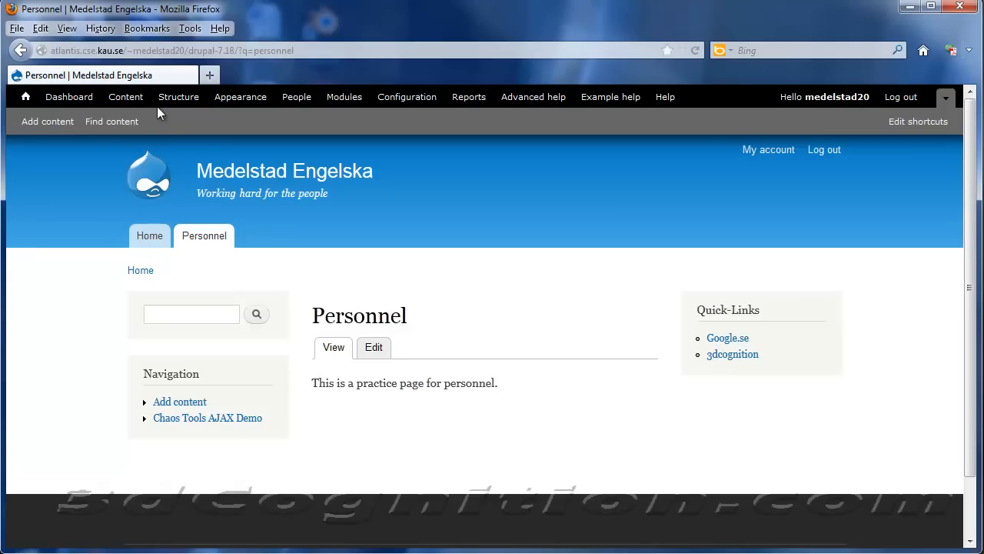
pyautogui.click(179, 96)
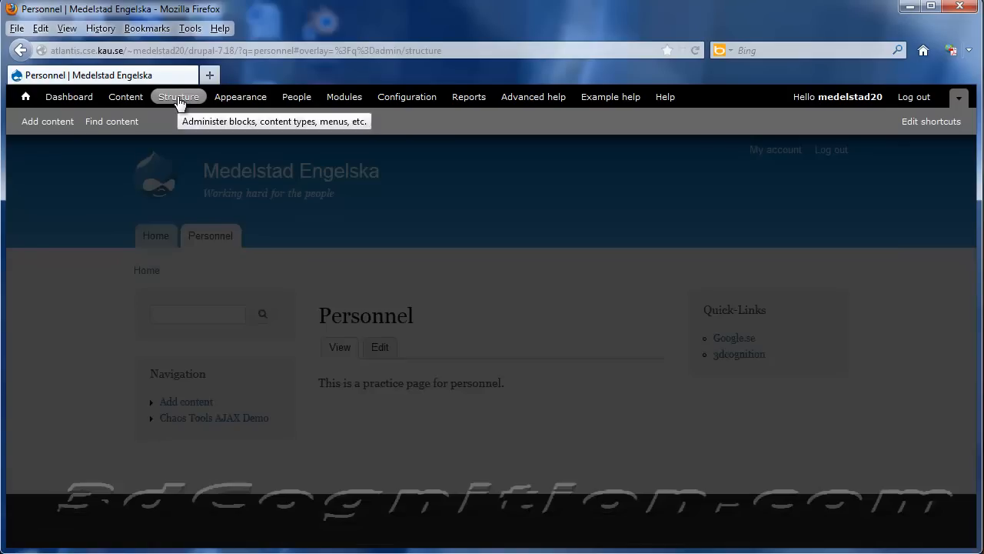
pyautogui.click(178, 96)
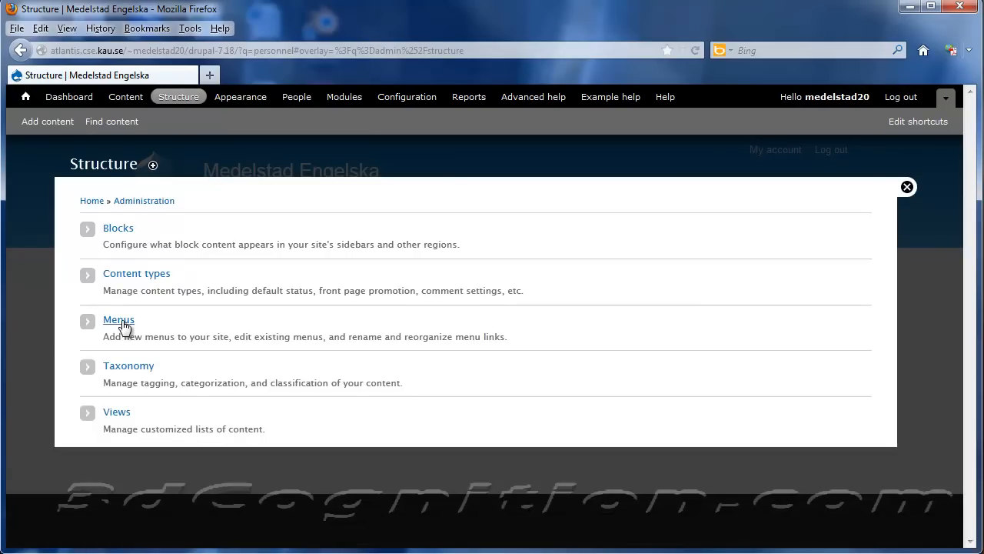
pyautogui.click(118, 320)
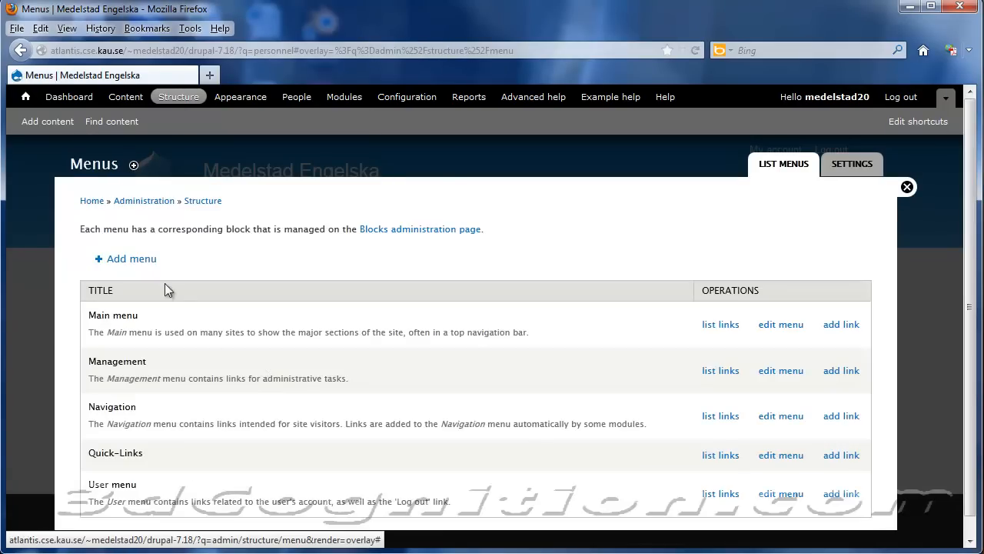
pyautogui.click(131, 258)
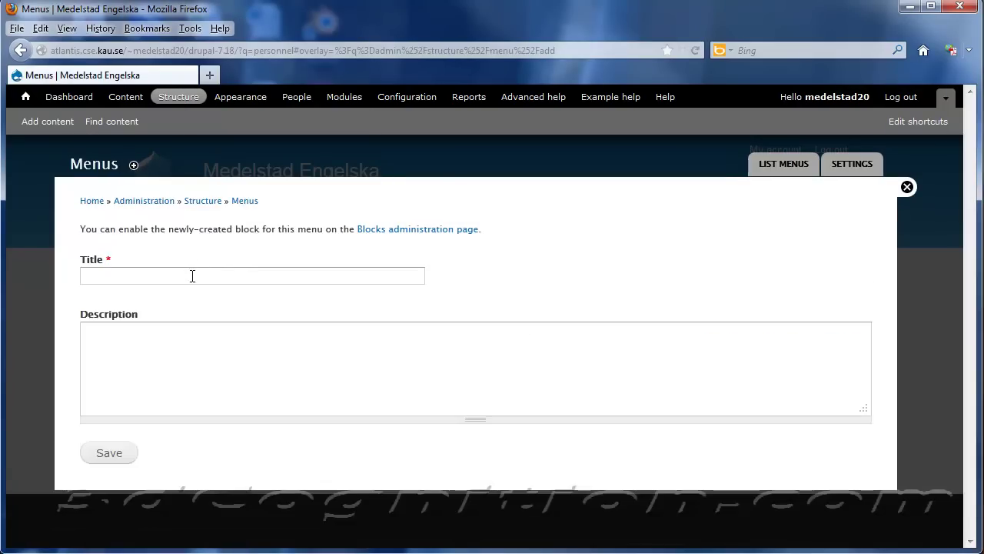
pyautogui.write('R')
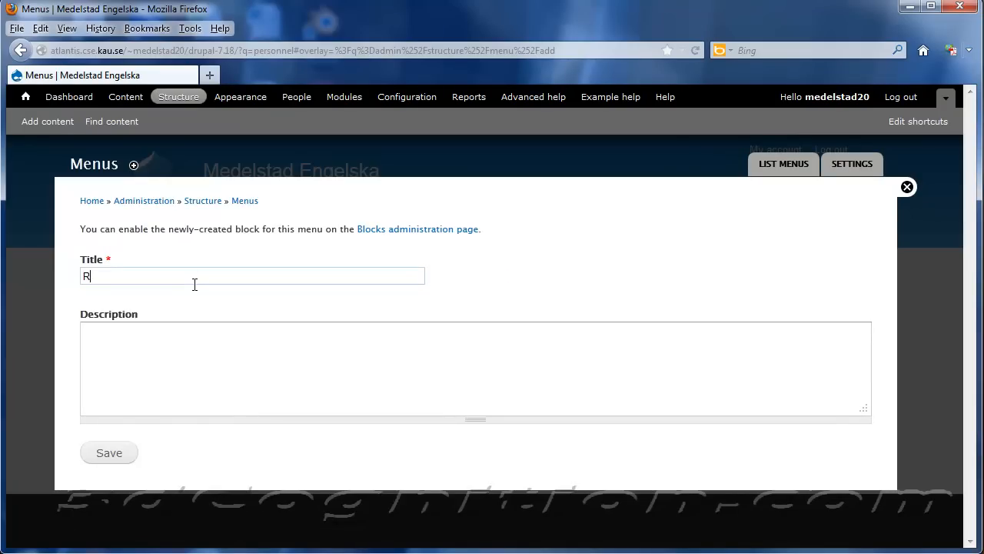
pyautogui.write('apid')
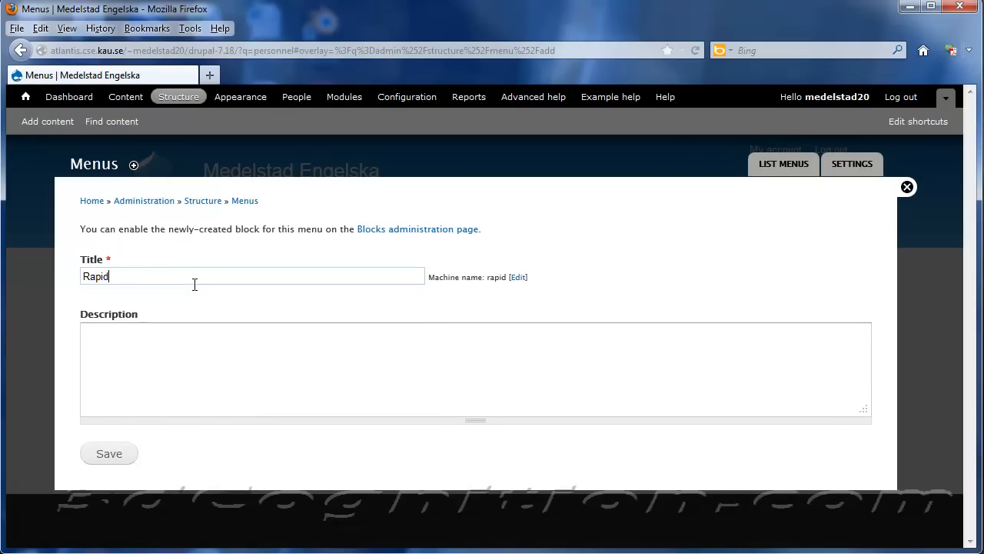
pyautogui.write('-Links')
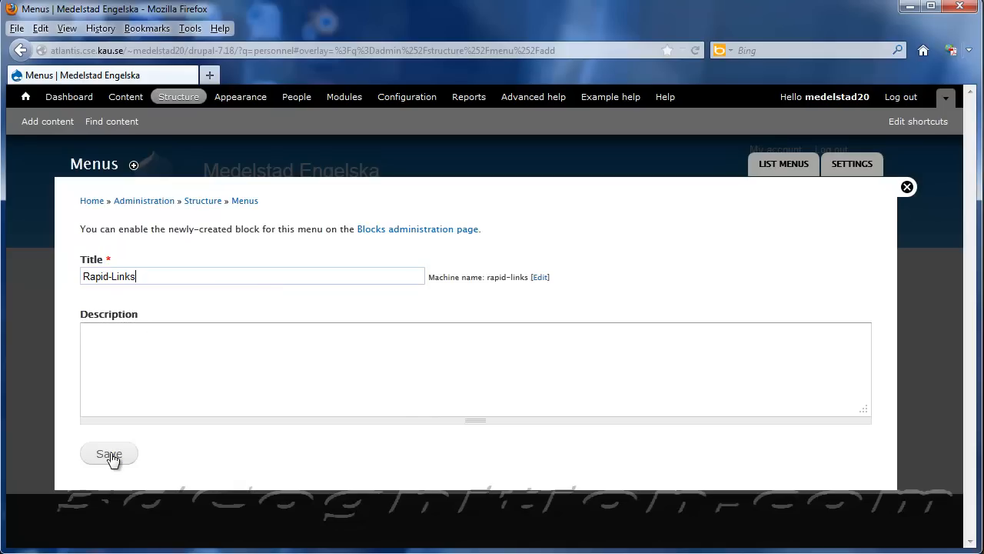
pyautogui.click(108, 454)
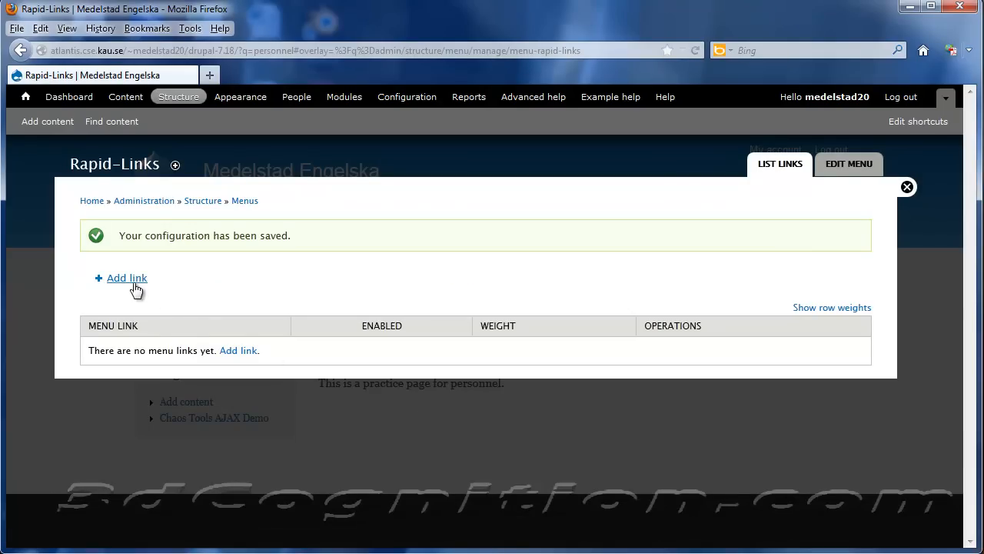
pyautogui.click(126, 278)
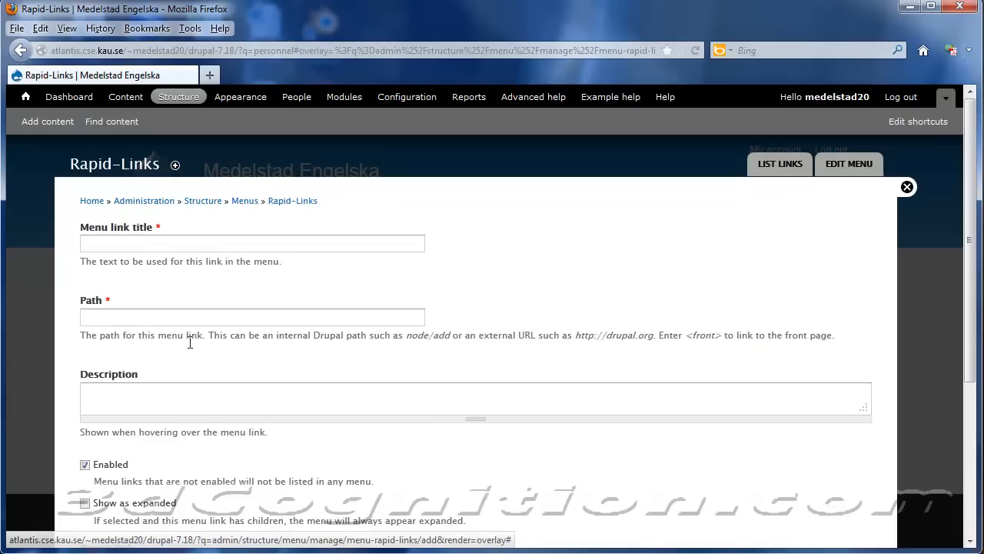
pyautogui.click(253, 243)
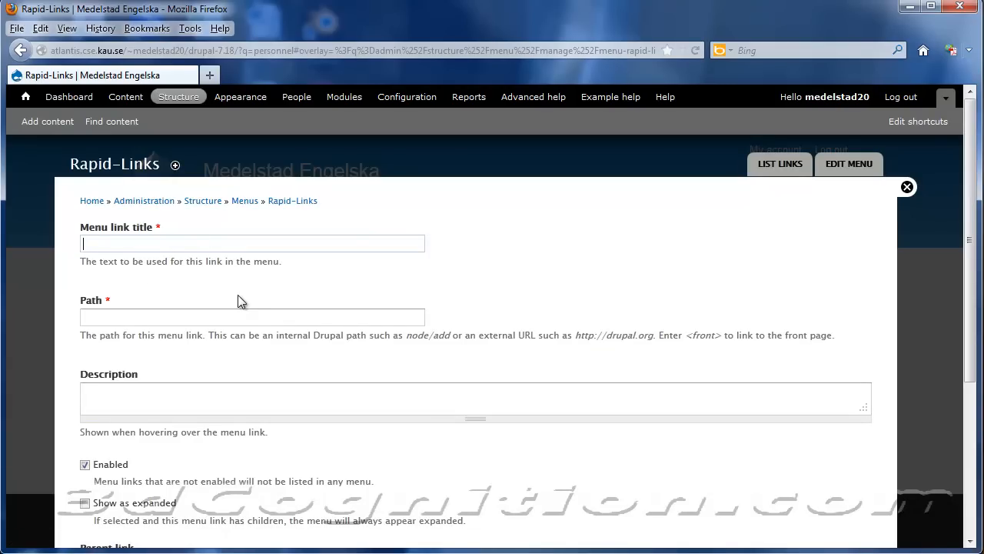
pyautogui.write('KA')
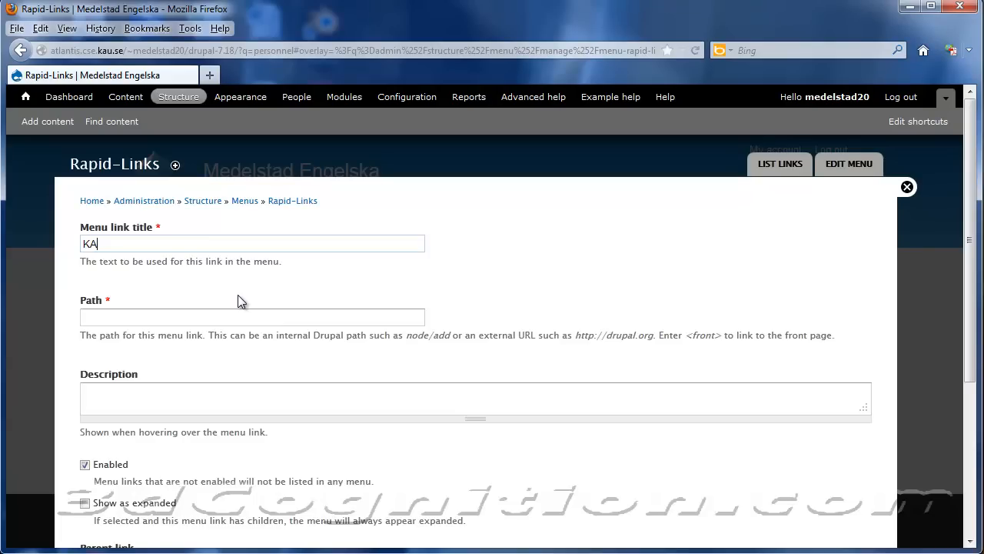
pyautogui.write('U')
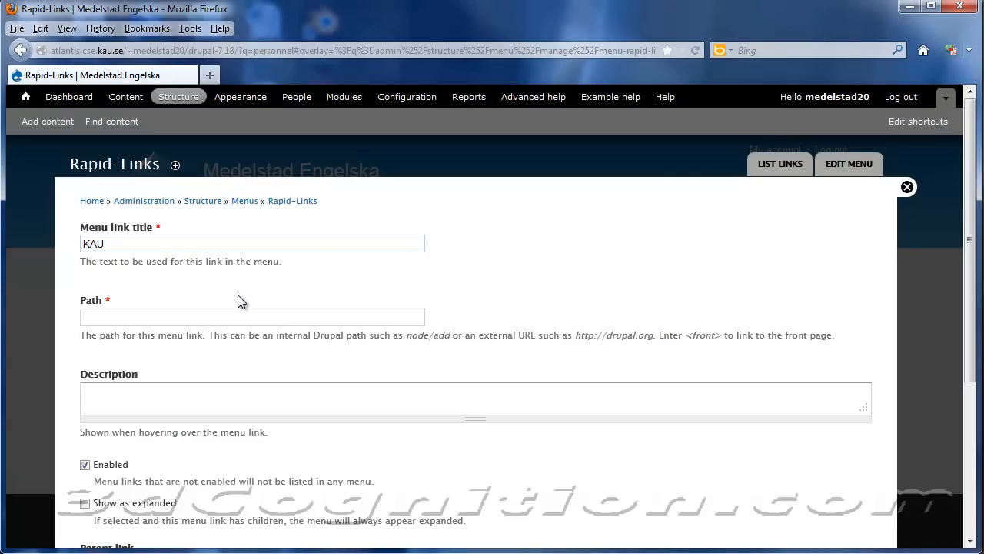
pyautogui.write('http')
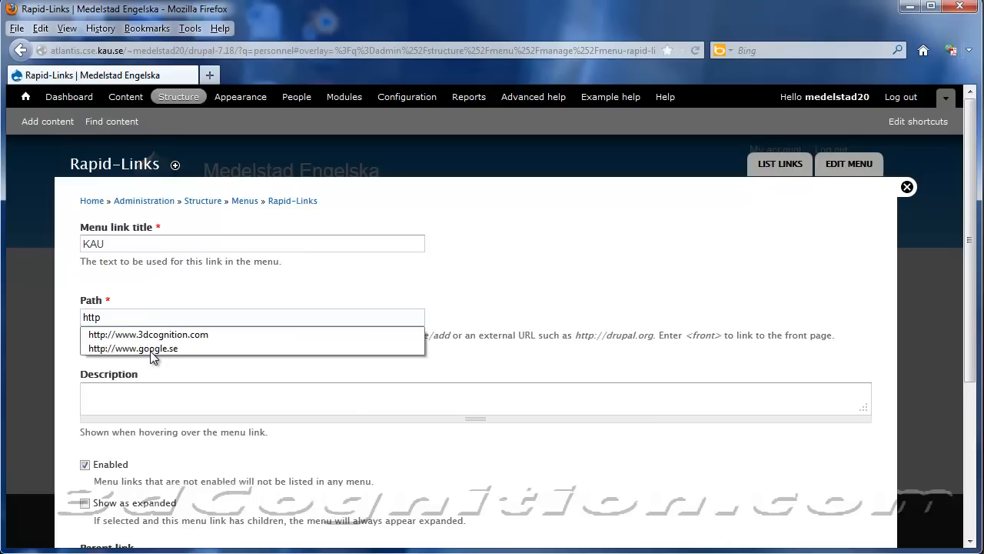
pyautogui.write('://www.')
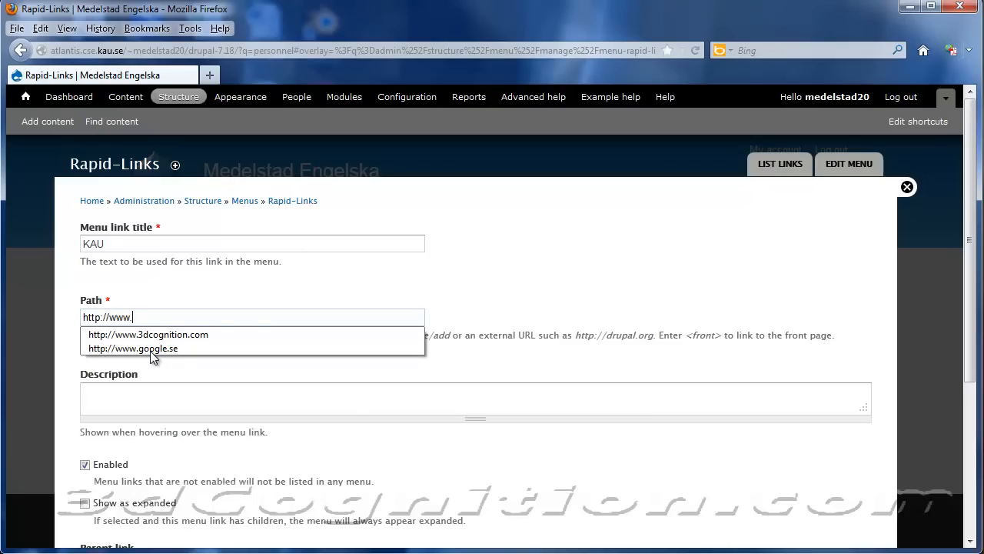
pyautogui.write('kau.se')
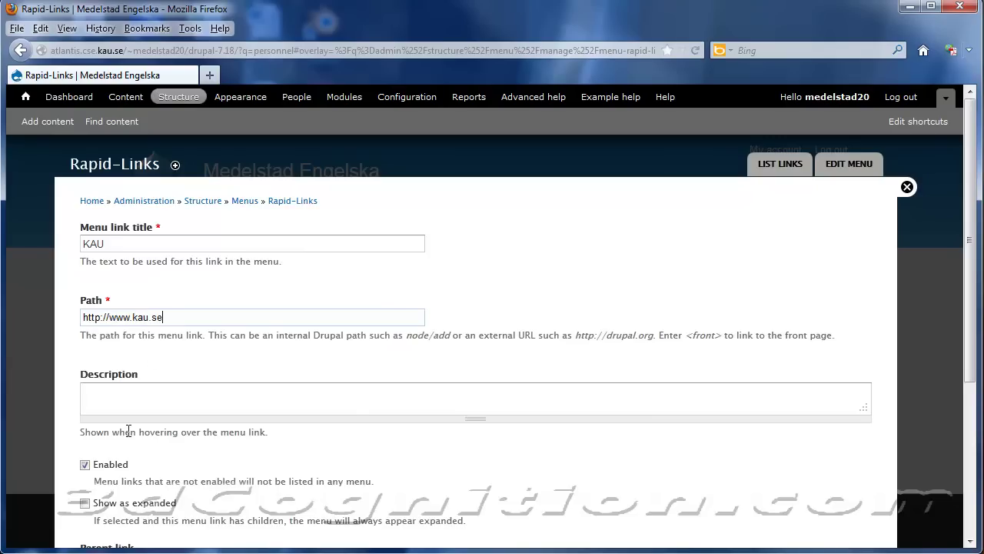
pyautogui.scroll(-3)
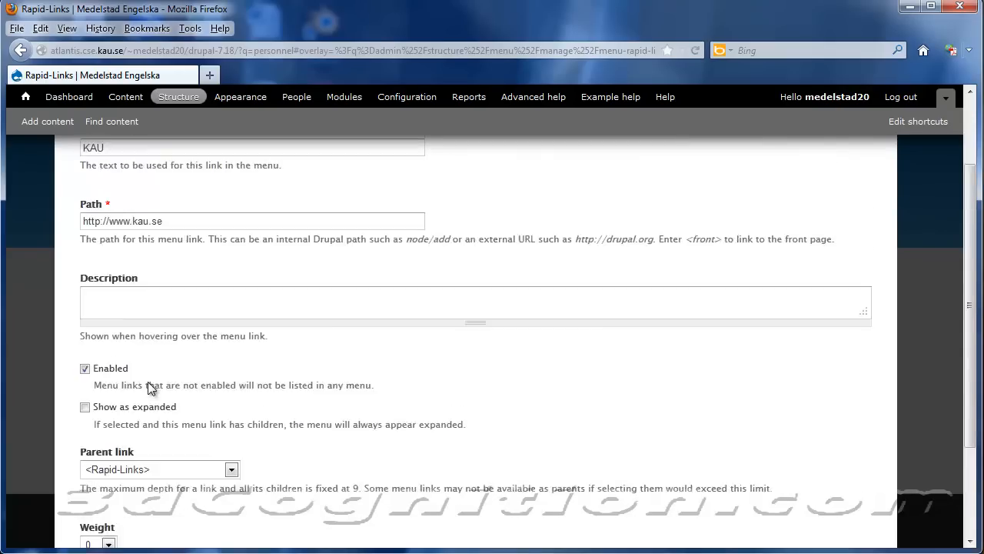
pyautogui.scroll(-3)
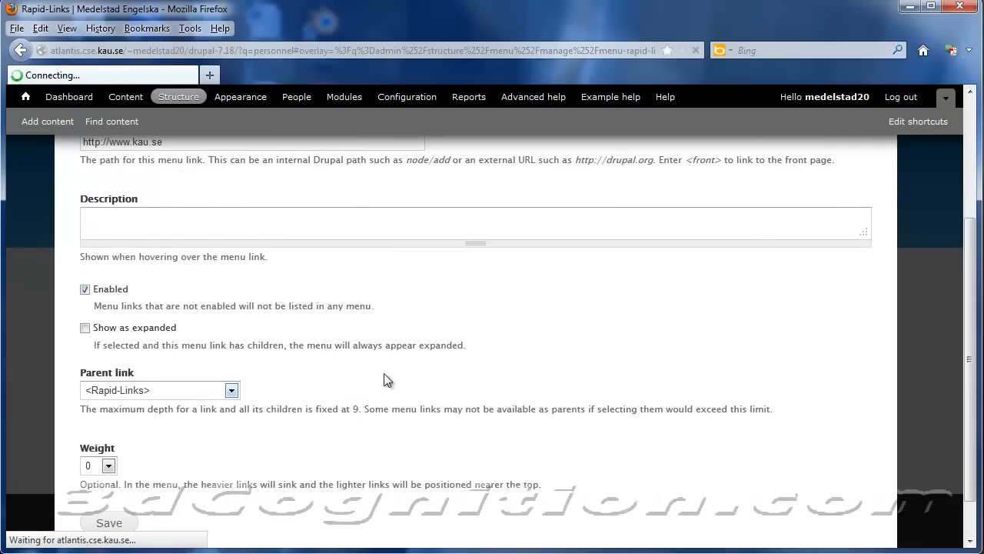
pyautogui.click(110, 523)
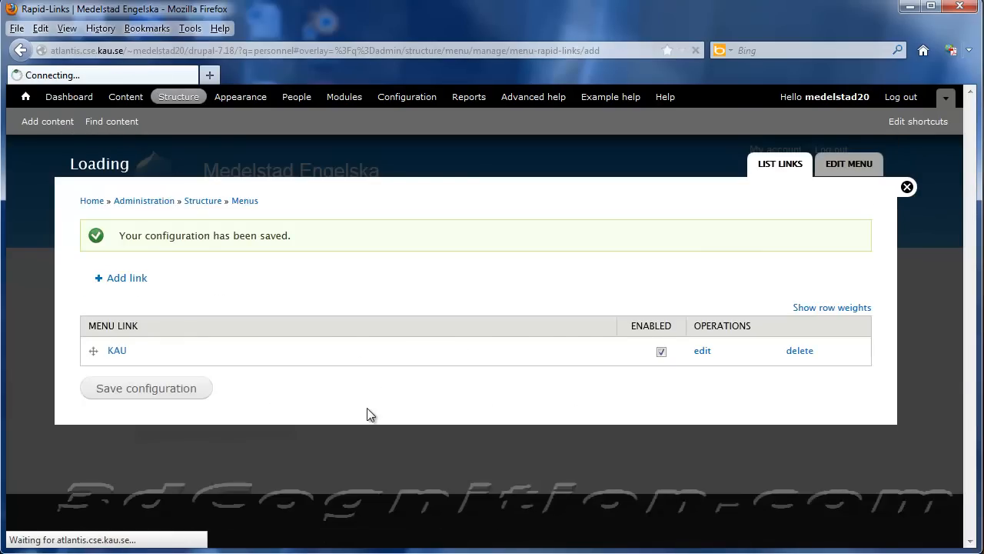
pyautogui.click(120, 277)
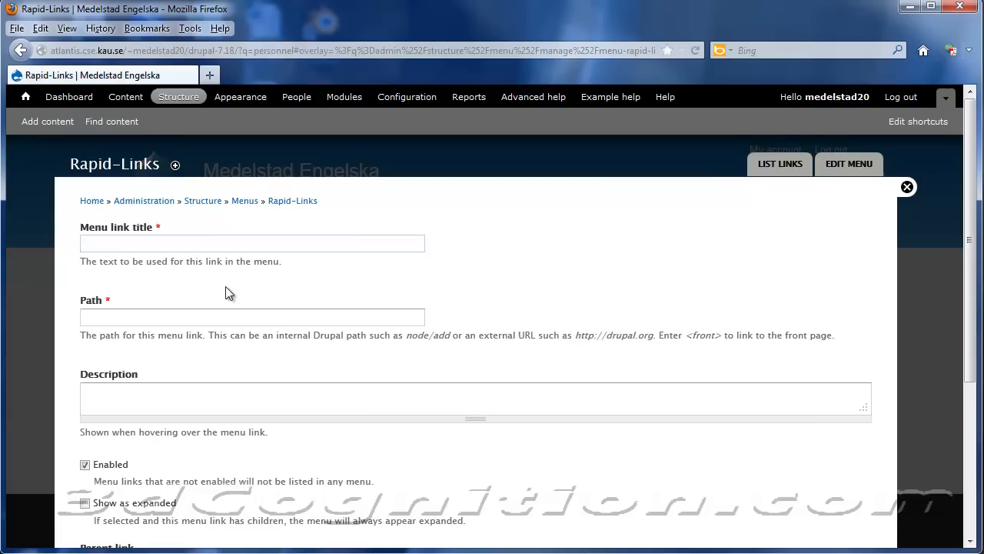
pyautogui.write('3dcognition')
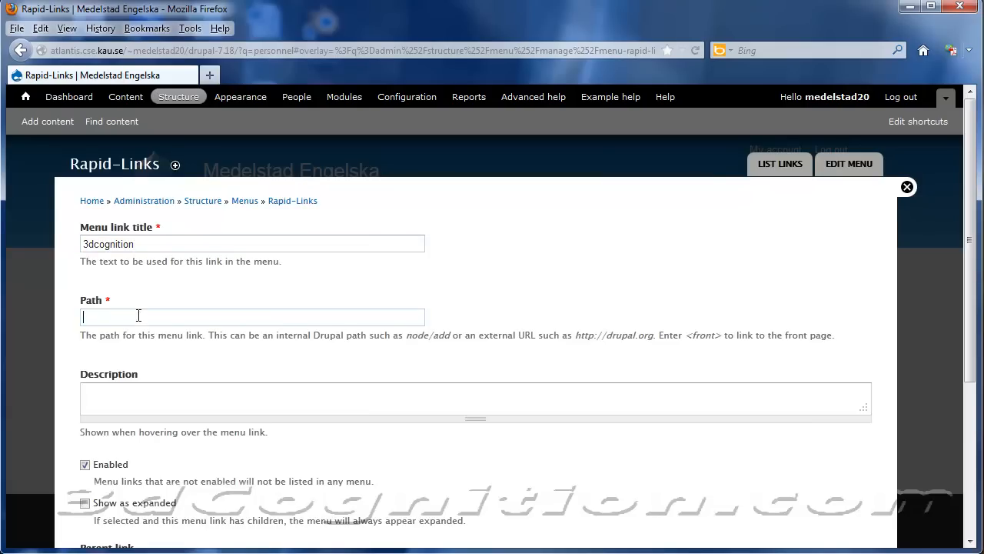
pyautogui.write('htt')
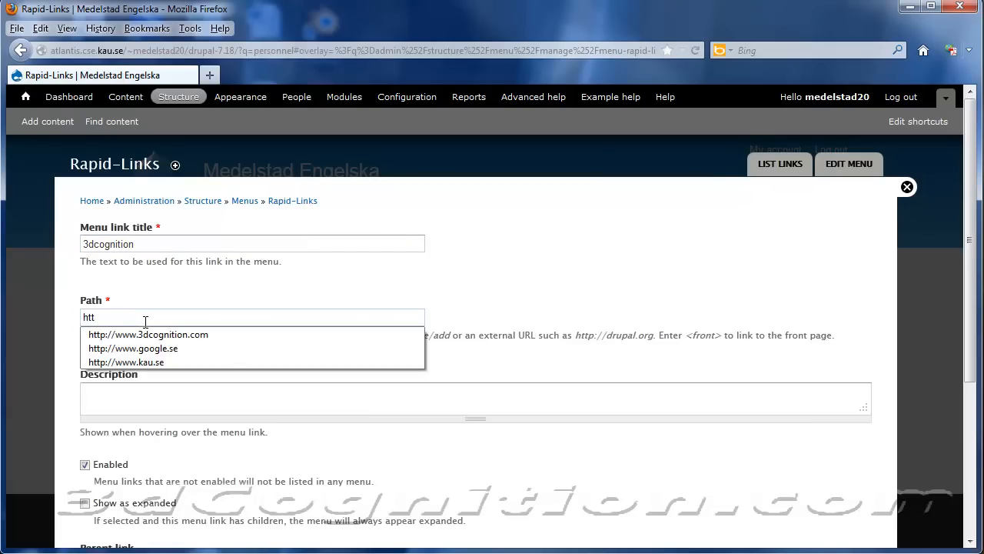
pyautogui.click(133, 347)
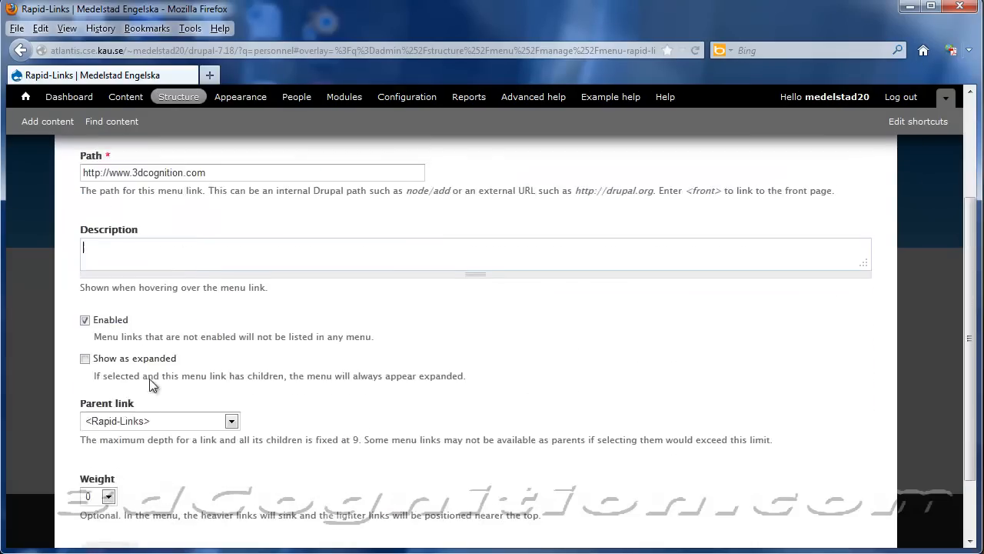
pyautogui.scroll(-3)
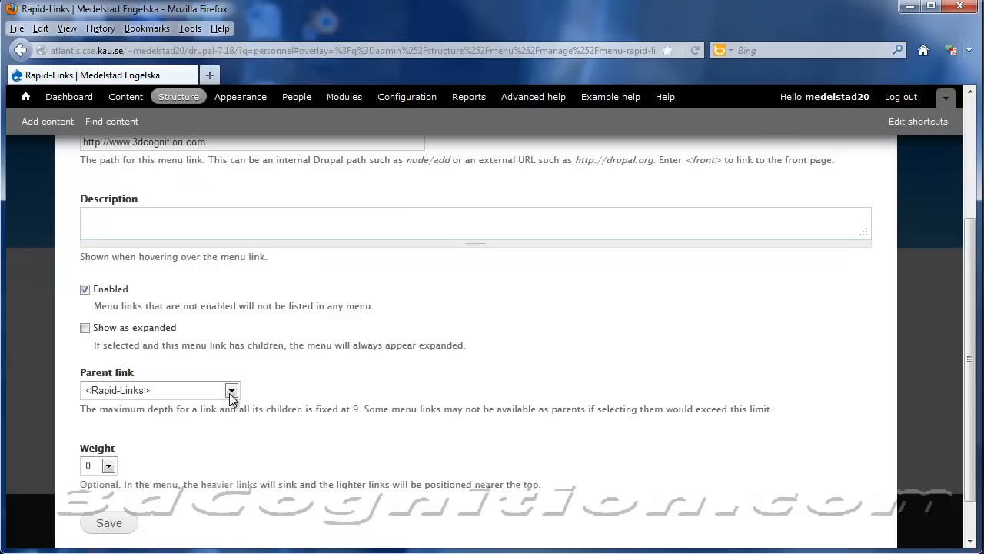
pyautogui.moveTo(153, 467)
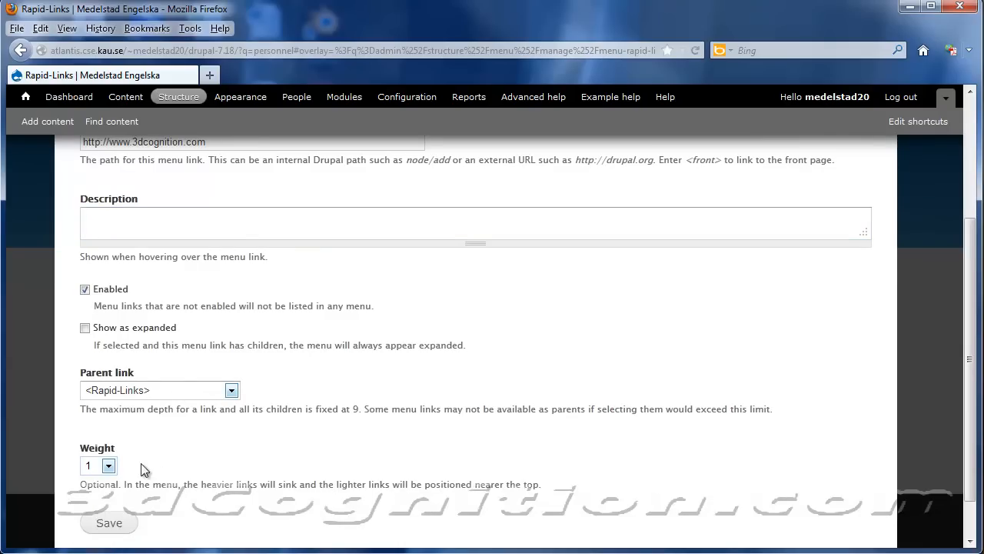
pyautogui.click(108, 523)
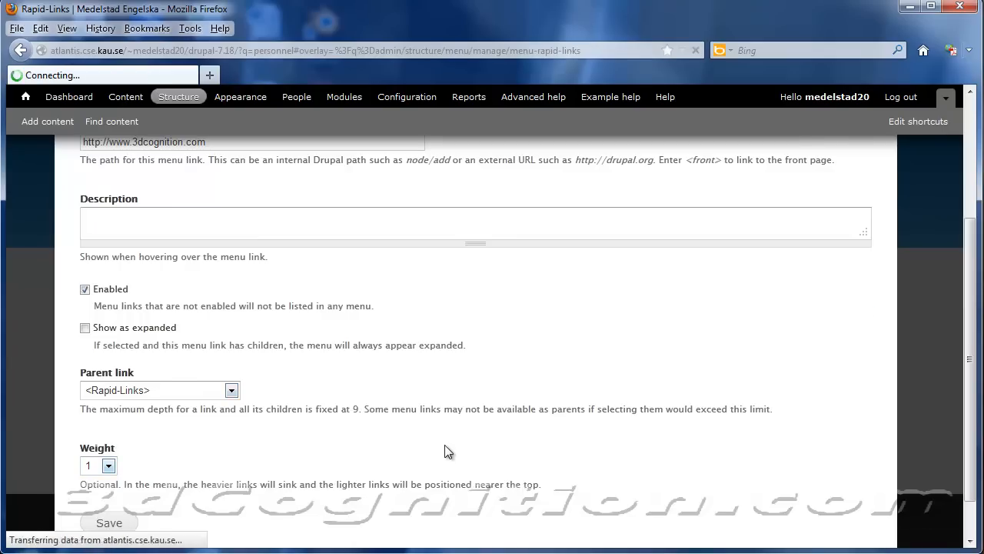
pyautogui.click(110, 522)
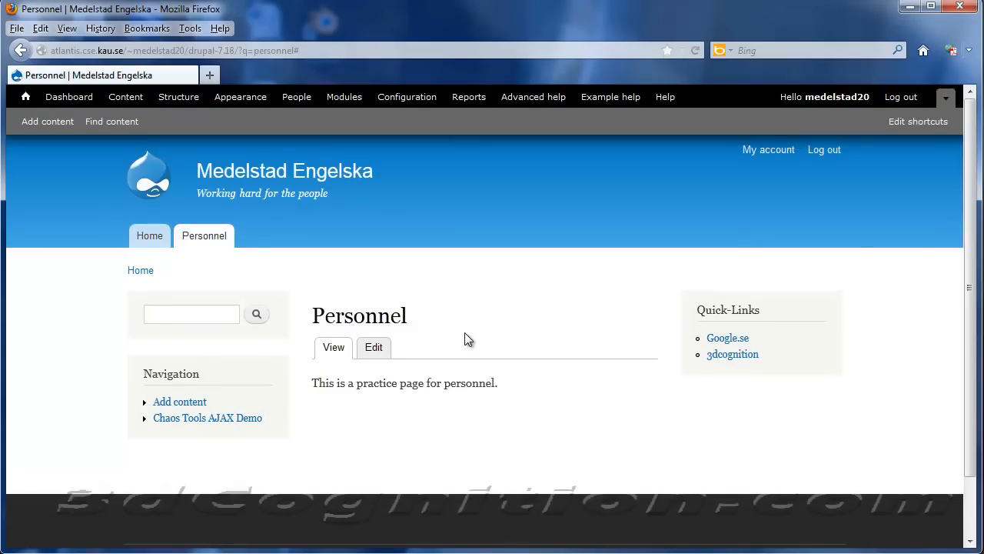
# Scroll the block layout to the disabled Rapid-Links block, then preview Bartik's block regions.
pyautogui.click(178, 96)
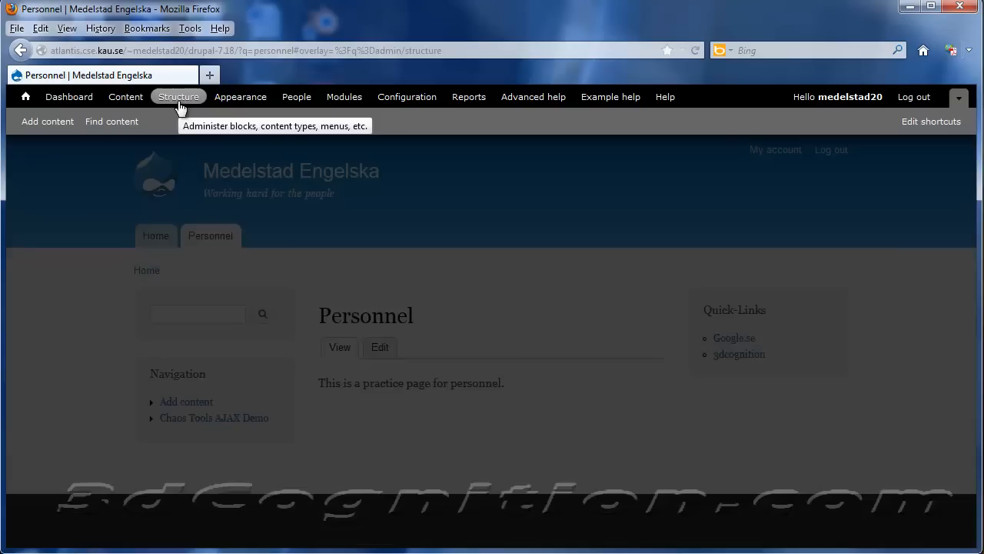
pyautogui.click(178, 96)
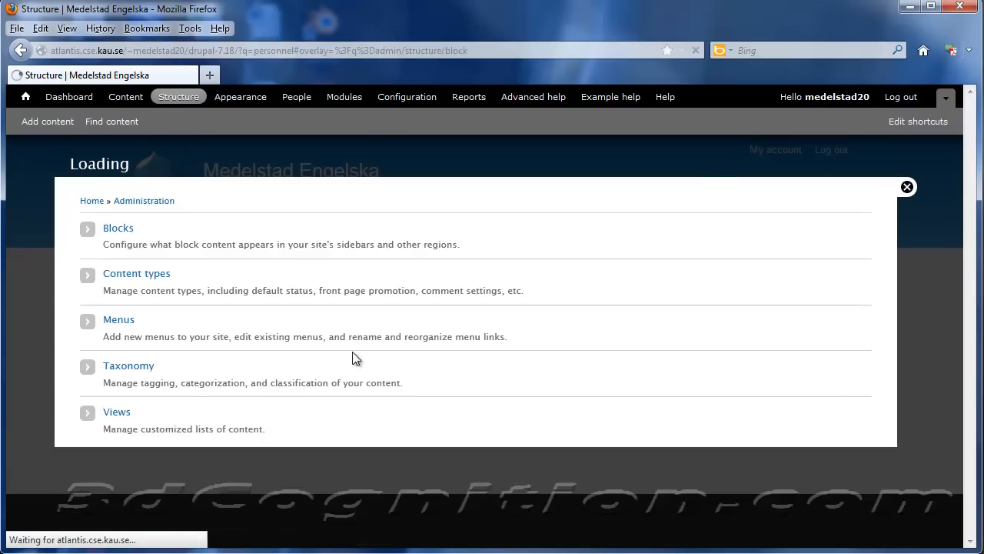
pyautogui.click(117, 228)
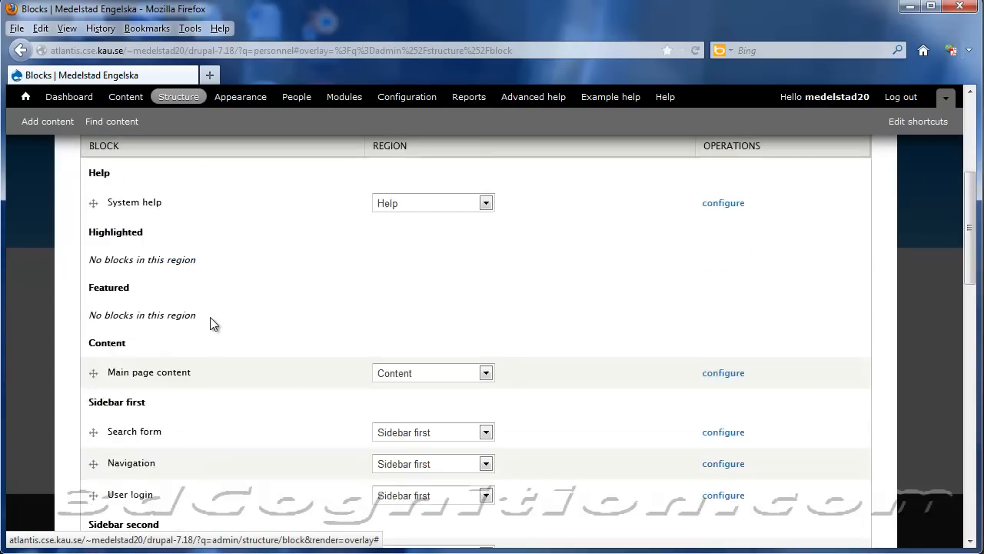
pyautogui.scroll(-3)
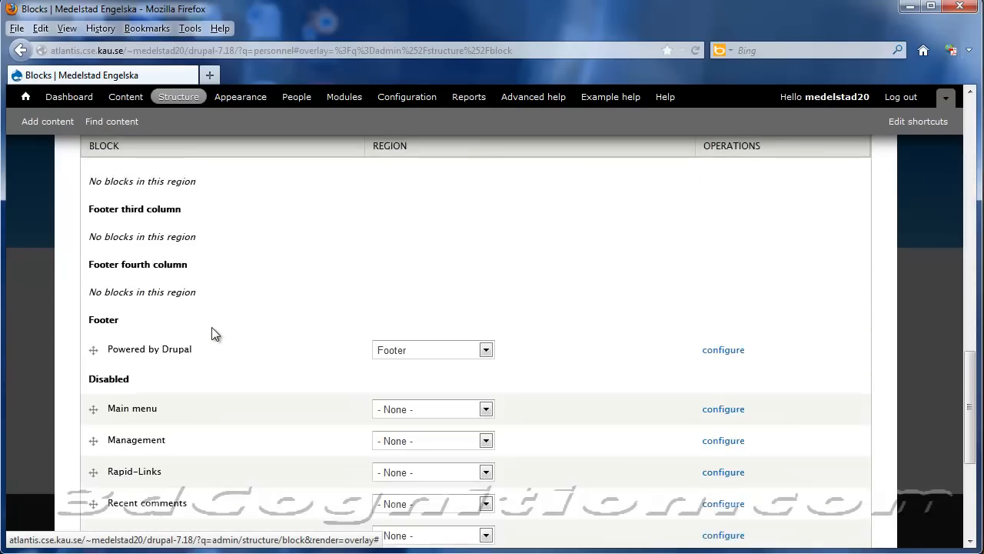
pyautogui.scroll(-3)
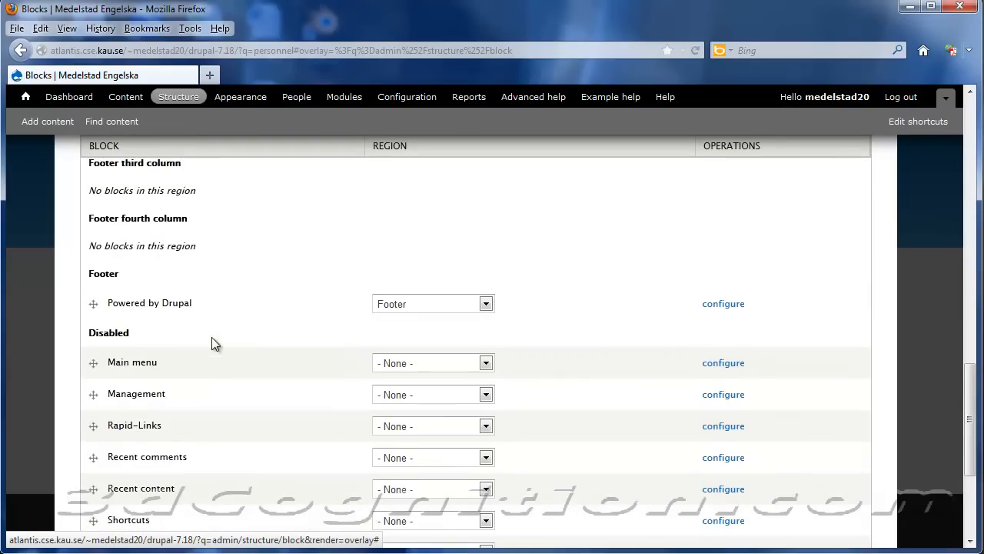
pyautogui.scroll(-3)
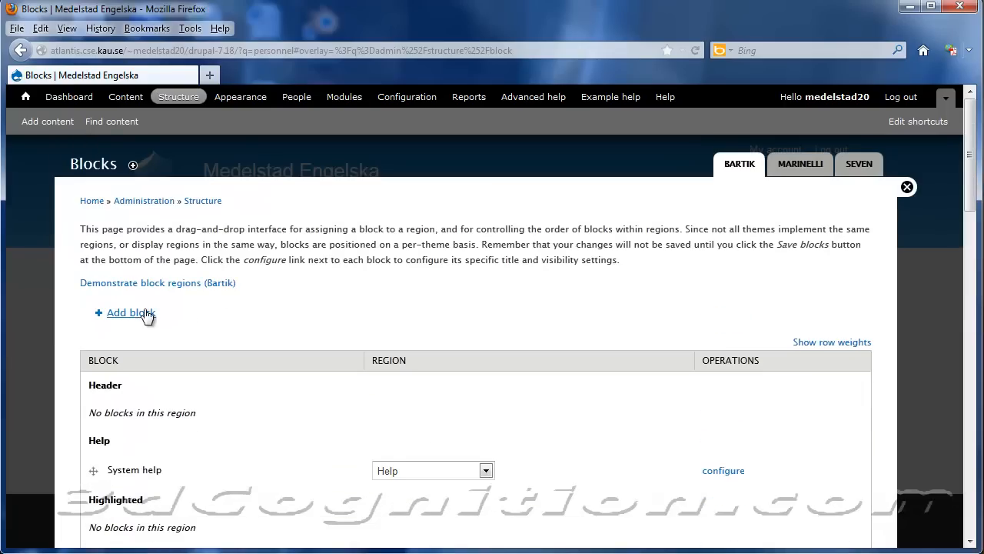
pyautogui.moveTo(177, 288)
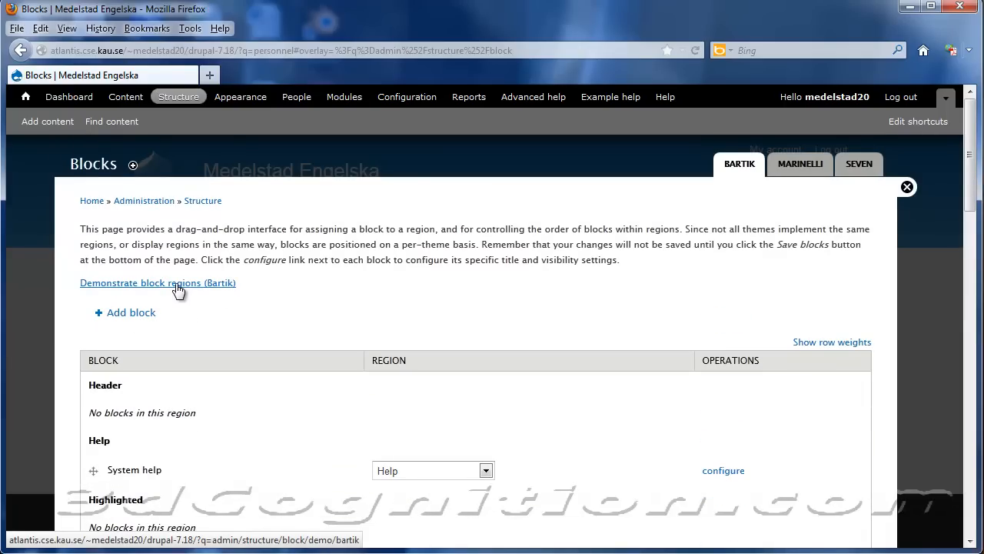
pyautogui.click(157, 283)
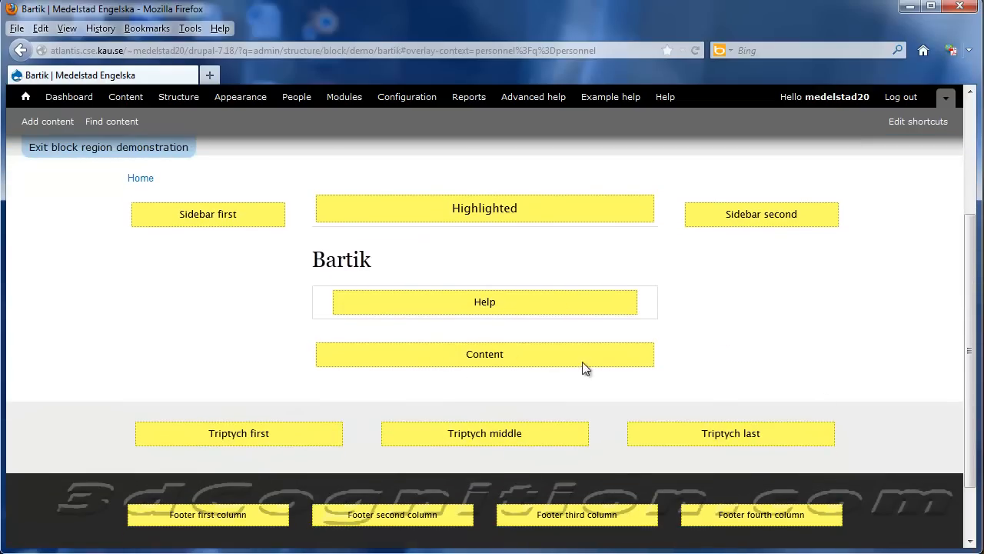
pyautogui.moveTo(792, 215)
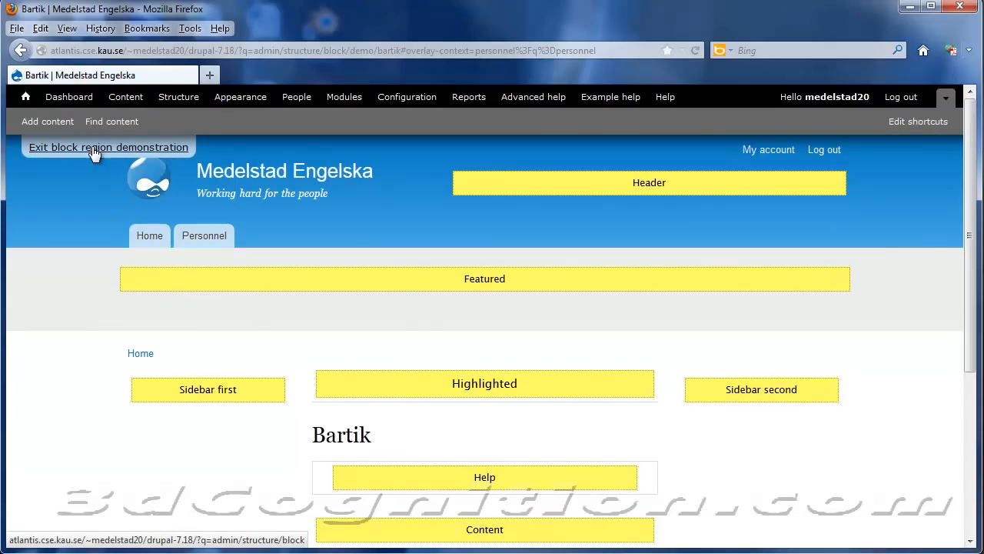
# Exit the Bartik block region demonstration back to the front page.
pyautogui.click(108, 146)
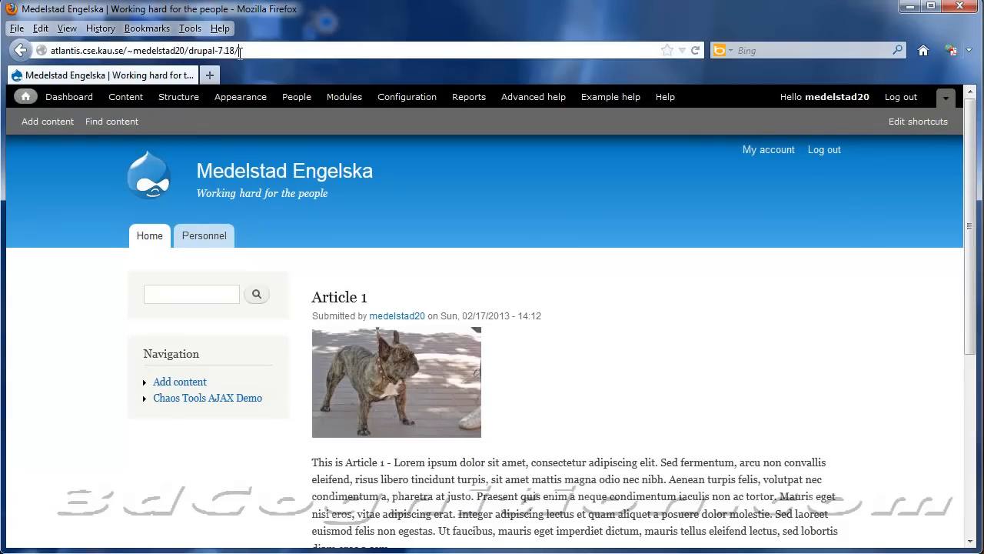
pyautogui.moveTo(238, 116)
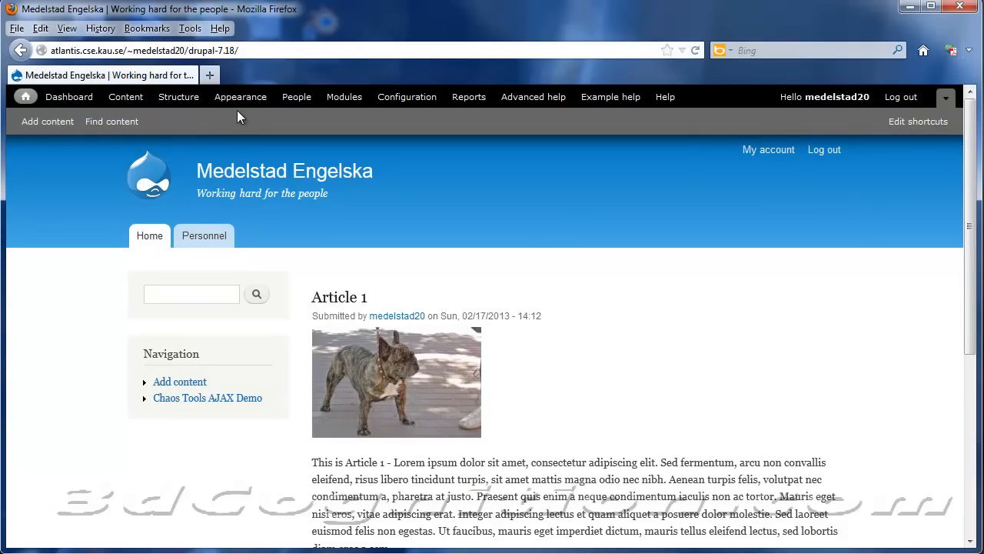
pyautogui.moveTo(123, 161)
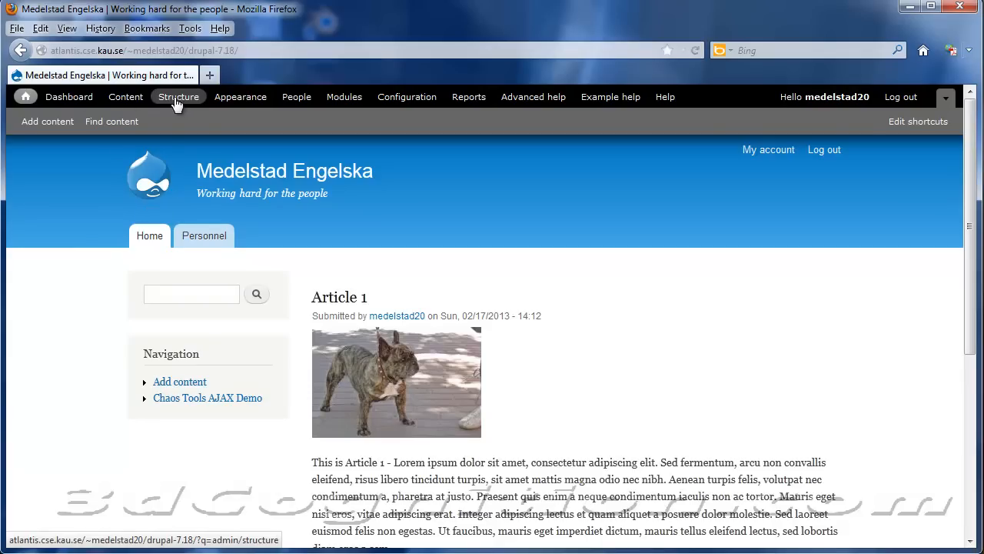
# Set the disabled Rapid-Links block's region to Sidebar first in the block layout.
pyautogui.click(178, 96)
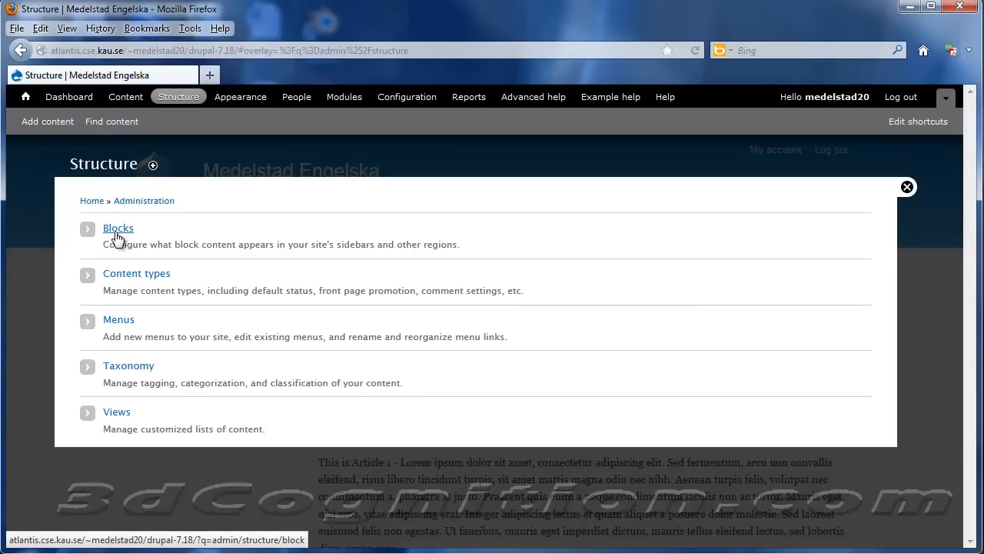
pyautogui.click(119, 227)
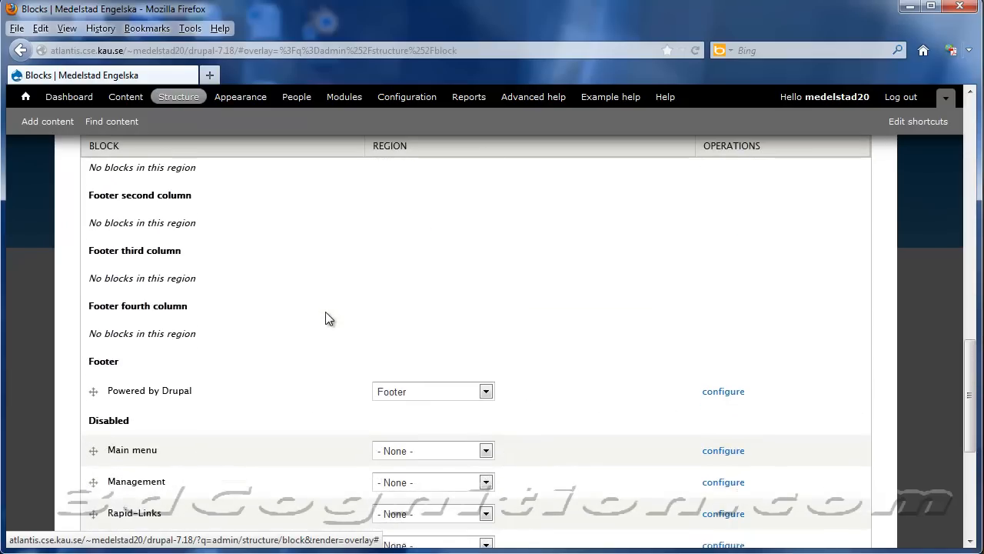
pyautogui.scroll(-3)
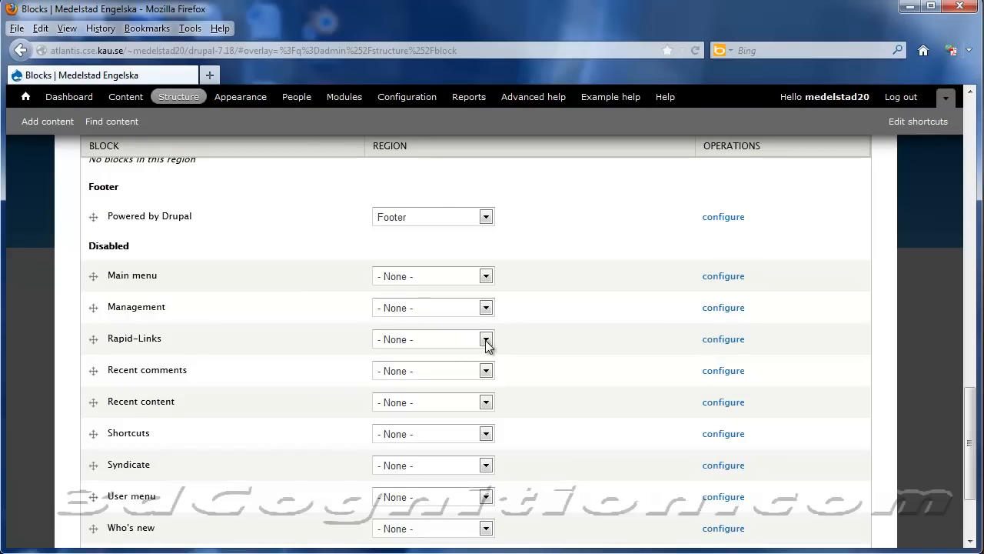
pyautogui.click(485, 339)
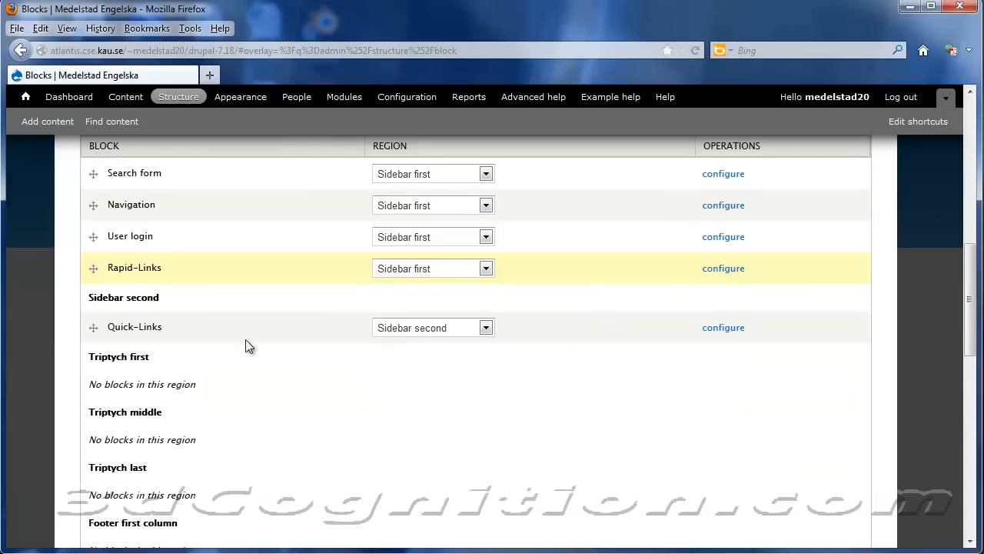
pyautogui.moveTo(640, 331)
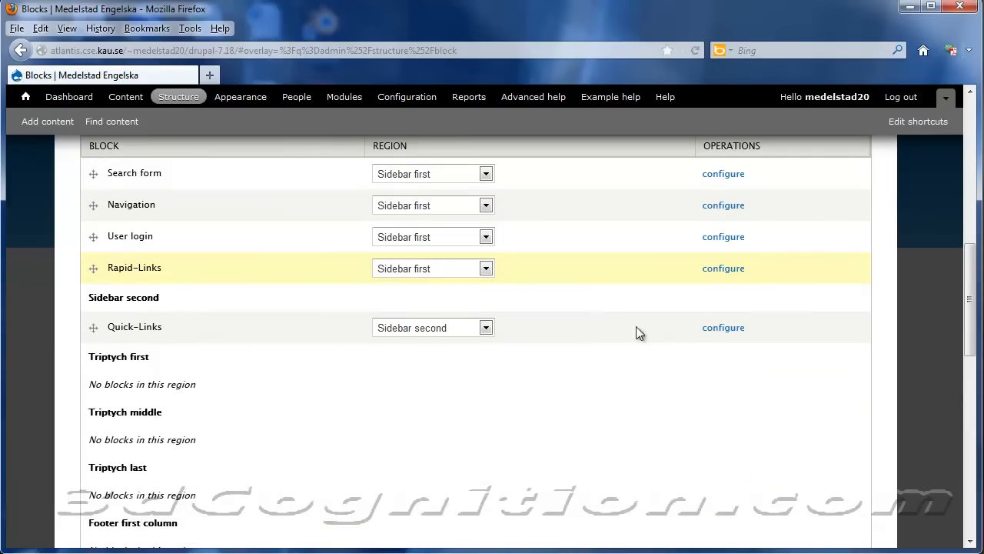
pyautogui.moveTo(188, 260)
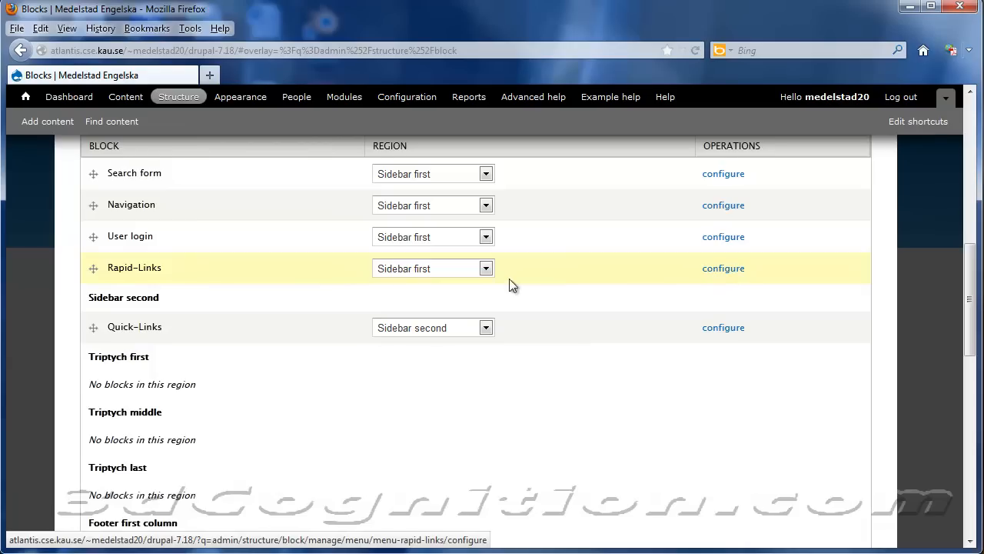
pyautogui.moveTo(724, 271)
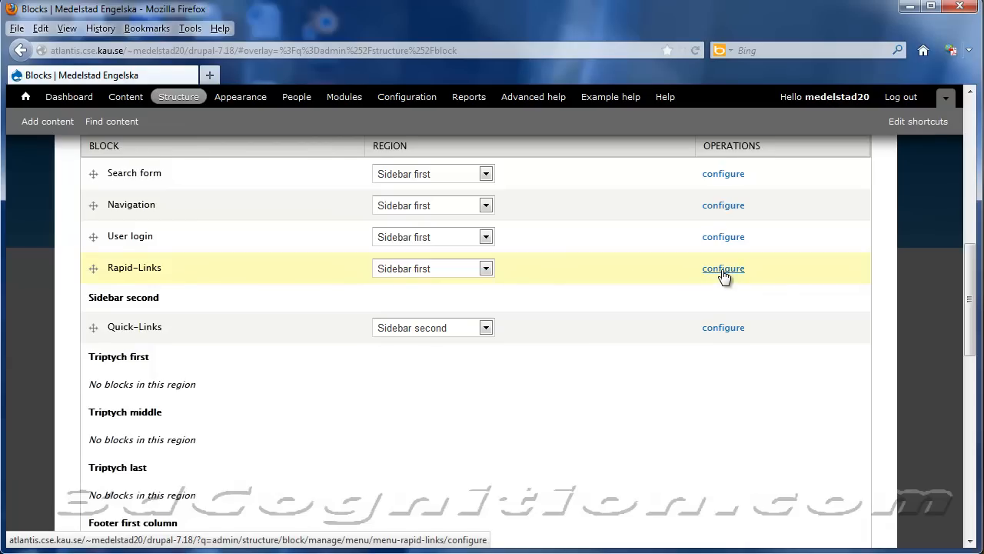
# Give the Rapid-Links block the title Rapid-Links and Sidebar first as its Bartik region.
pyautogui.click(723, 268)
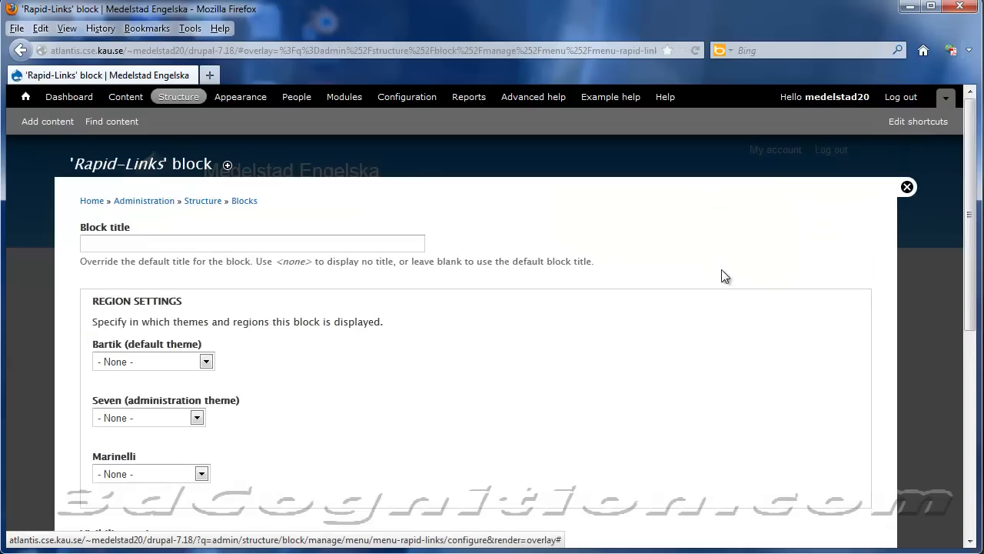
pyautogui.click(251, 243)
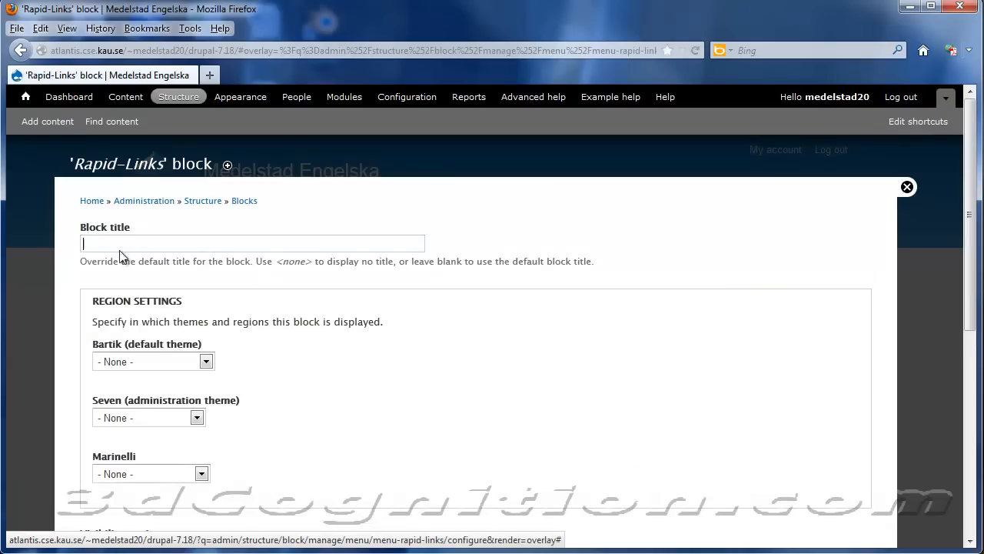
pyautogui.write('Rapid-Links')
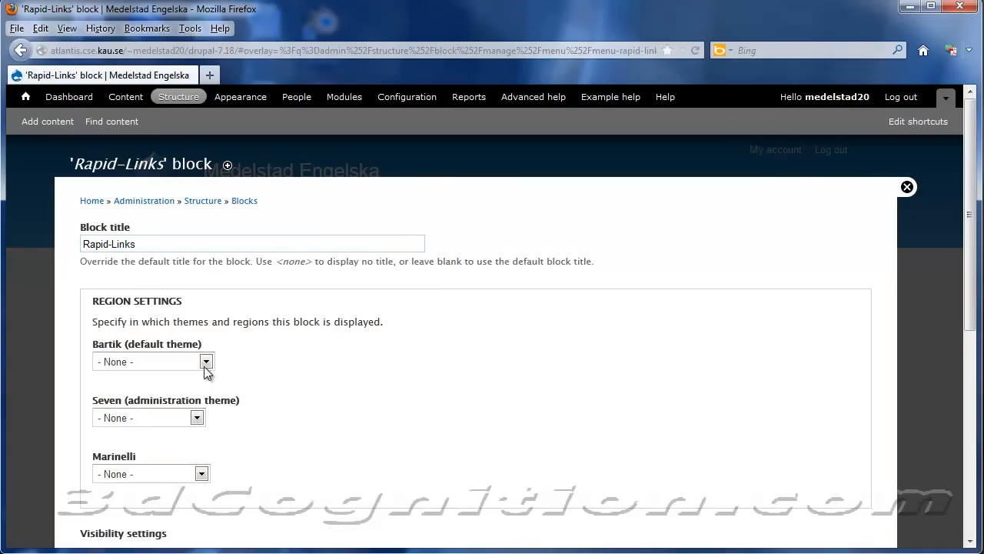
pyautogui.click(206, 361)
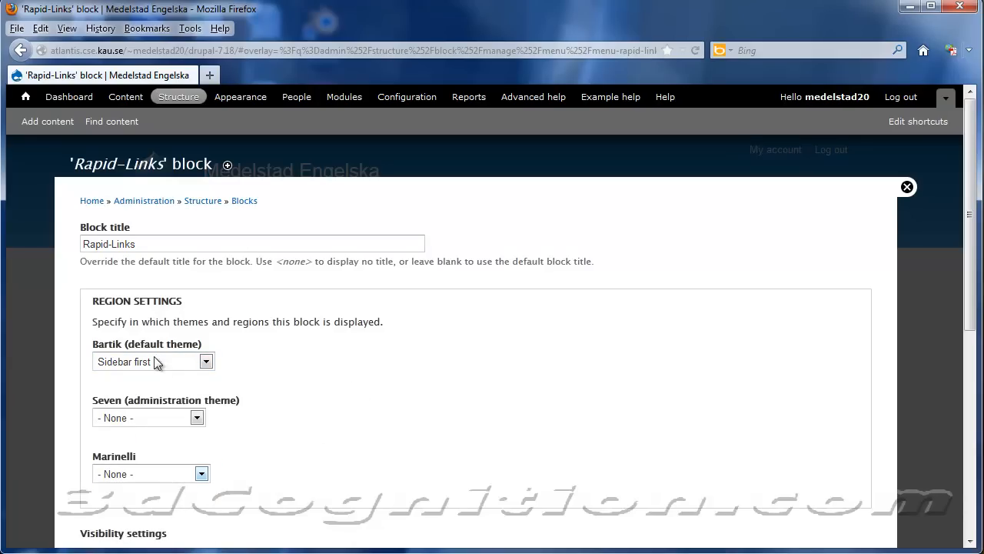
# Restrict the Rapid-Links block to only the listed page 'personnel' and save the block.
pyautogui.scroll(-3)
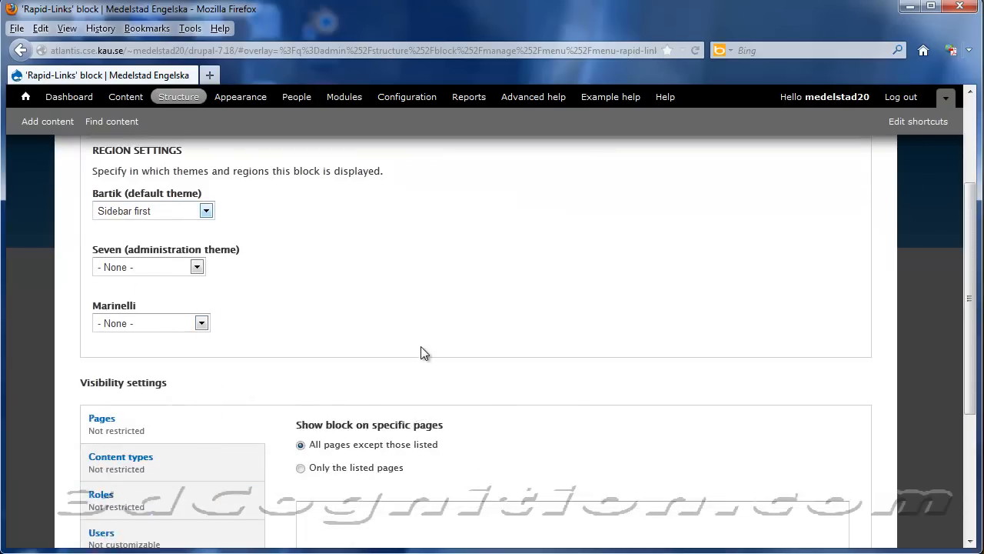
pyautogui.scroll(-3)
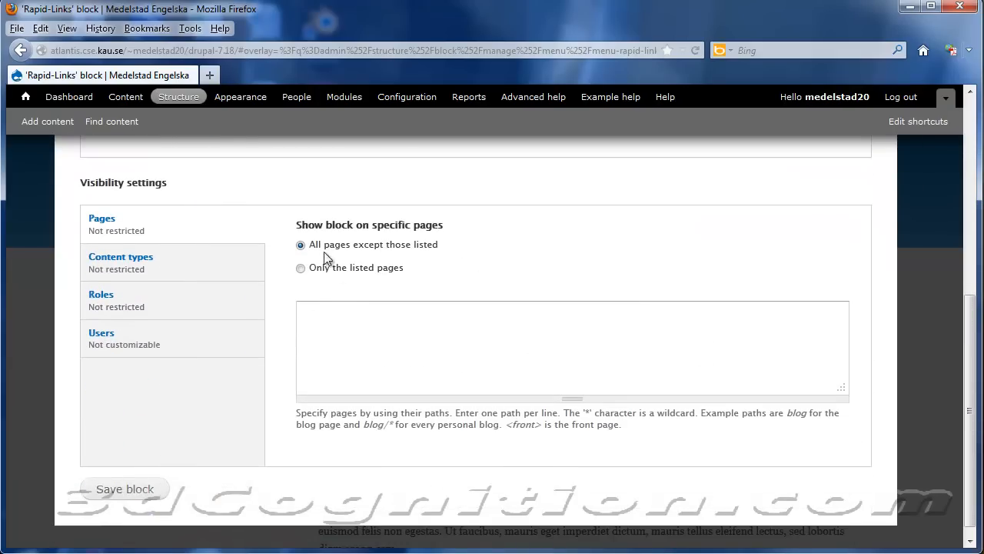
pyautogui.click(300, 267)
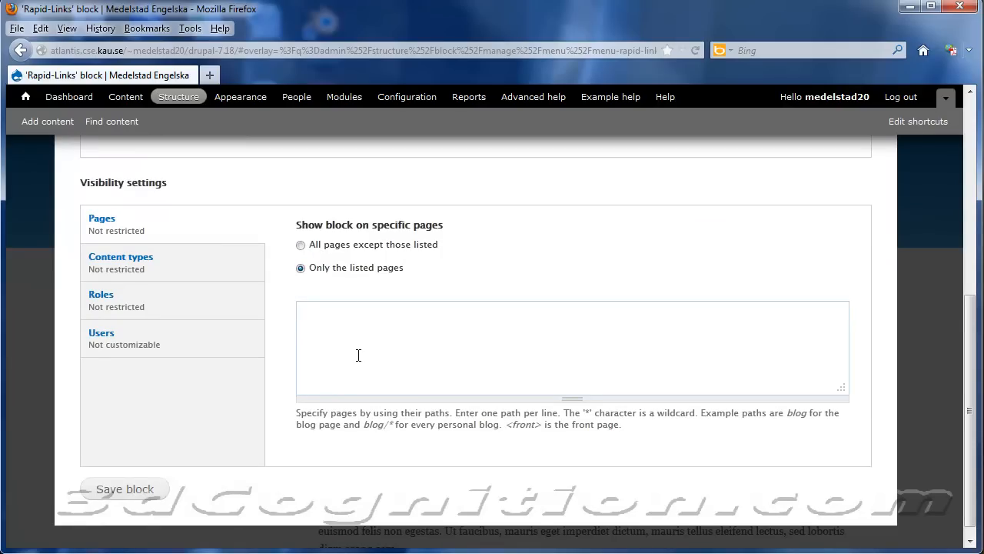
pyautogui.write('perso')
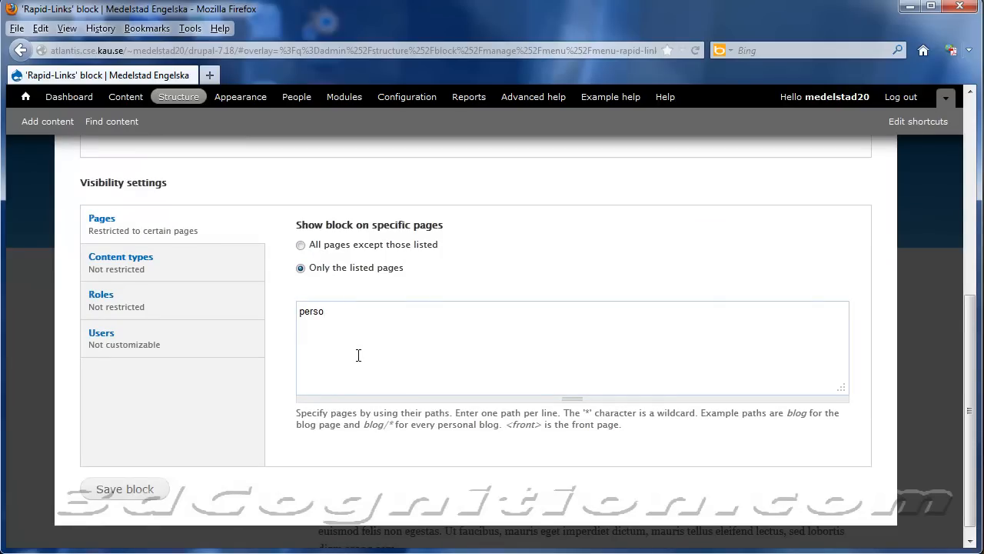
pyautogui.write('nnel')
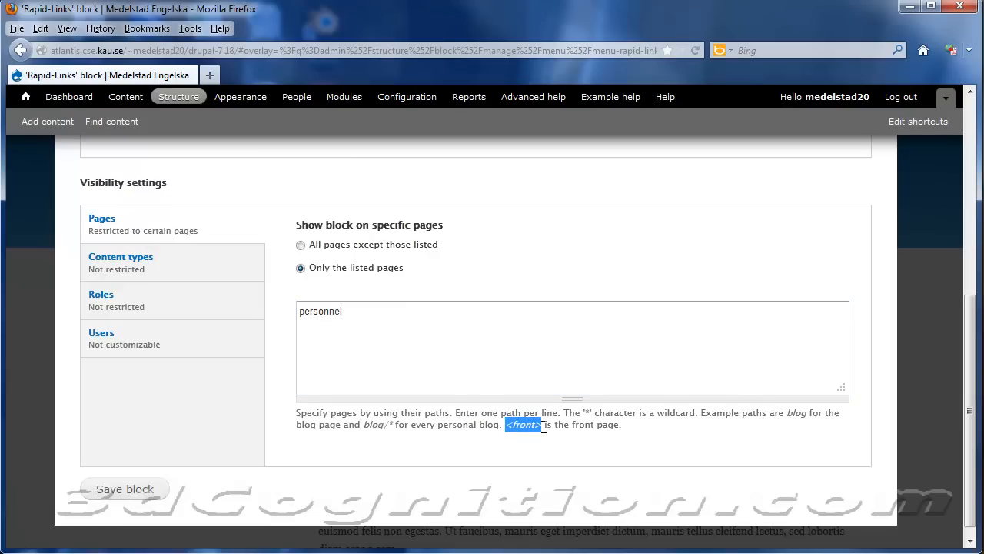
pyautogui.moveTo(544, 433)
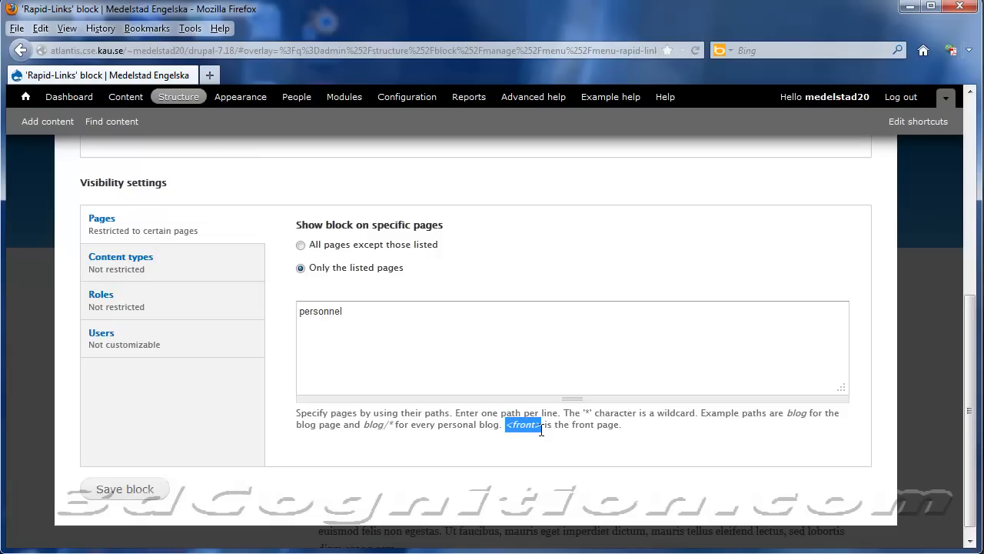
pyautogui.click(350, 311)
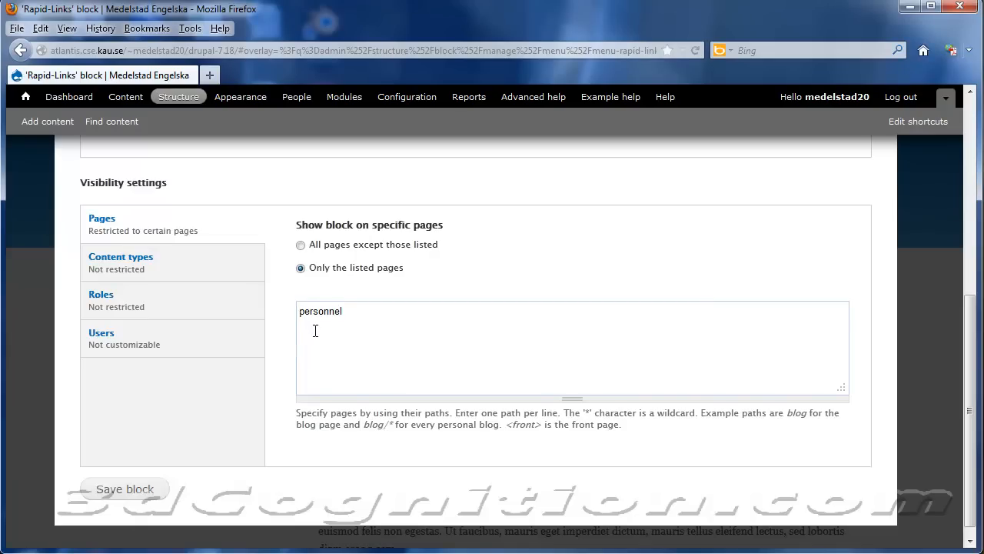
pyautogui.write('<')
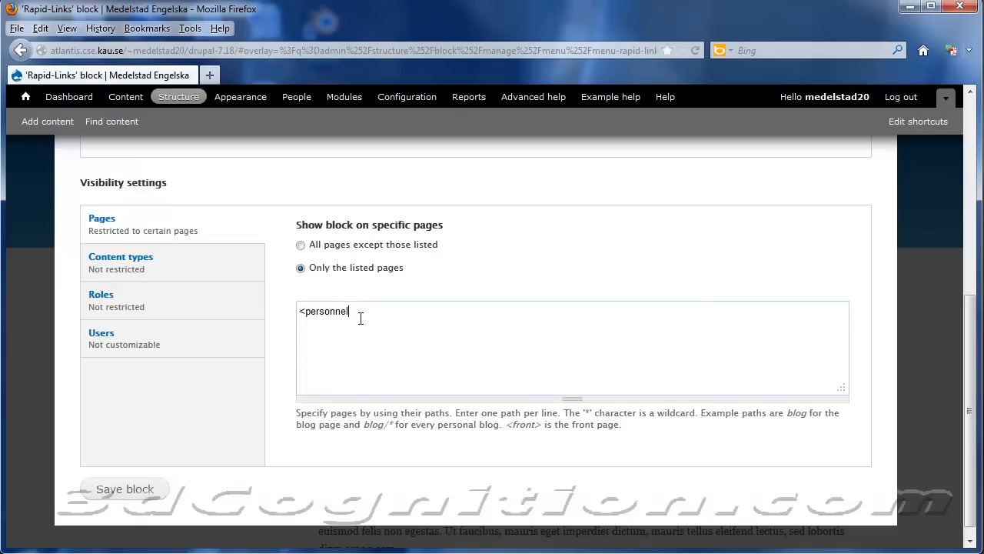
pyautogui.write('>')
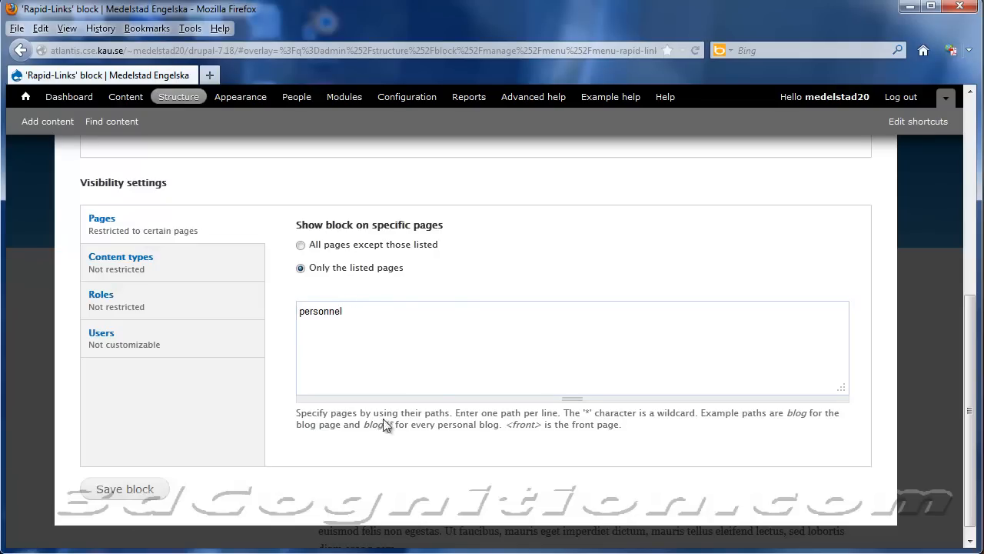
pyautogui.click(124, 488)
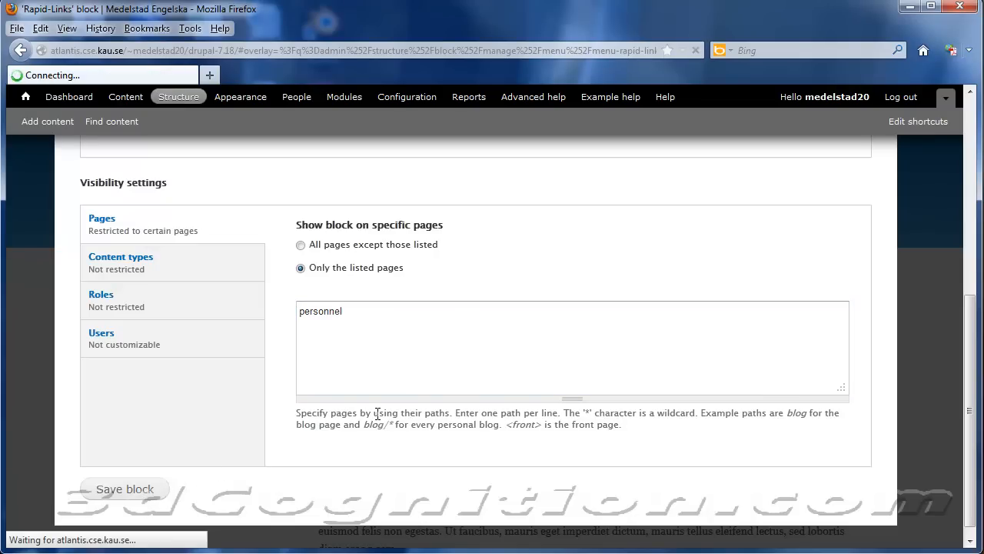
# On the Personnel page, follow the 3dcognition link in Rapid-Links and come back.
pyautogui.click(125, 488)
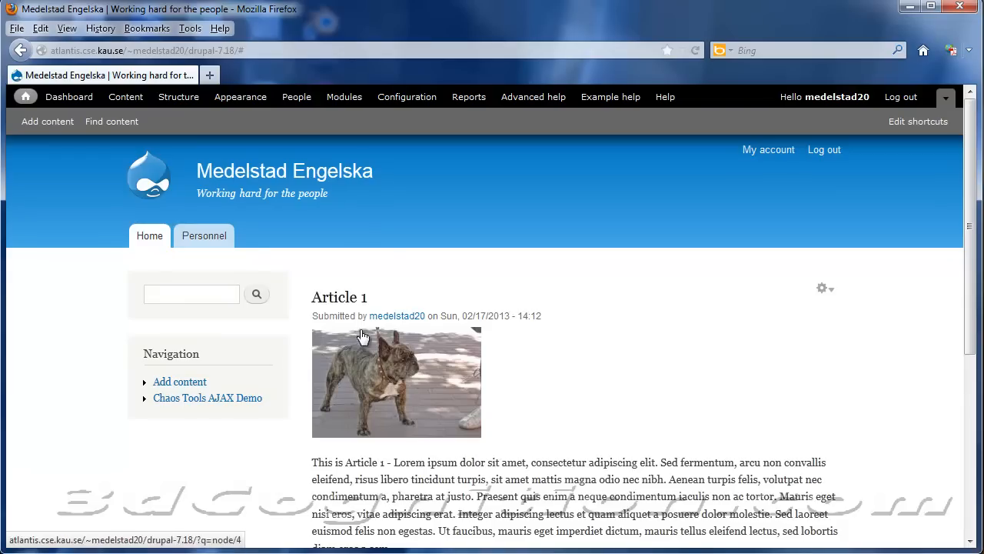
pyautogui.moveTo(526, 311)
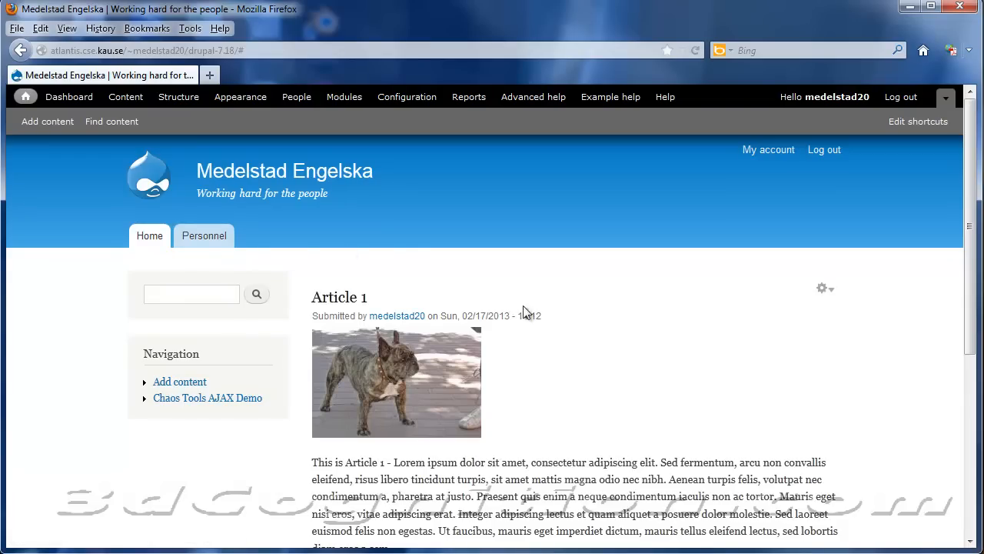
pyautogui.click(204, 235)
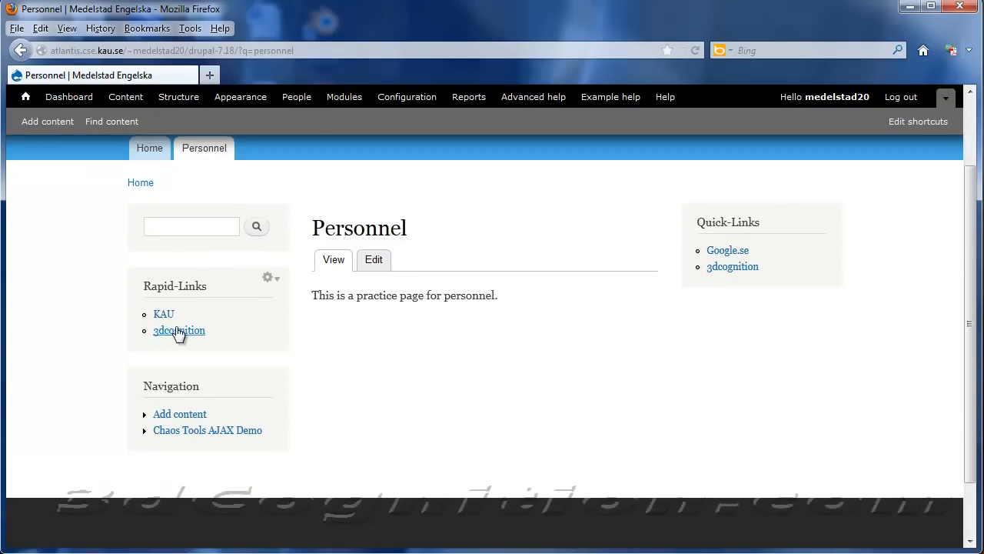
pyautogui.click(178, 330)
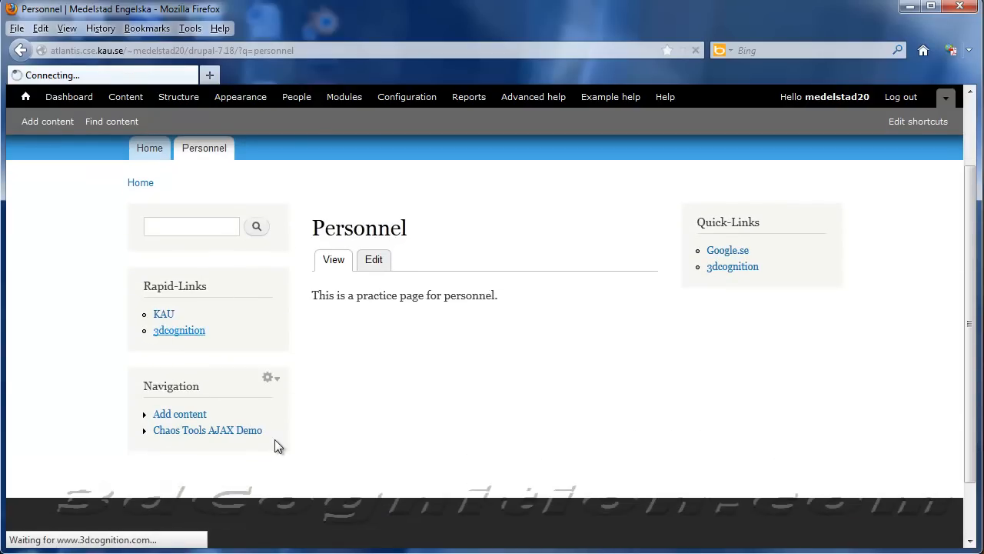
pyautogui.click(179, 330)
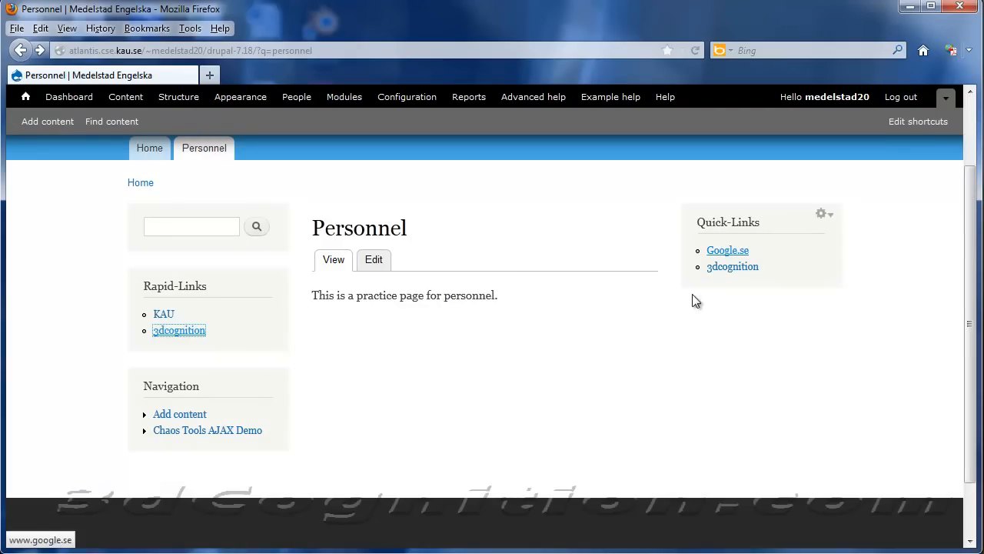
pyautogui.moveTo(178, 97)
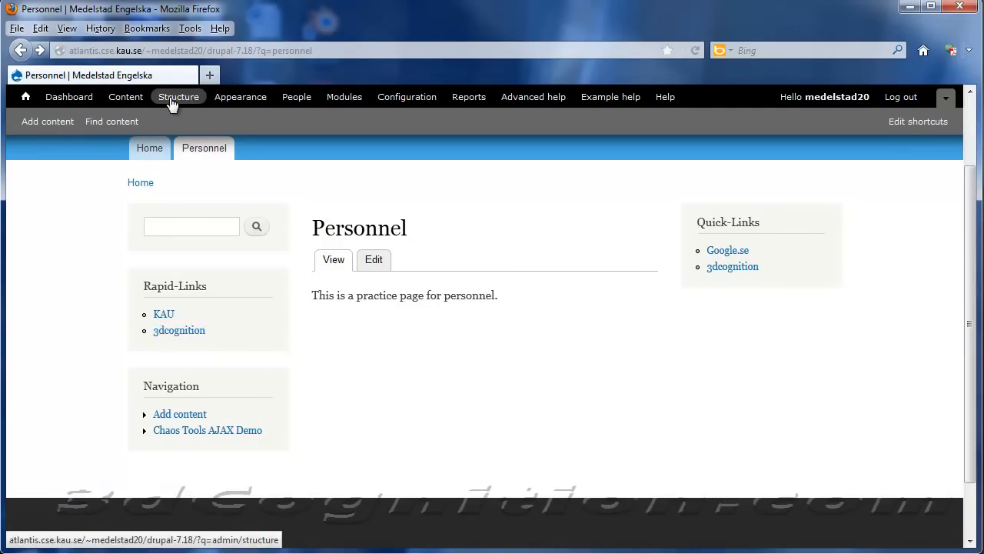
# Start a basic page titled About with placeholder body text.
pyautogui.click(178, 96)
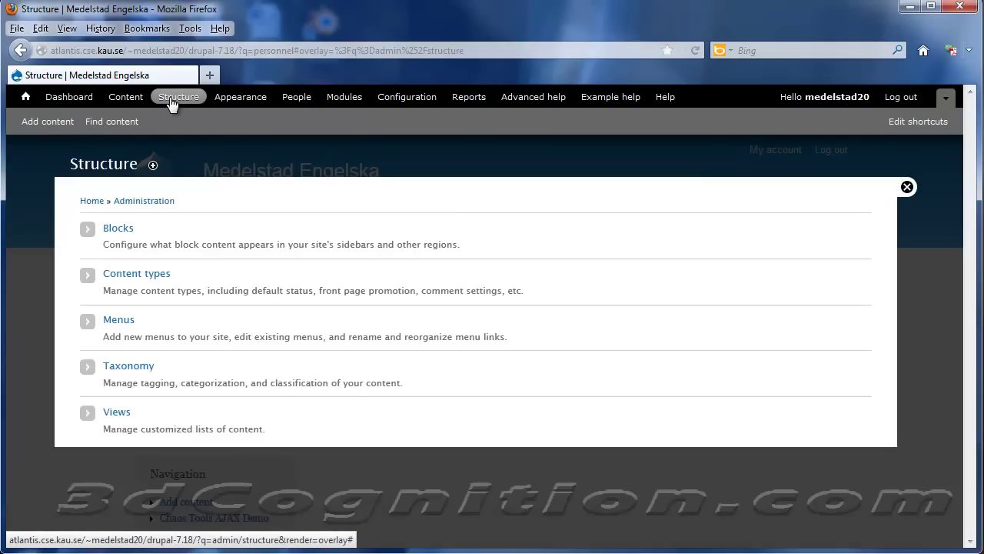
pyautogui.moveTo(111, 124)
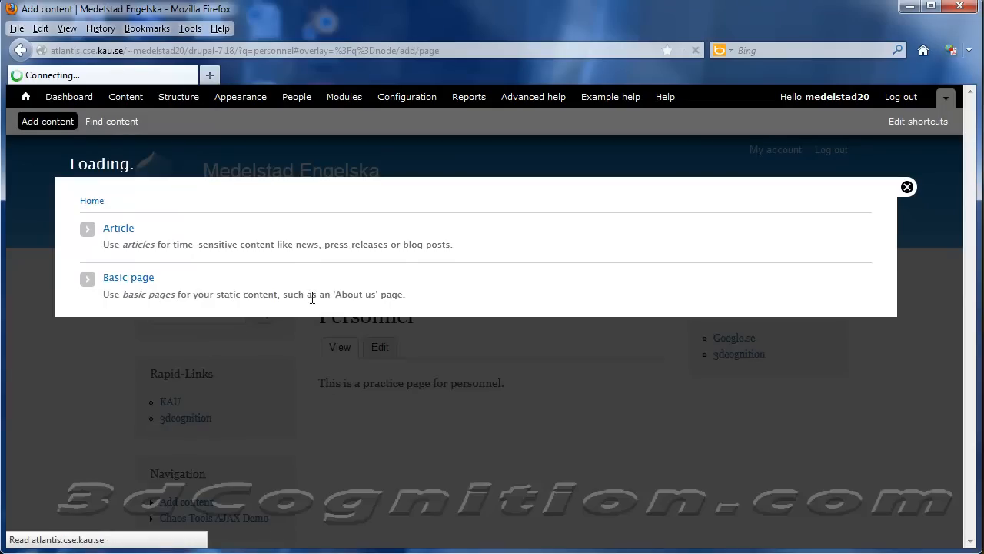
pyautogui.click(129, 276)
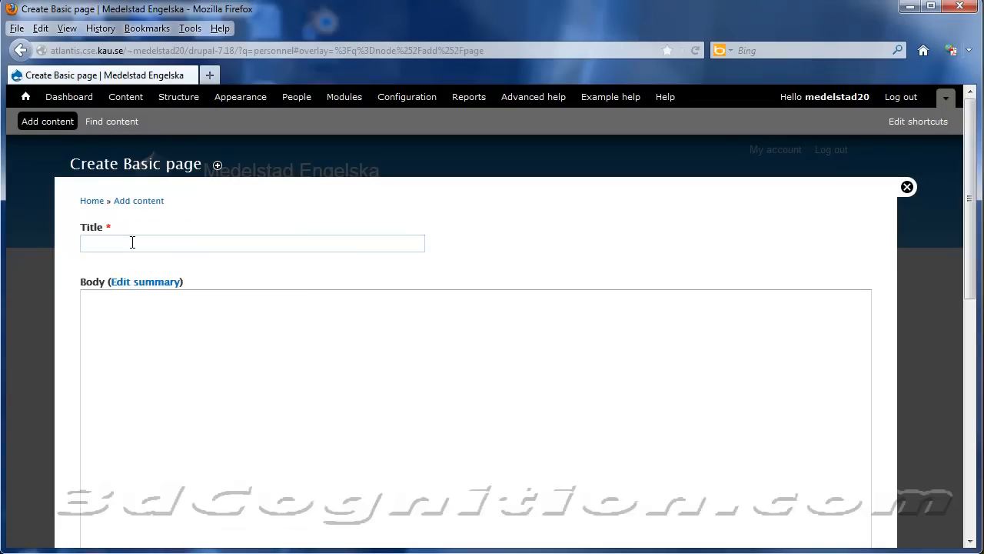
pyautogui.write('About')
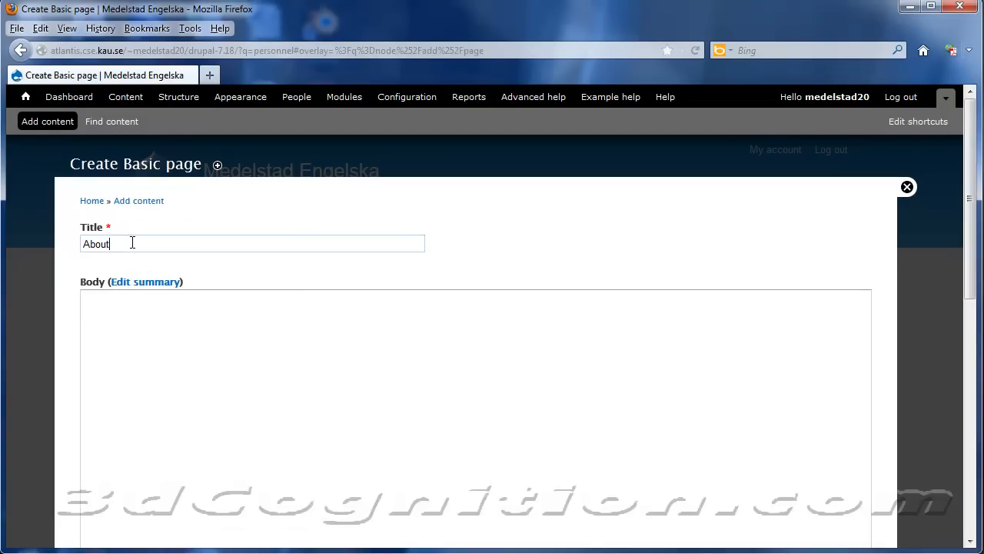
pyautogui.write('asdfasdfasfasdf asd')
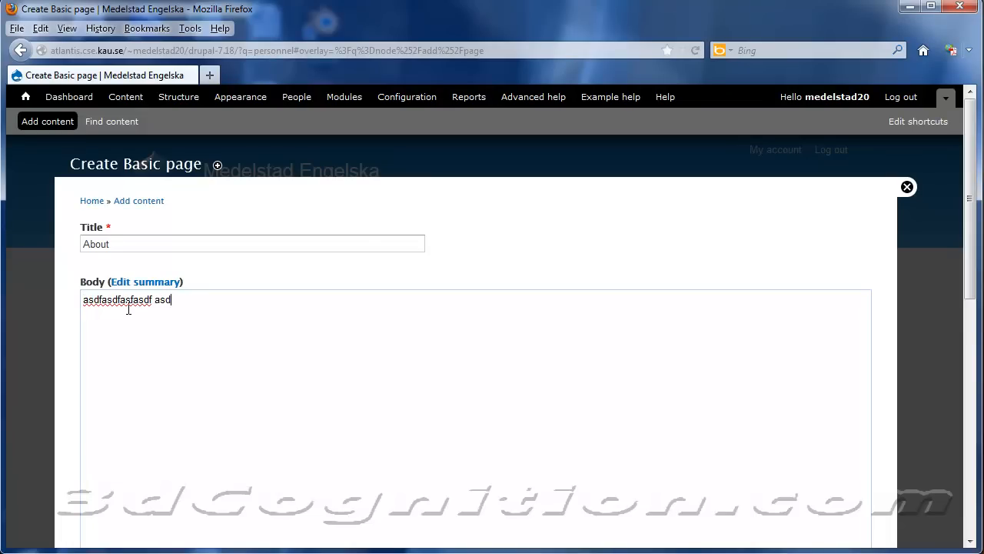
pyautogui.write('s')
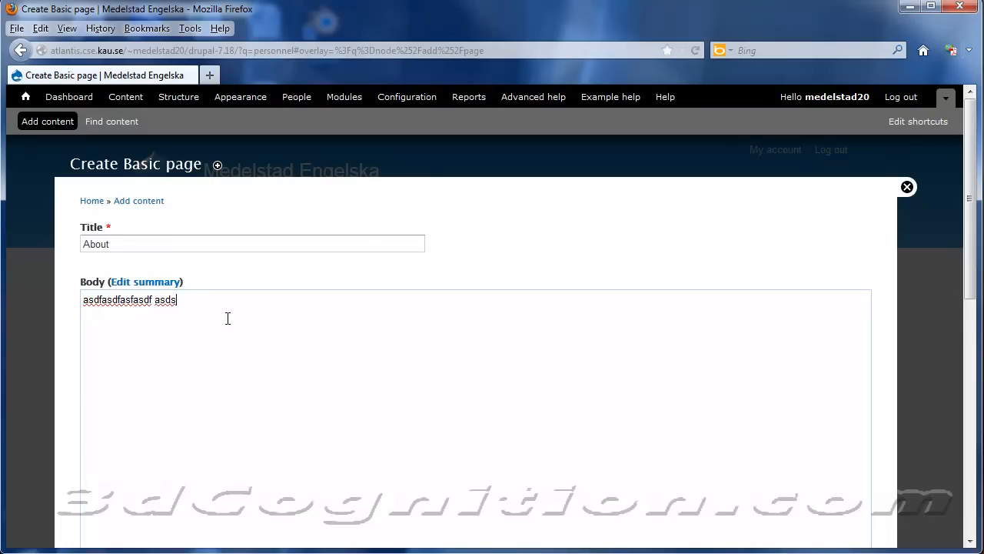
pyautogui.scroll(-3)
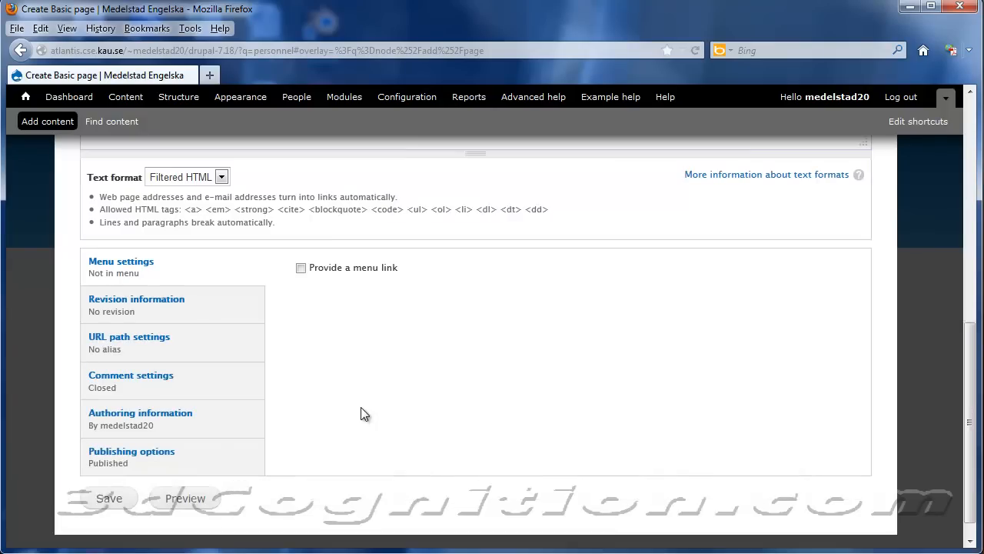
# Give the About page a main menu link of weight 2, review other settings, and save.
pyautogui.click(300, 267)
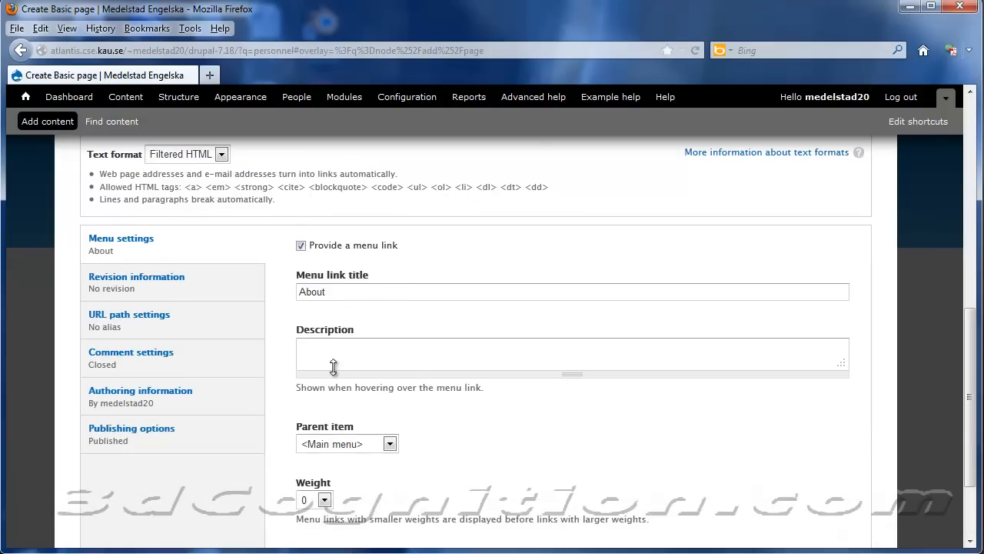
pyautogui.scroll(-3)
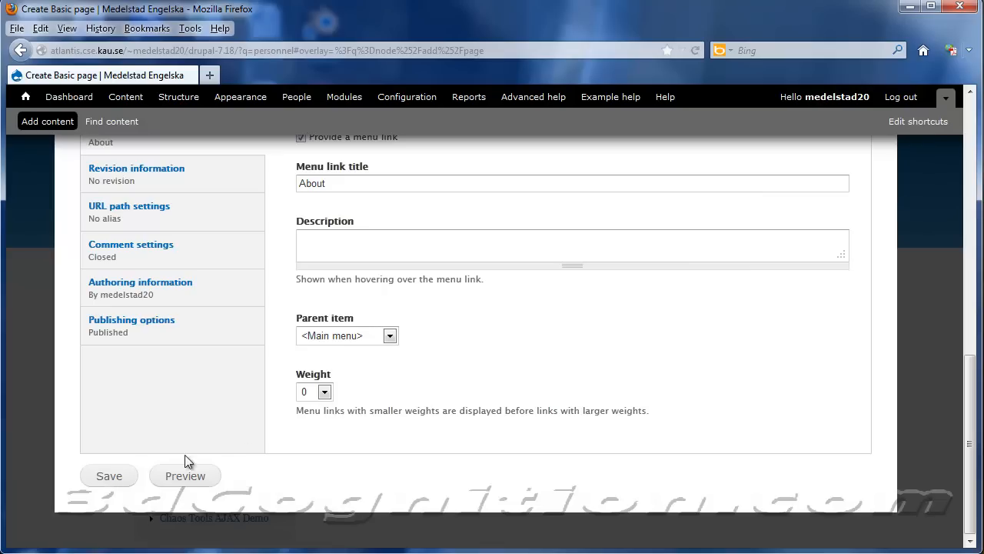
pyautogui.click(324, 392)
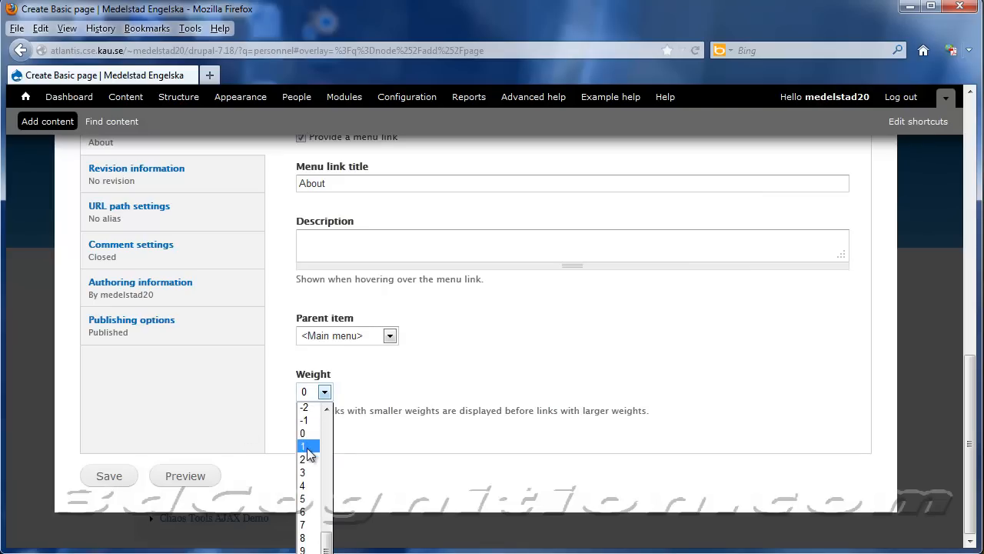
pyautogui.click(302, 473)
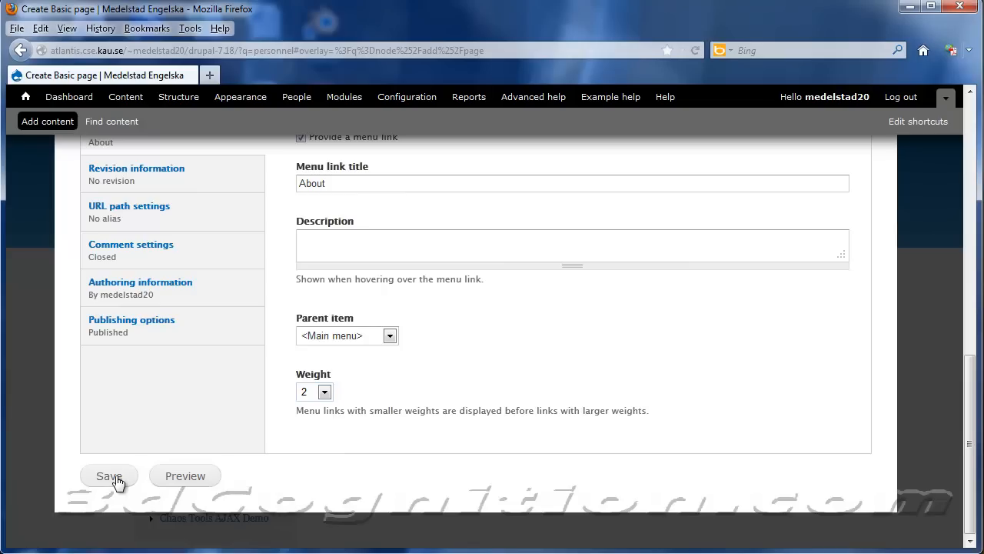
pyautogui.click(131, 319)
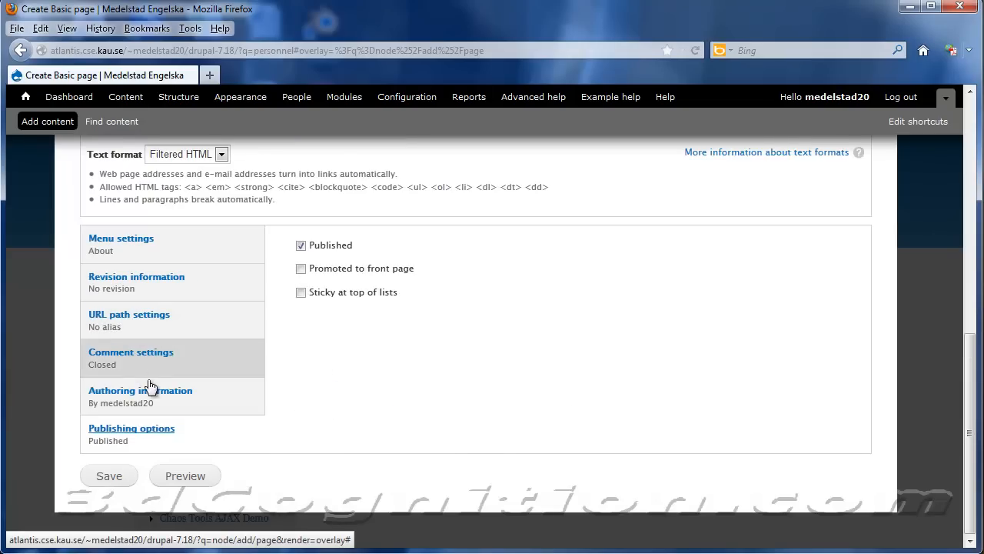
pyautogui.click(131, 352)
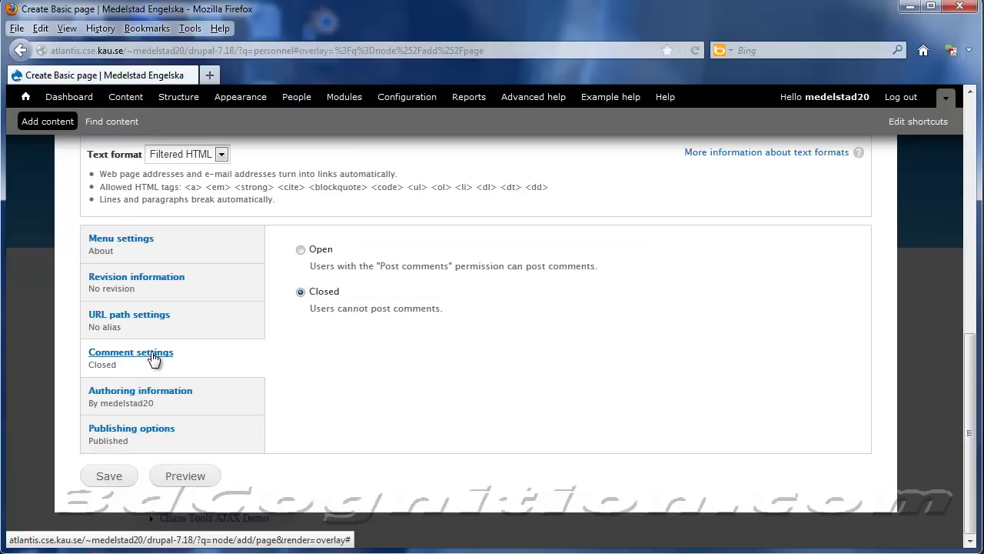
pyautogui.click(136, 276)
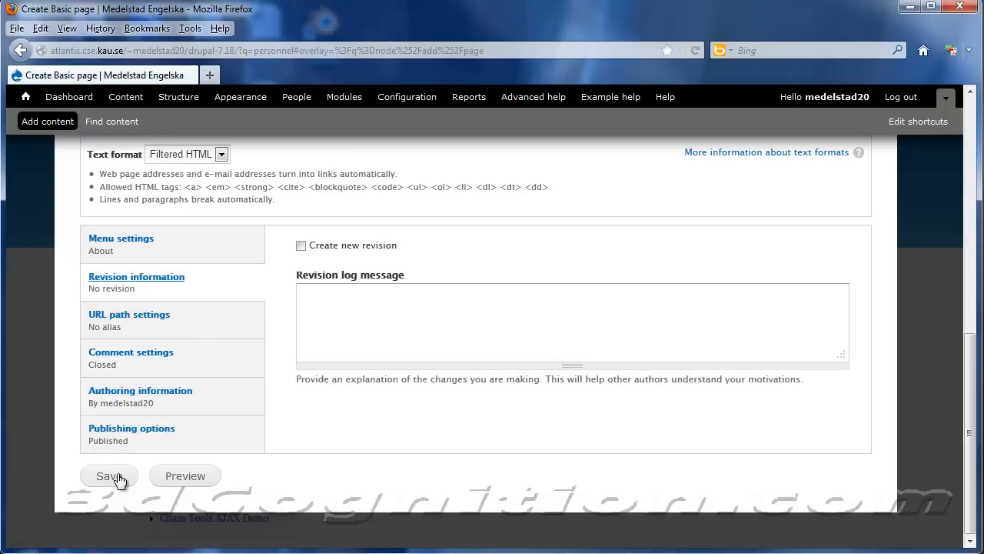
pyautogui.click(107, 475)
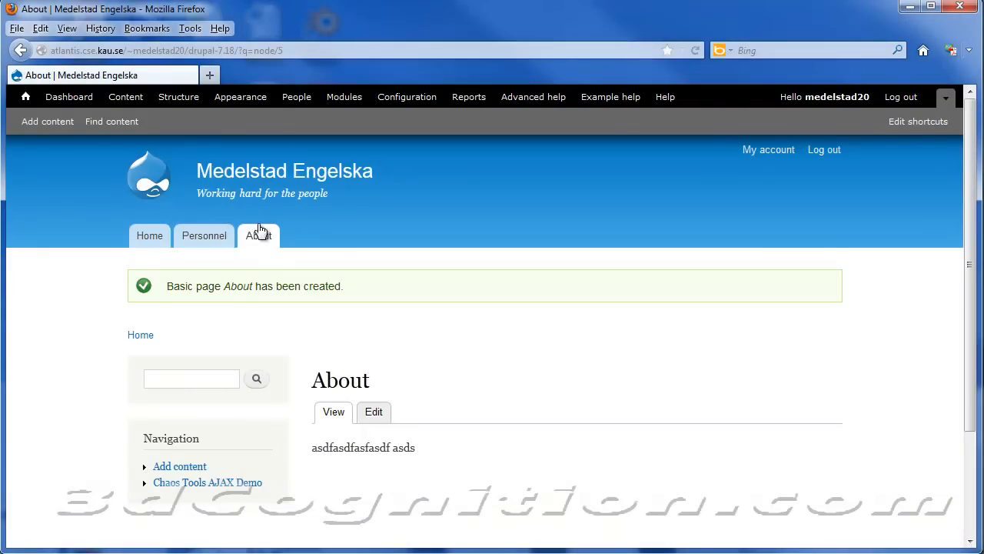
# Visit the new About page via the main menu, then open the Content admin list.
pyautogui.click(204, 236)
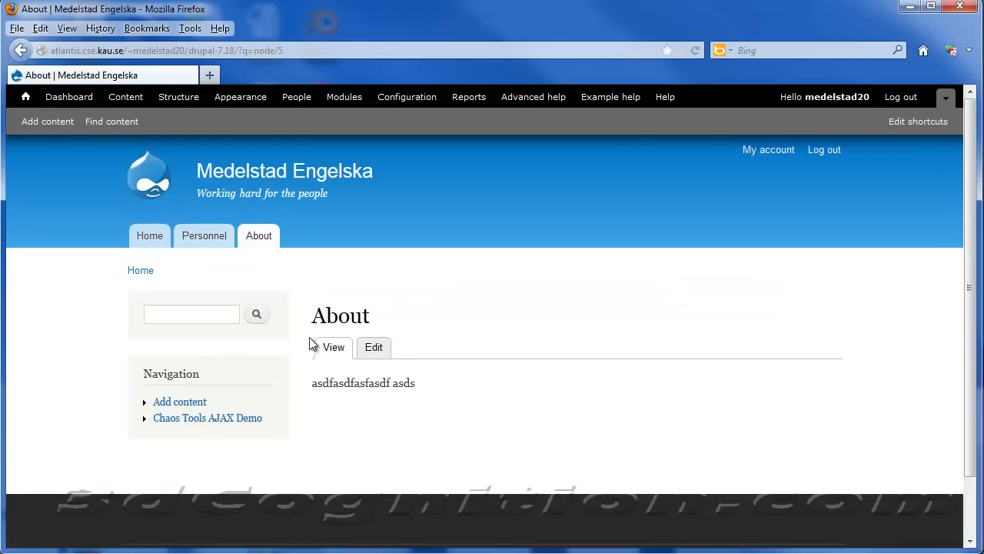
pyautogui.click(300, 50)
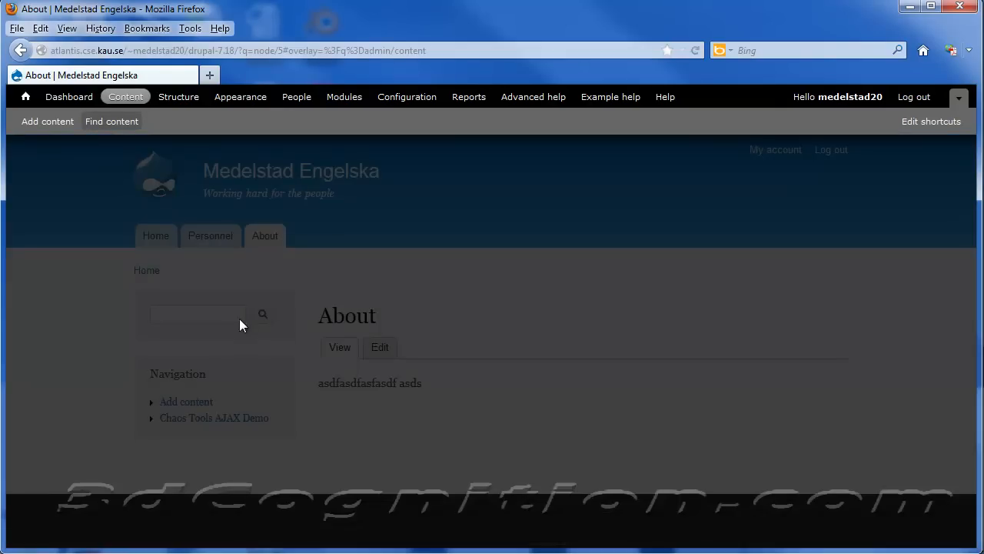
# Edit the About page from the content list and enter 'about' as its URL alias.
pyautogui.click(125, 96)
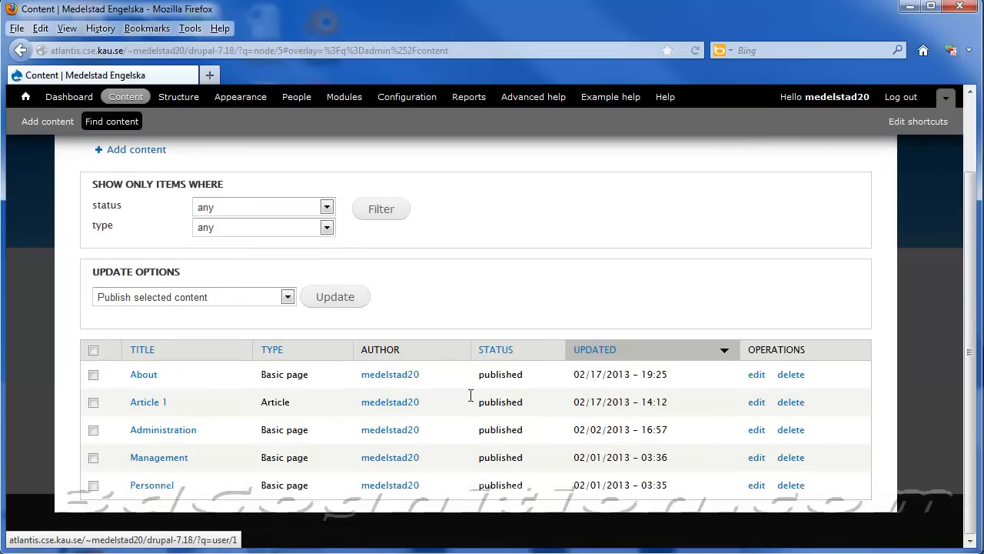
pyautogui.click(756, 373)
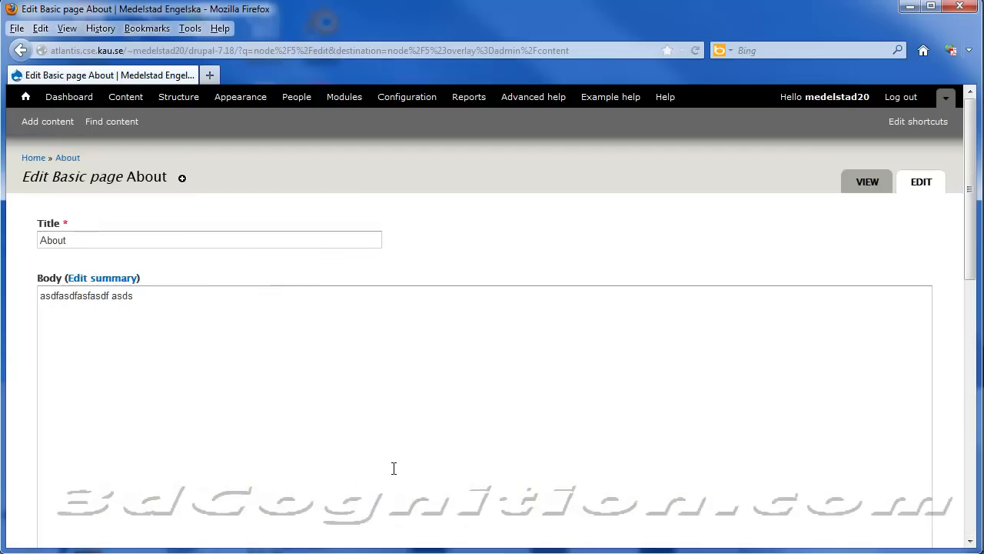
pyautogui.scroll(-3)
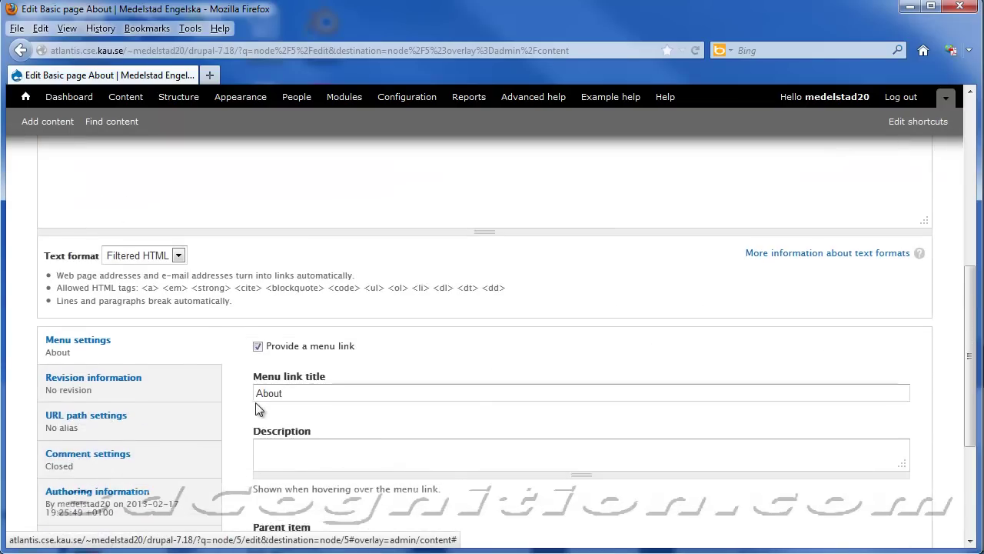
pyautogui.scroll(-3)
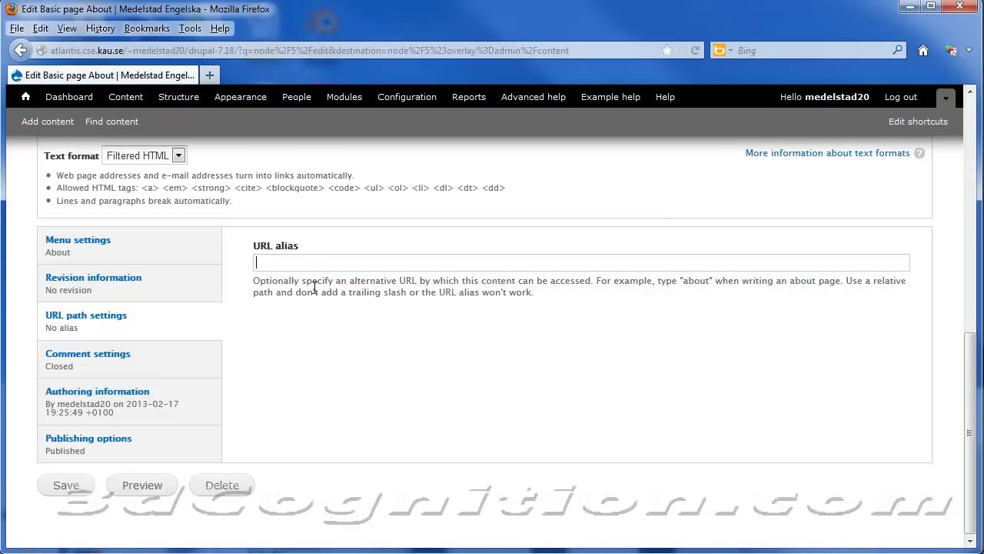
pyautogui.write('about')
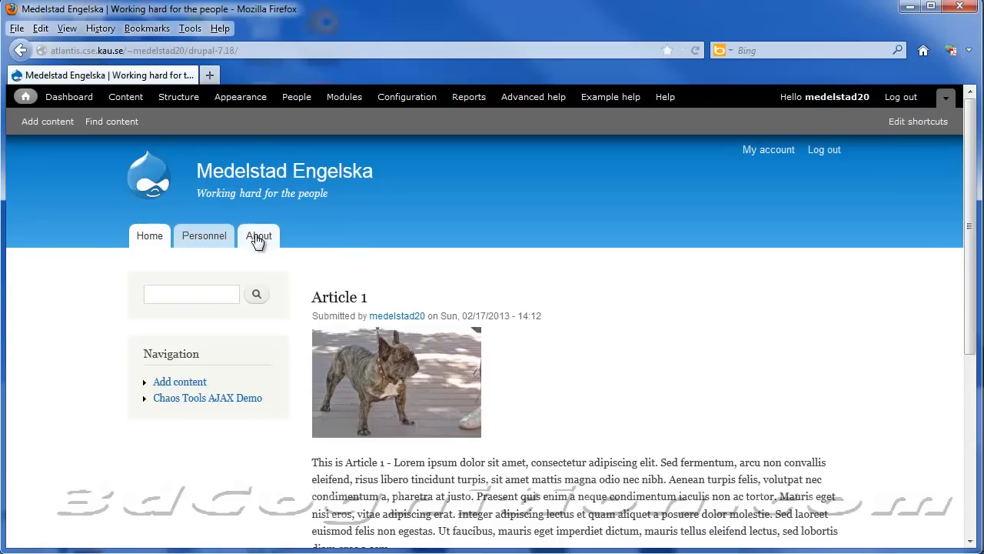
# Open About from the main menu and verify the address ends in ?q=about.
pyautogui.click(258, 236)
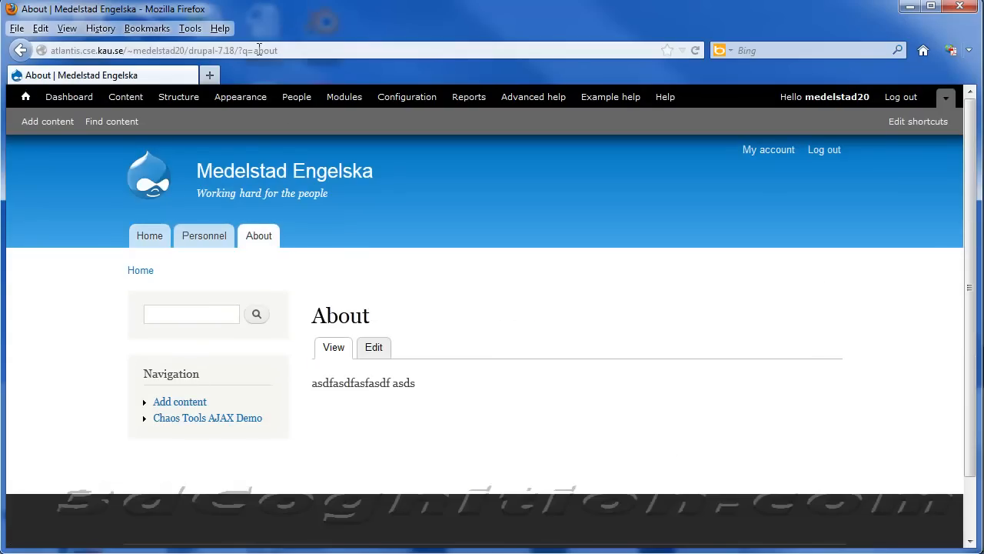
pyautogui.doubleClick(268, 51)
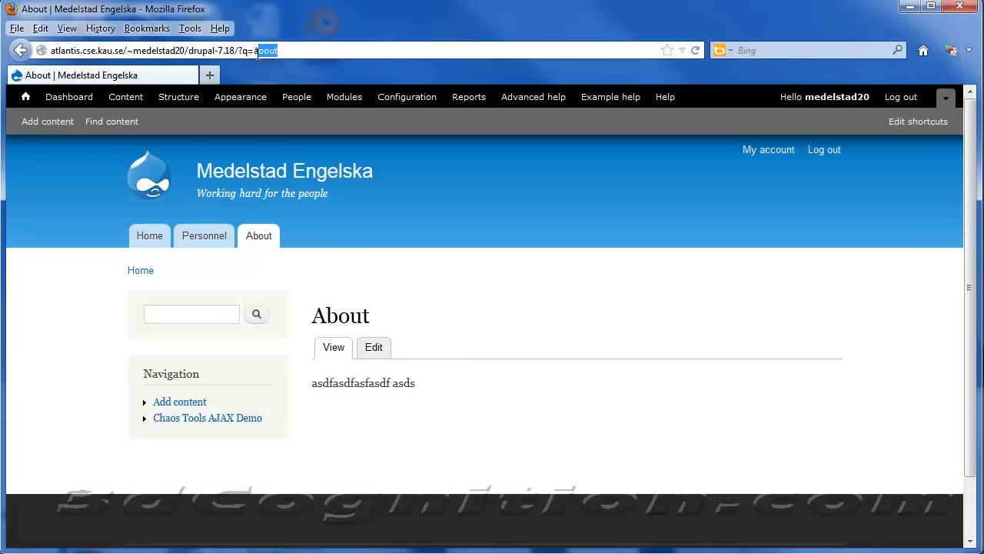
pyautogui.moveTo(256, 247)
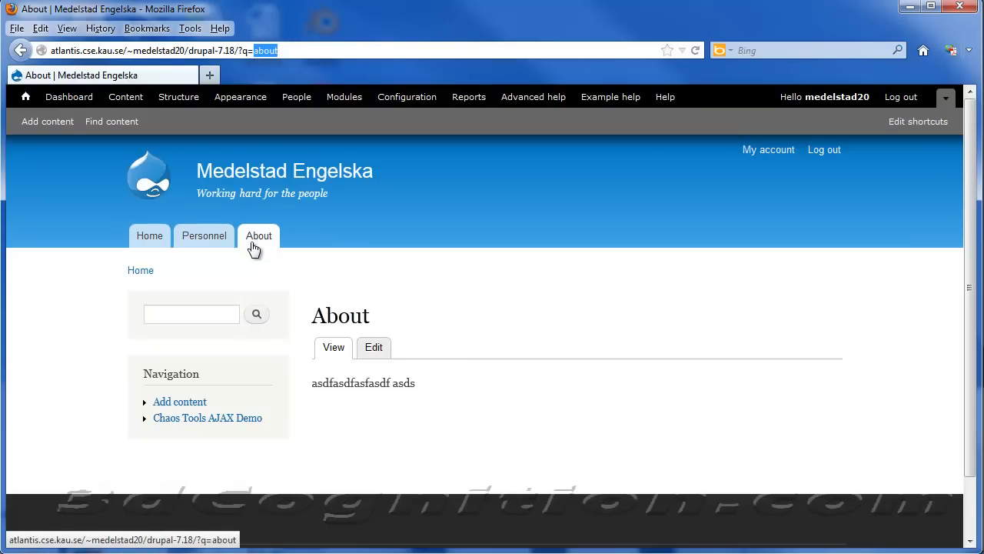
pyautogui.moveTo(178, 96)
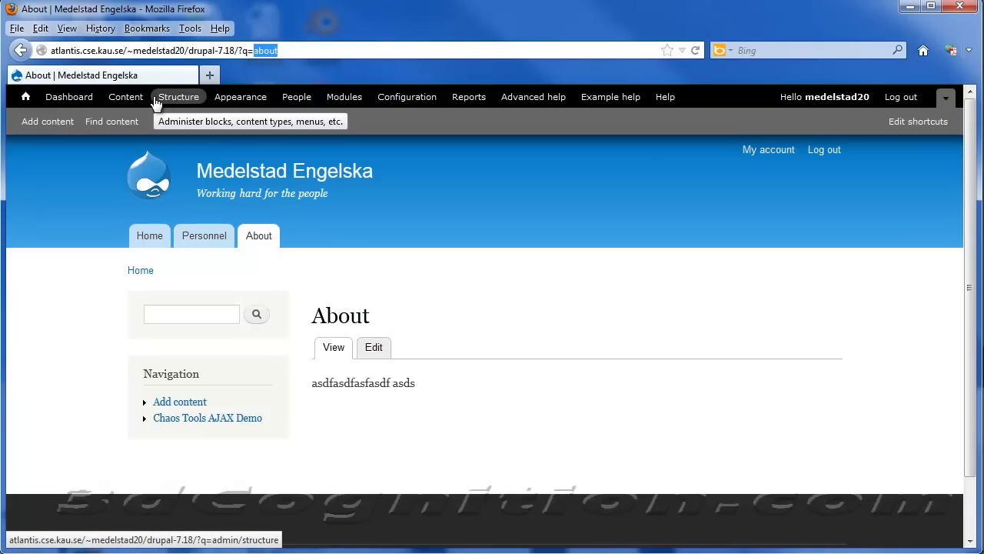
pyautogui.moveTo(248, 119)
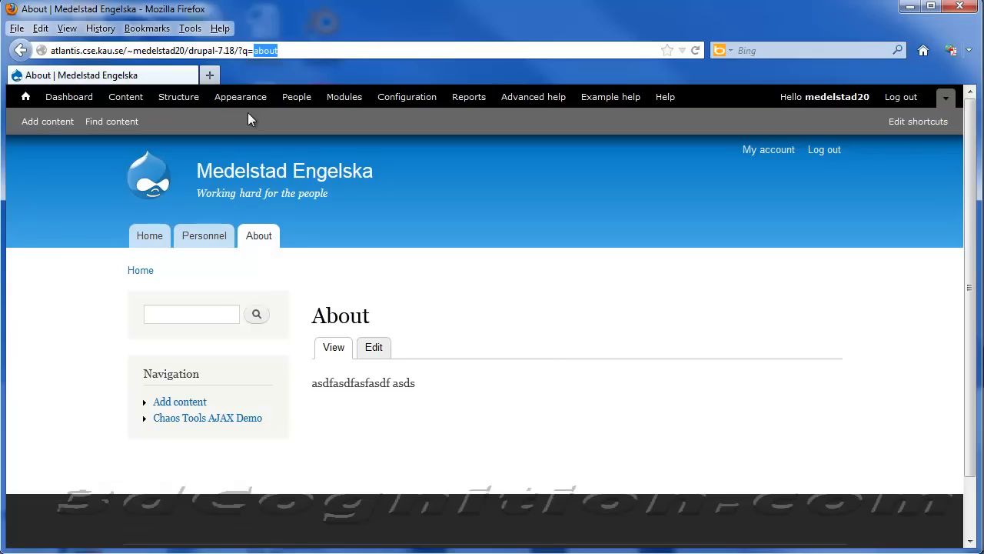
pyautogui.moveTo(244, 235)
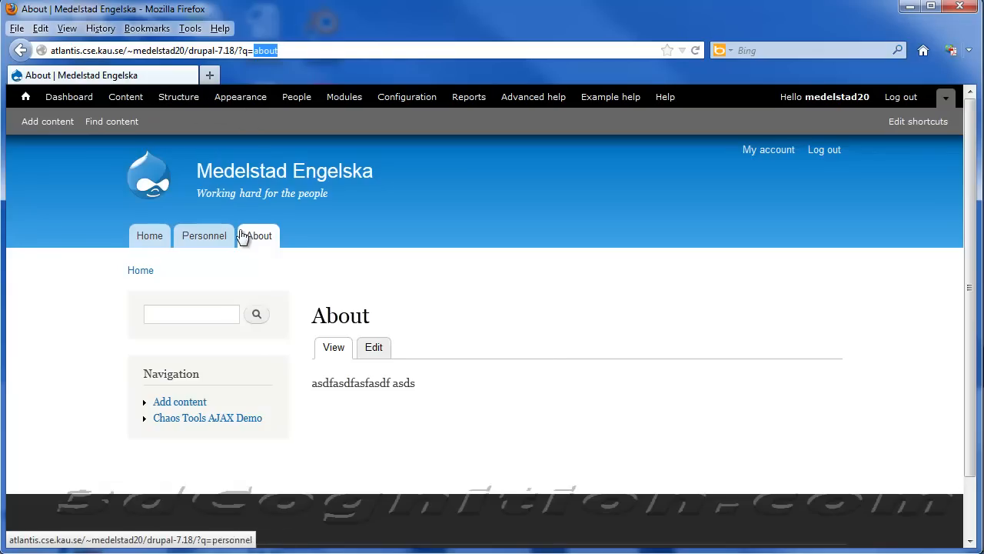
pyautogui.moveTo(178, 97)
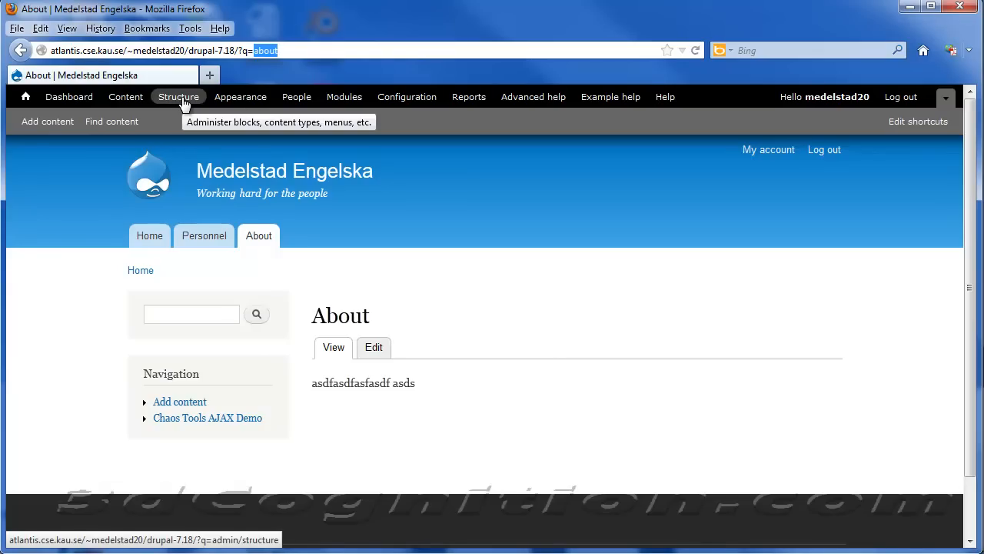
# Go to Structure > Menus, open the Rapid-Links menu and start adding a link.
pyautogui.click(178, 96)
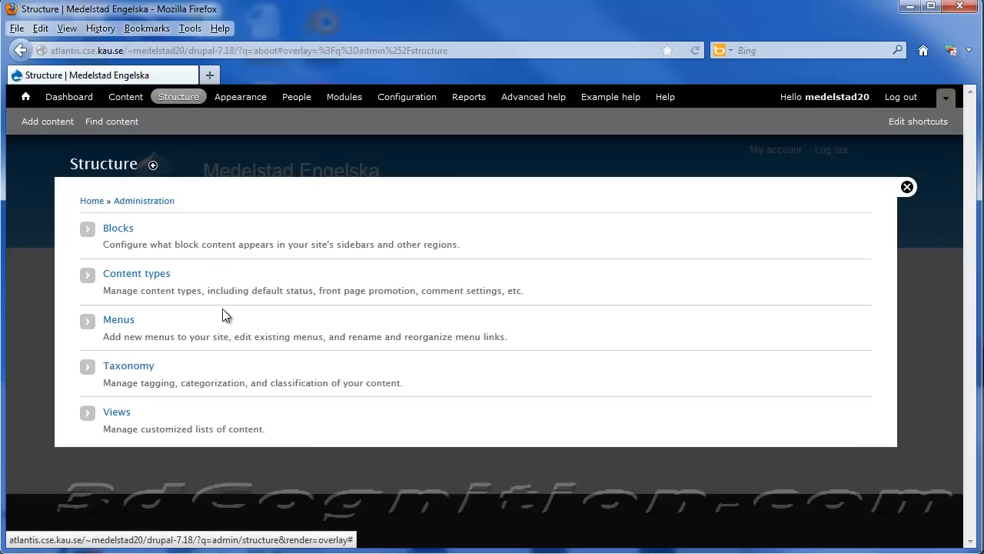
pyautogui.moveTo(123, 322)
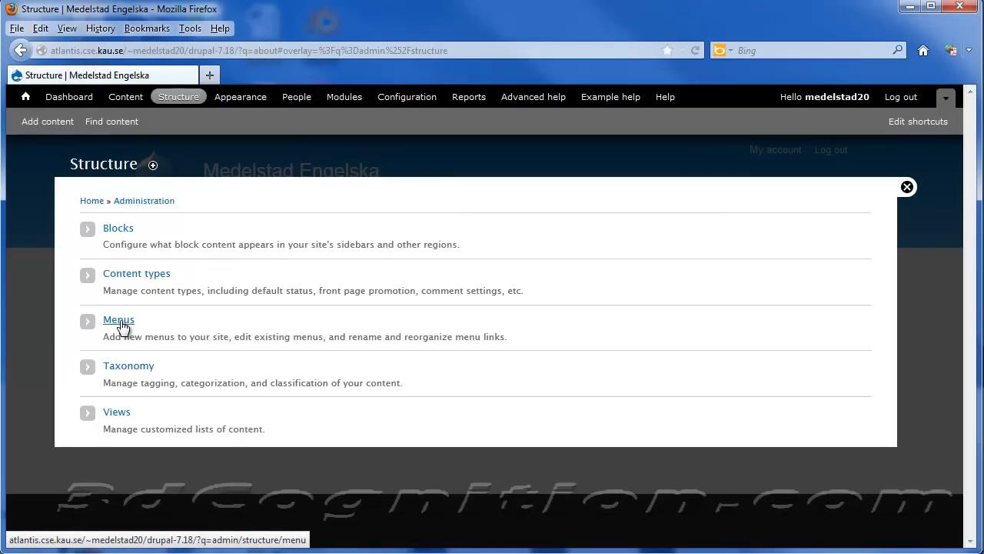
pyautogui.click(119, 319)
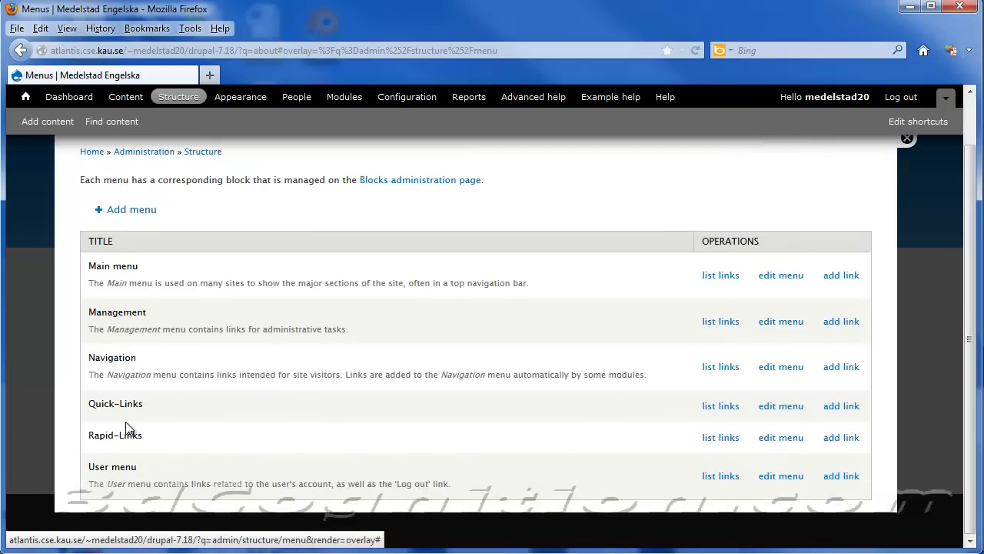
pyautogui.moveTo(781, 436)
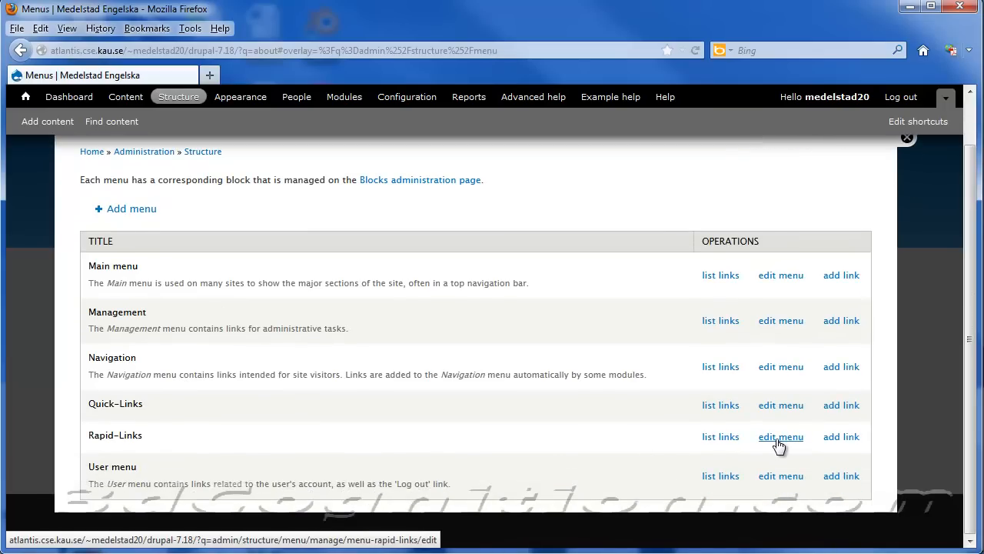
pyautogui.click(781, 437)
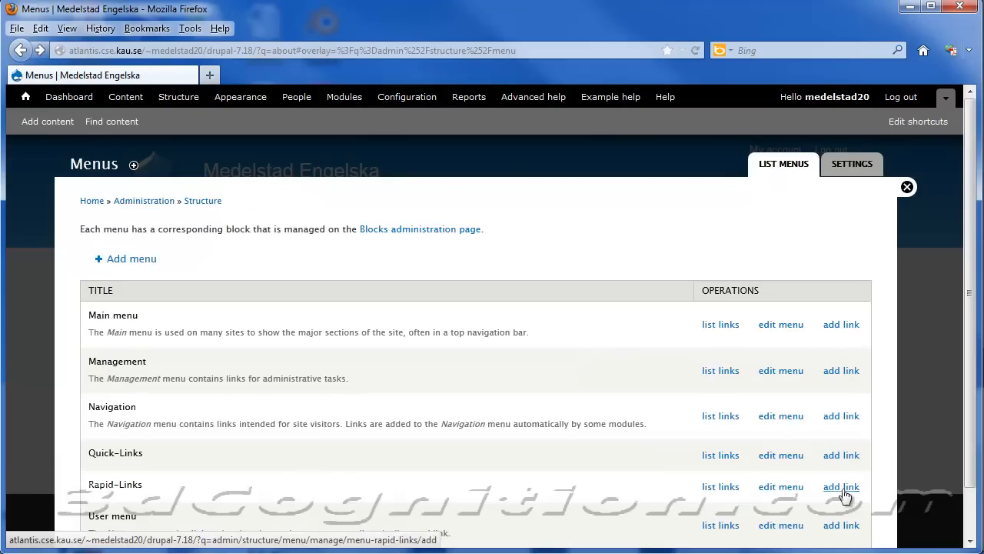
pyautogui.click(840, 486)
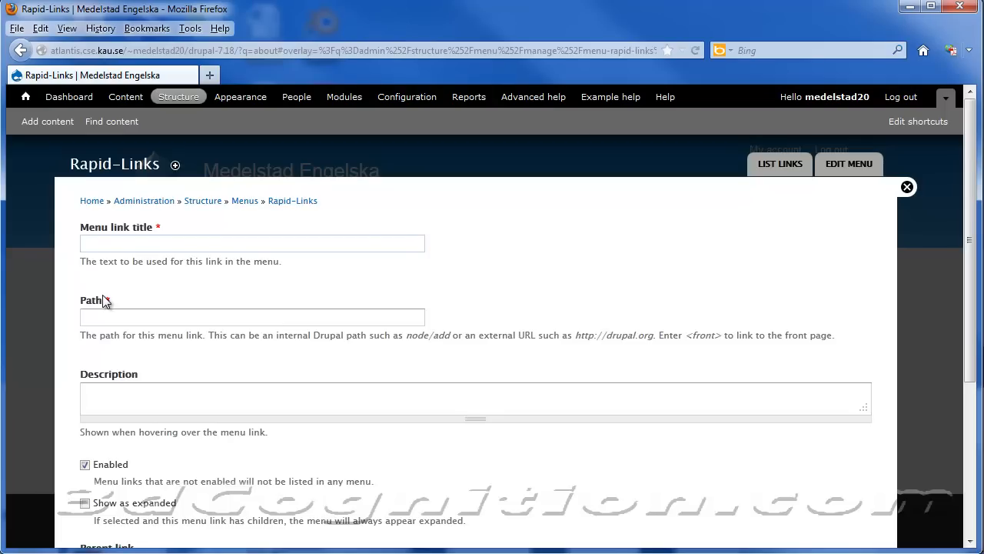
# Save a Rapid-Links menu link titled 'About' with path 'about', then close the overlay.
pyautogui.write('About')
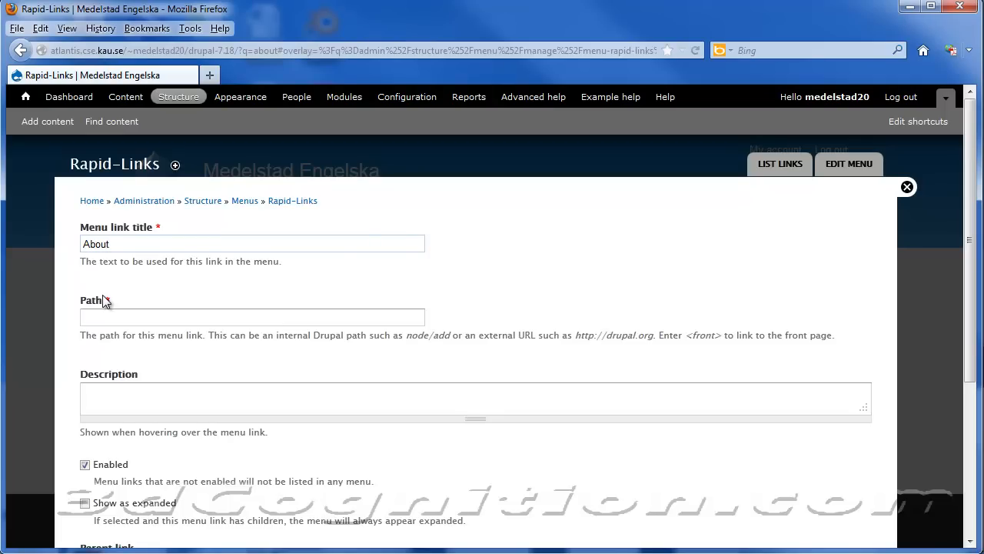
pyautogui.write('ab')
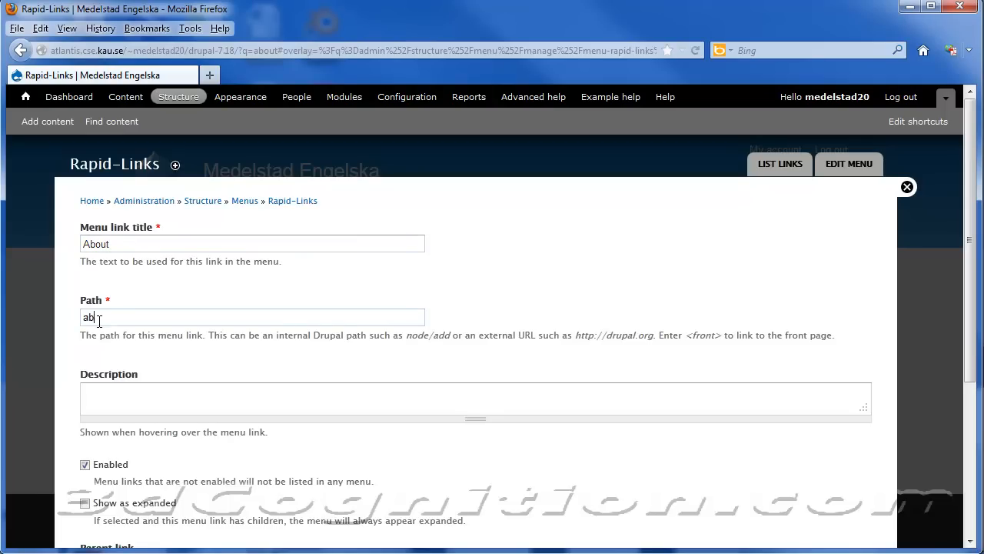
pyautogui.scroll(-3)
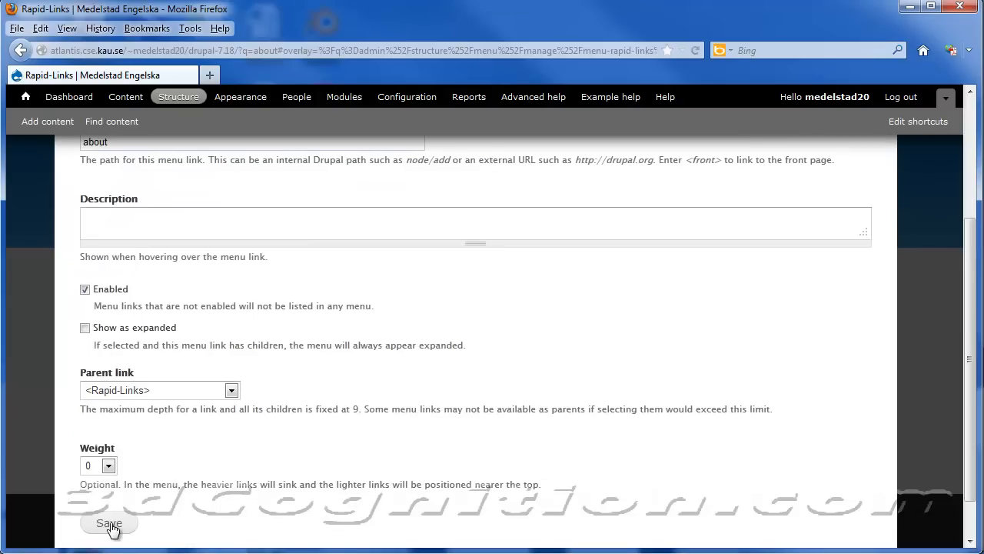
pyautogui.click(108, 466)
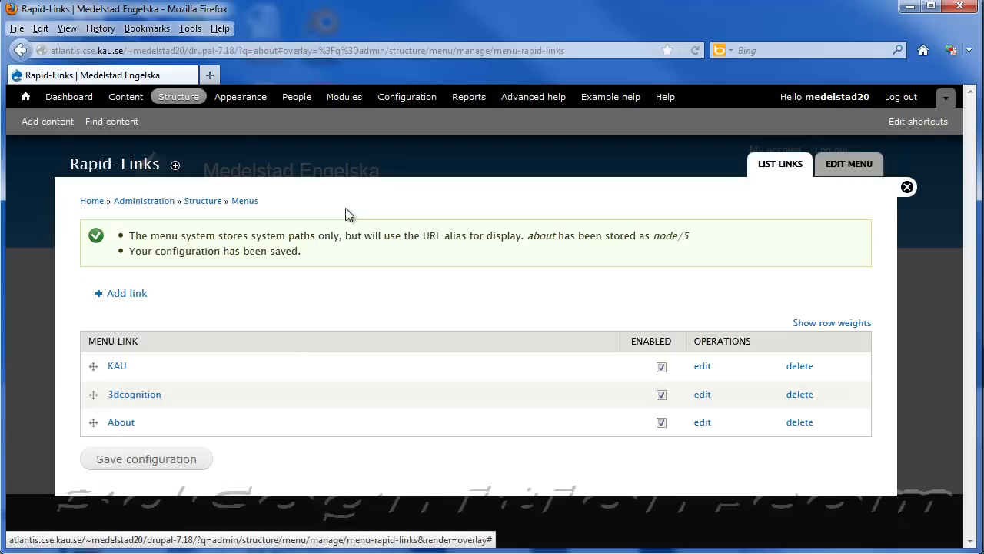
pyautogui.click(907, 187)
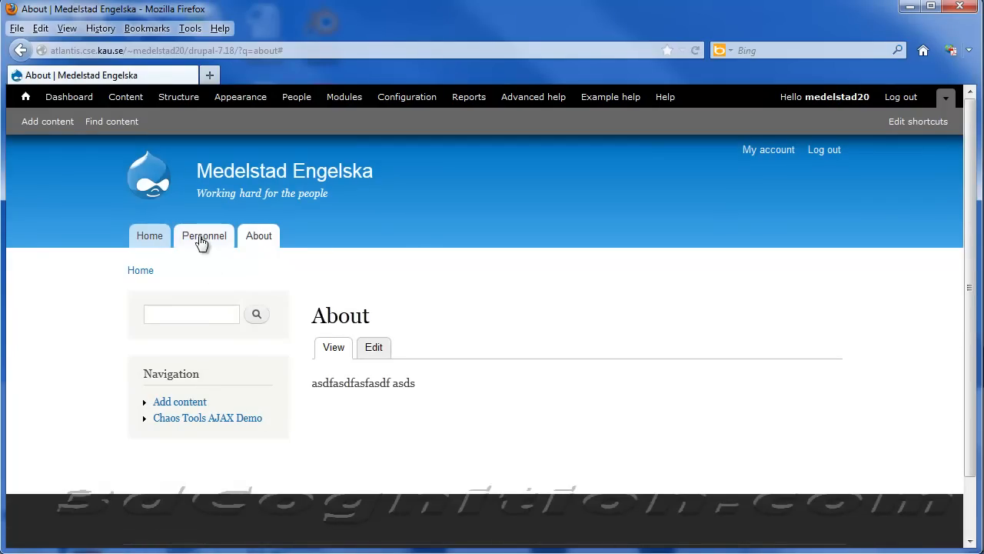
# On Personnel, test the new About link and confirm Rapid-Links lists KAU, 3dcognition, About.
pyautogui.click(204, 236)
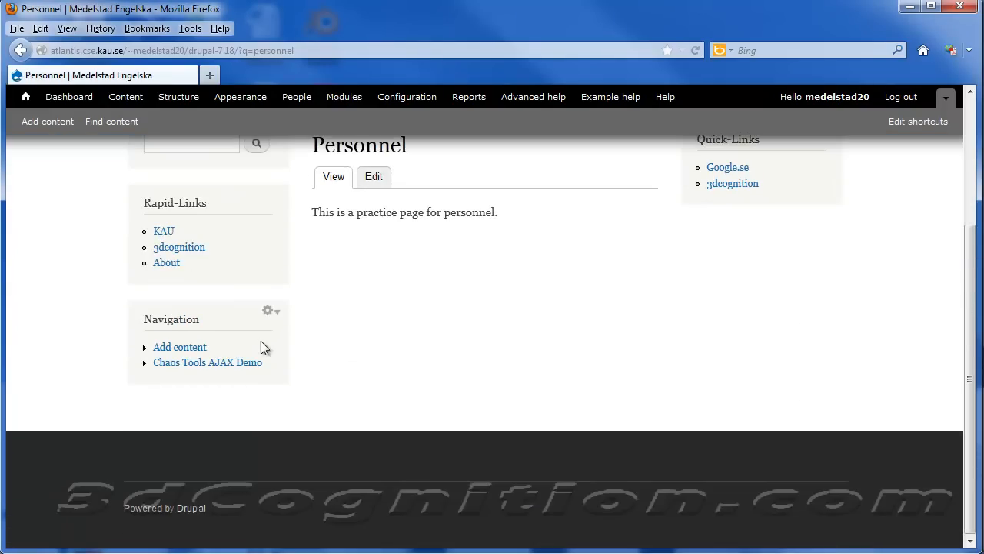
pyautogui.click(166, 263)
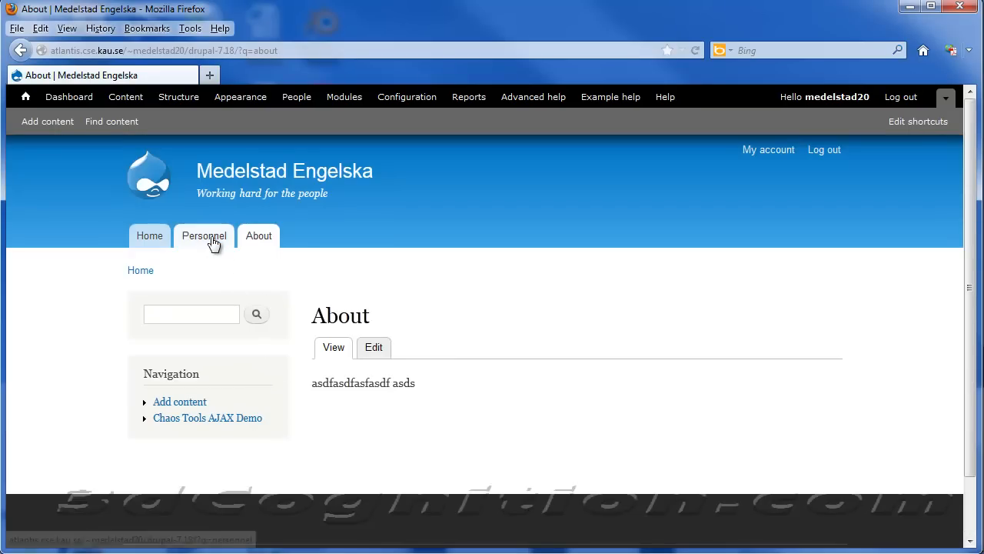
pyautogui.click(204, 235)
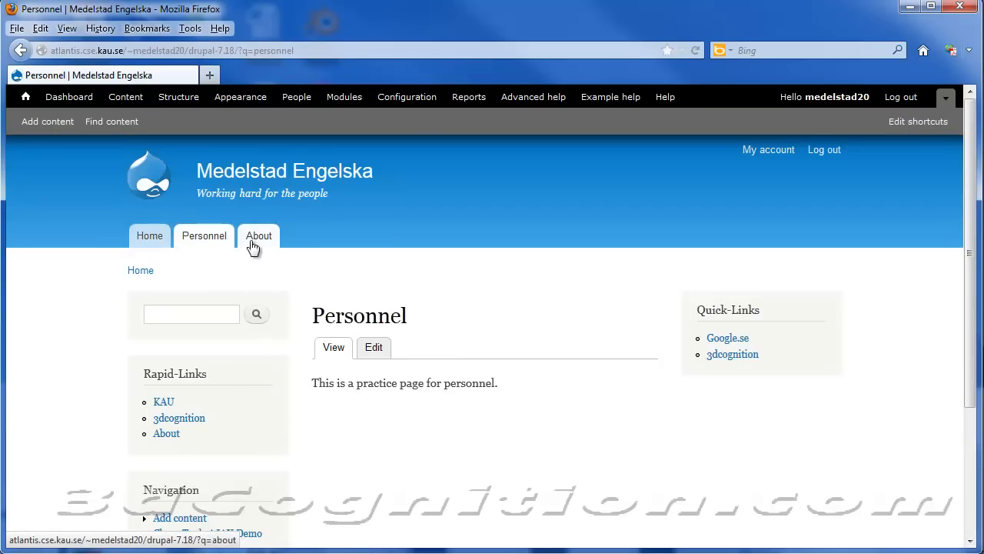
pyautogui.scroll(-3)
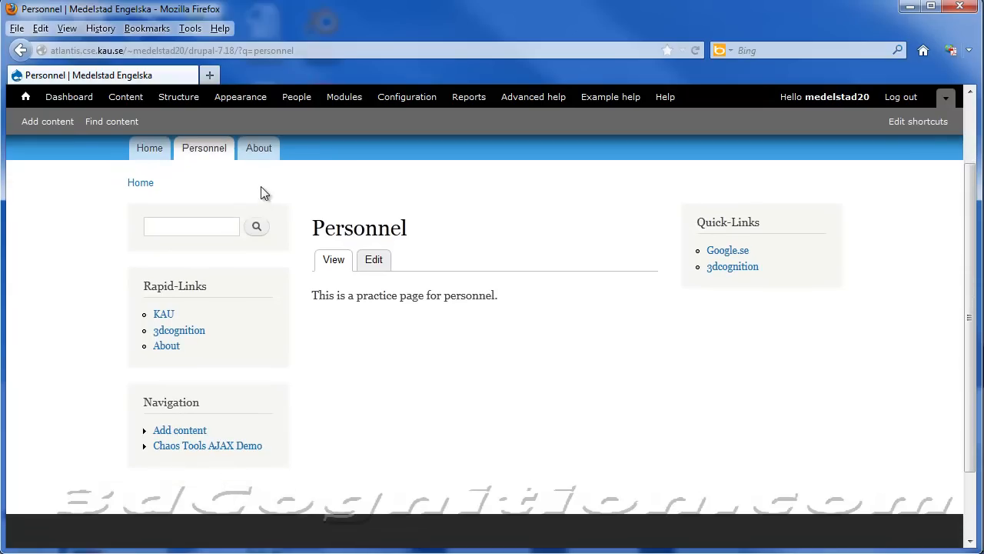
pyautogui.moveTo(254, 154)
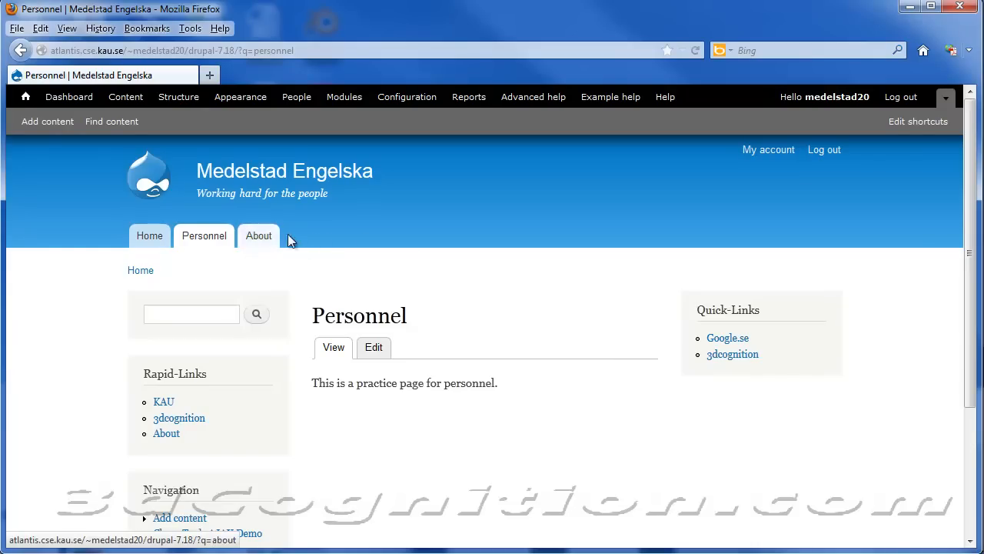
pyautogui.scroll(-3)
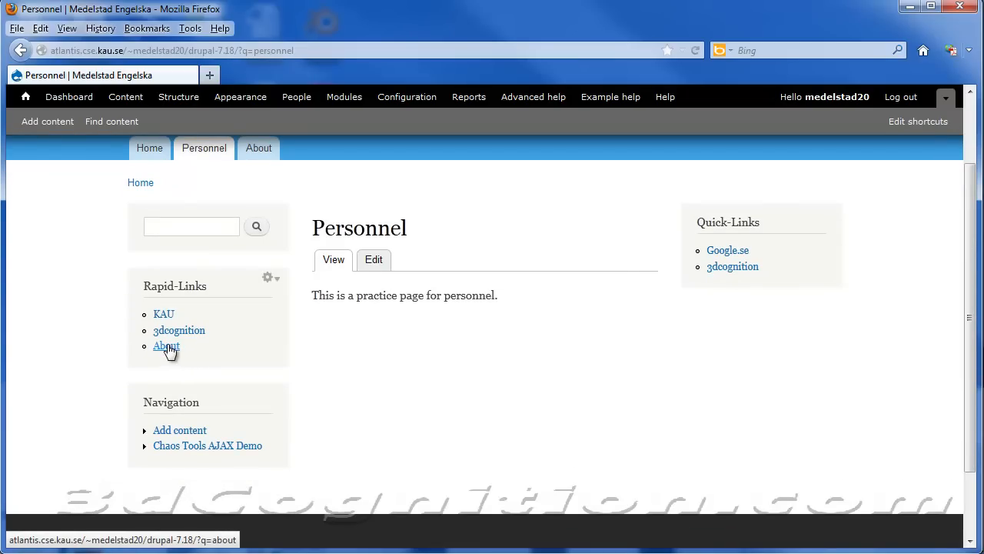
pyautogui.moveTo(276, 282)
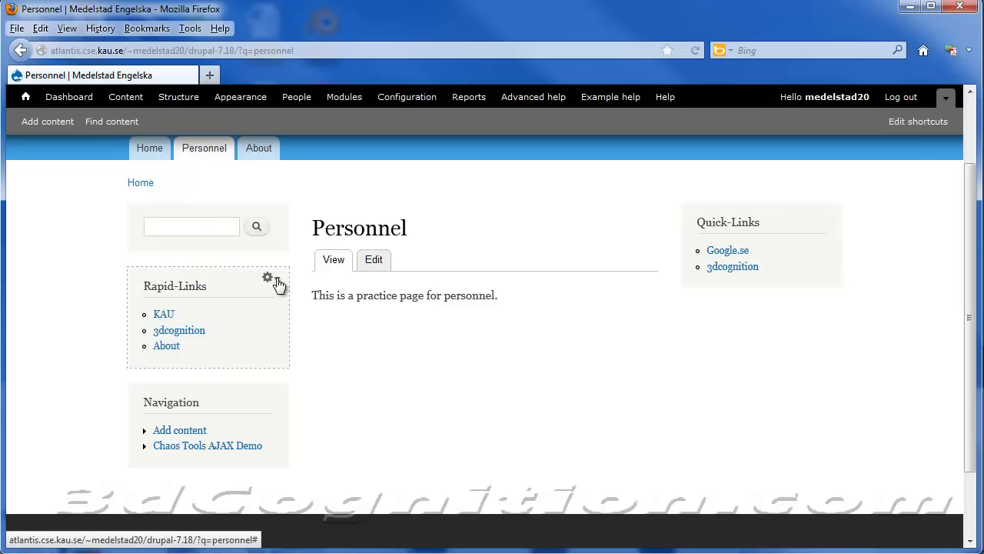
# Configure the Rapid-Links block to use the Sidebar second region and save it.
pyautogui.click(268, 278)
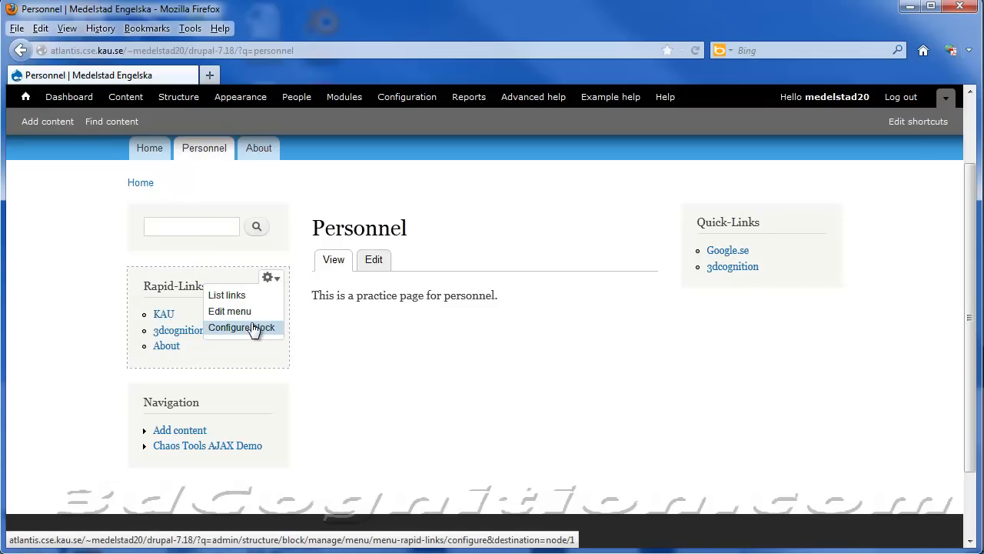
pyautogui.click(241, 327)
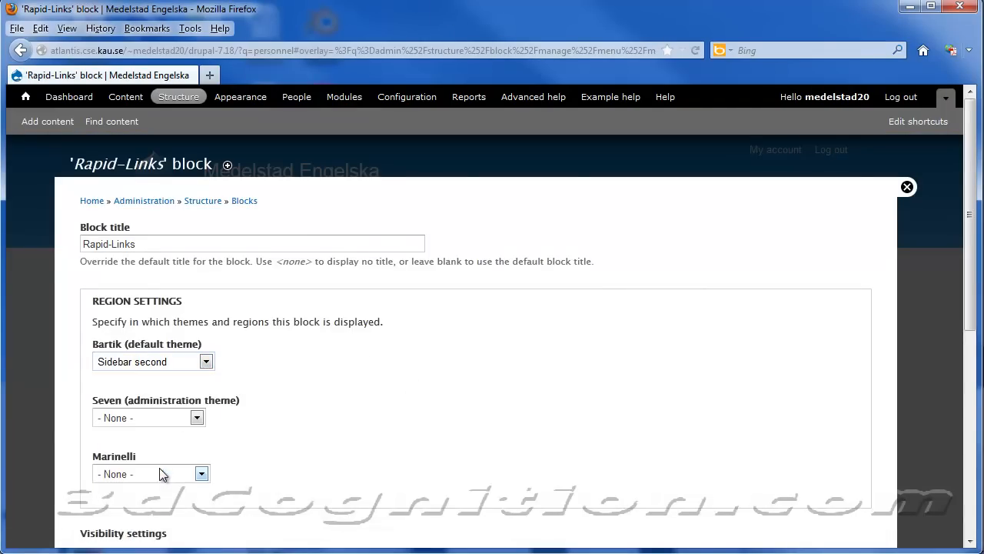
pyautogui.scroll(-3)
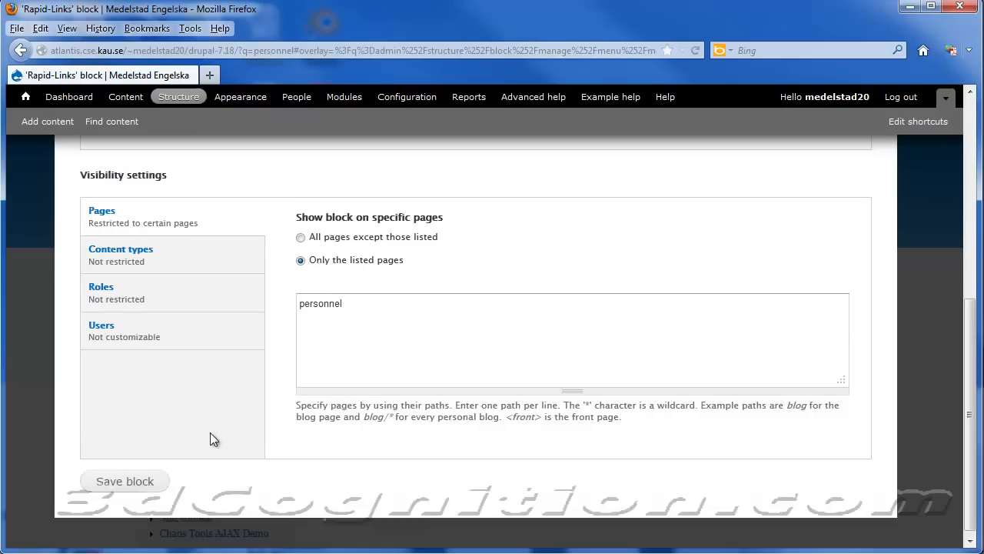
pyautogui.click(125, 481)
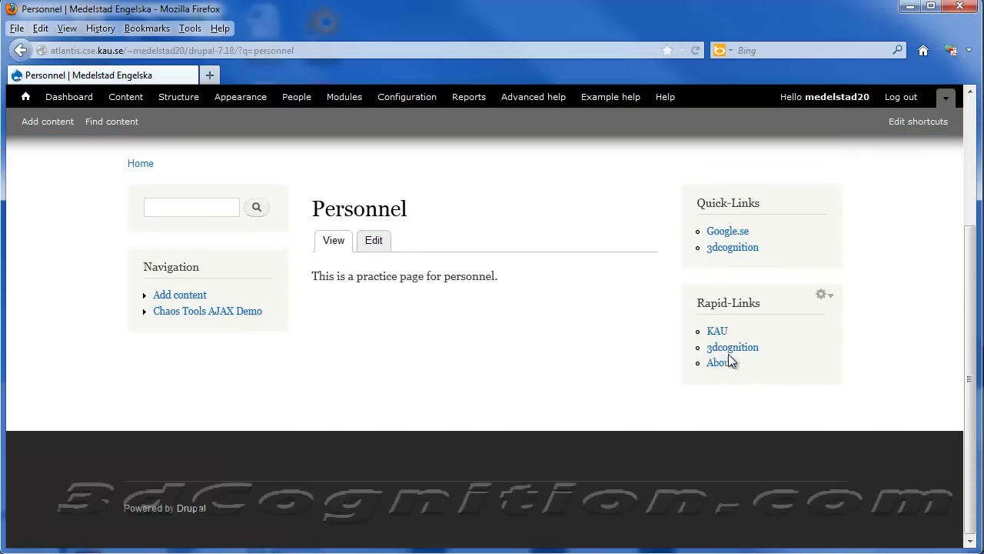
pyautogui.moveTo(732, 349)
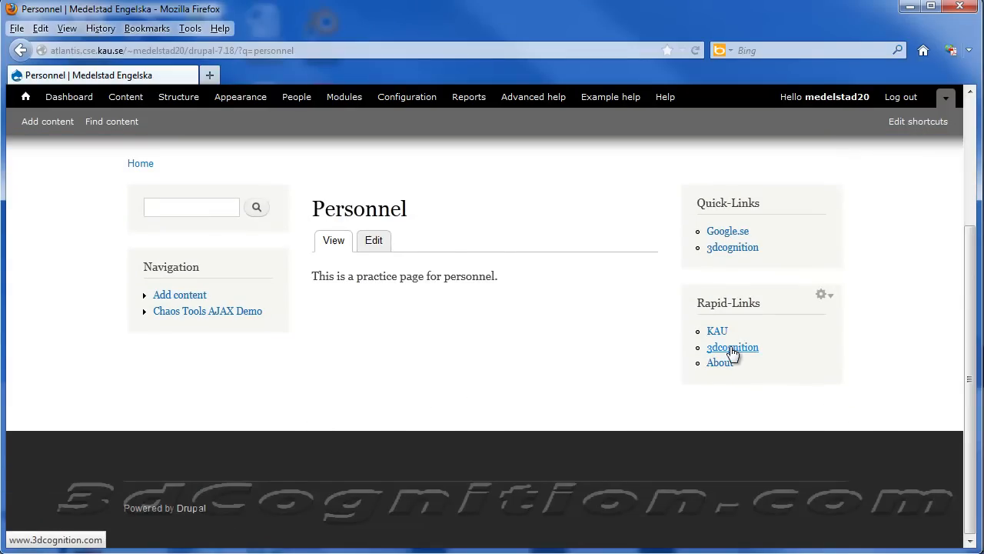